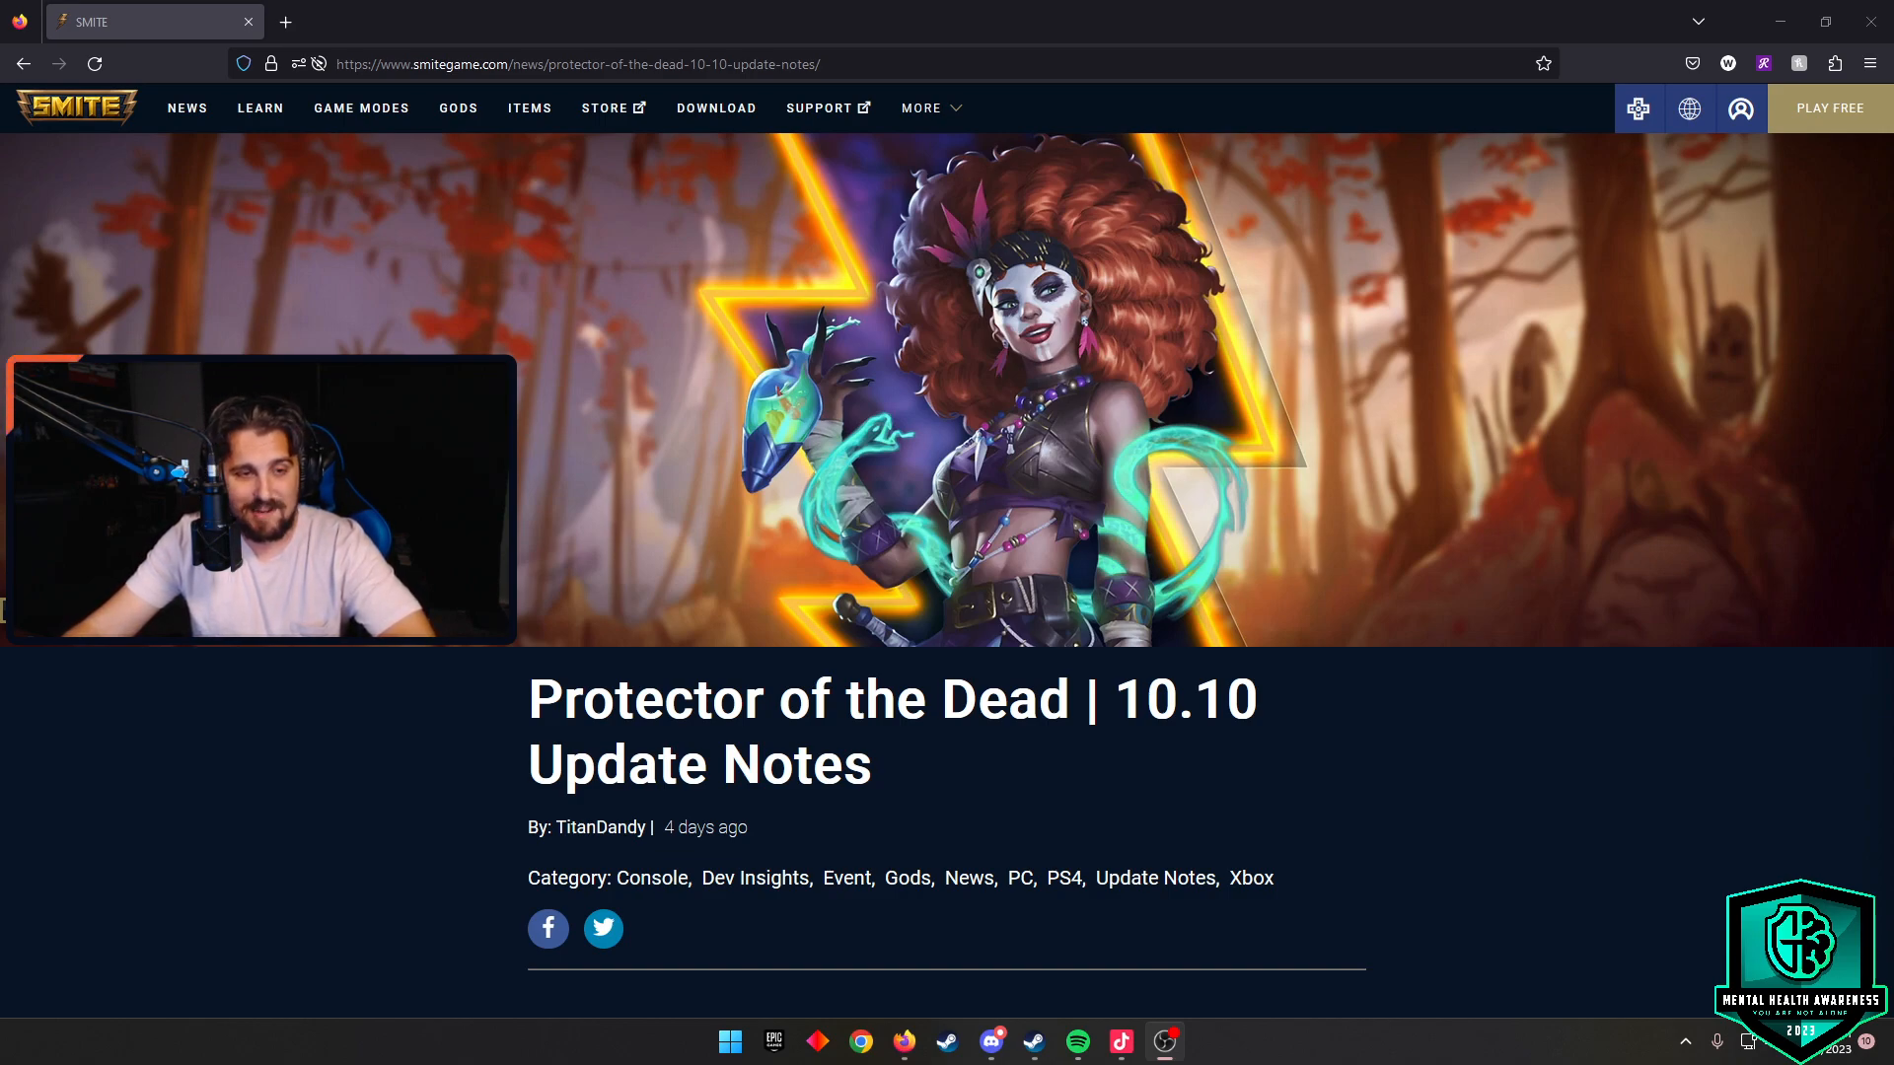
pyautogui.moveTo(1536, 778)
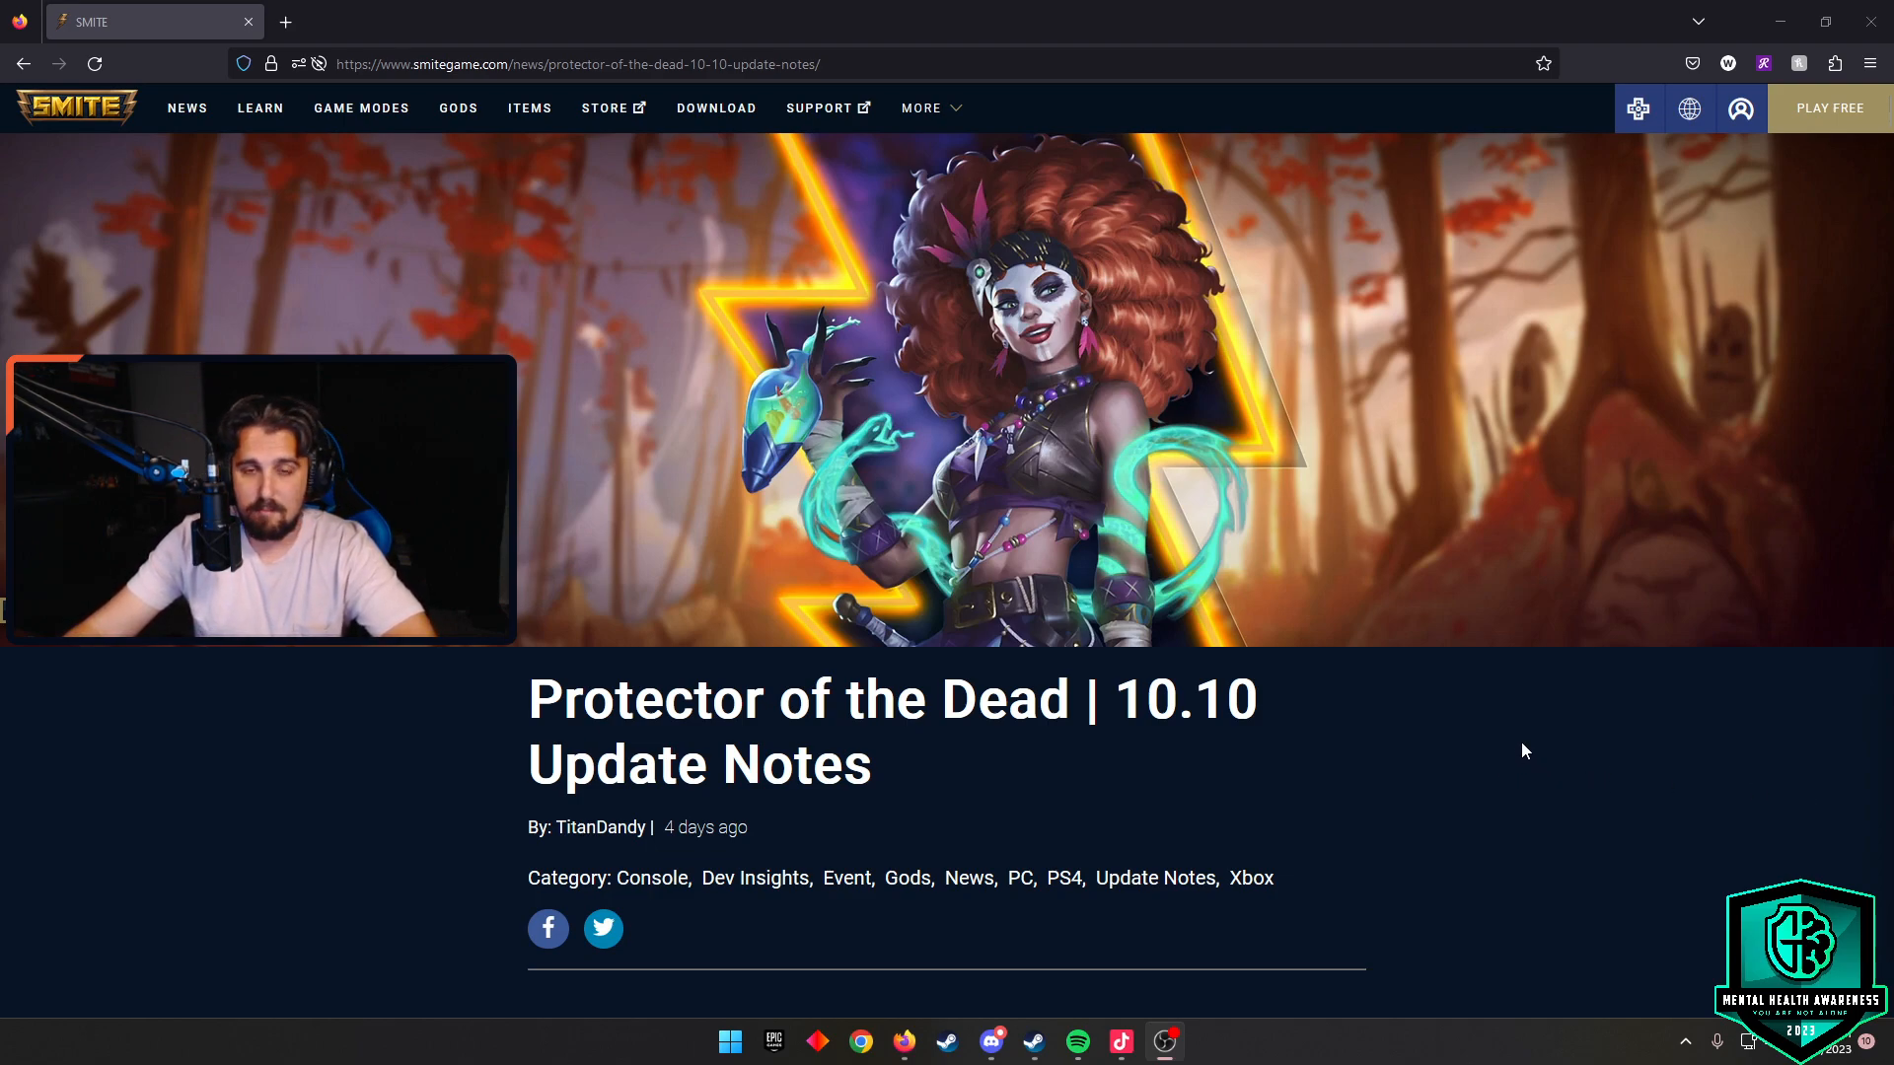
pyautogui.scroll(-3)
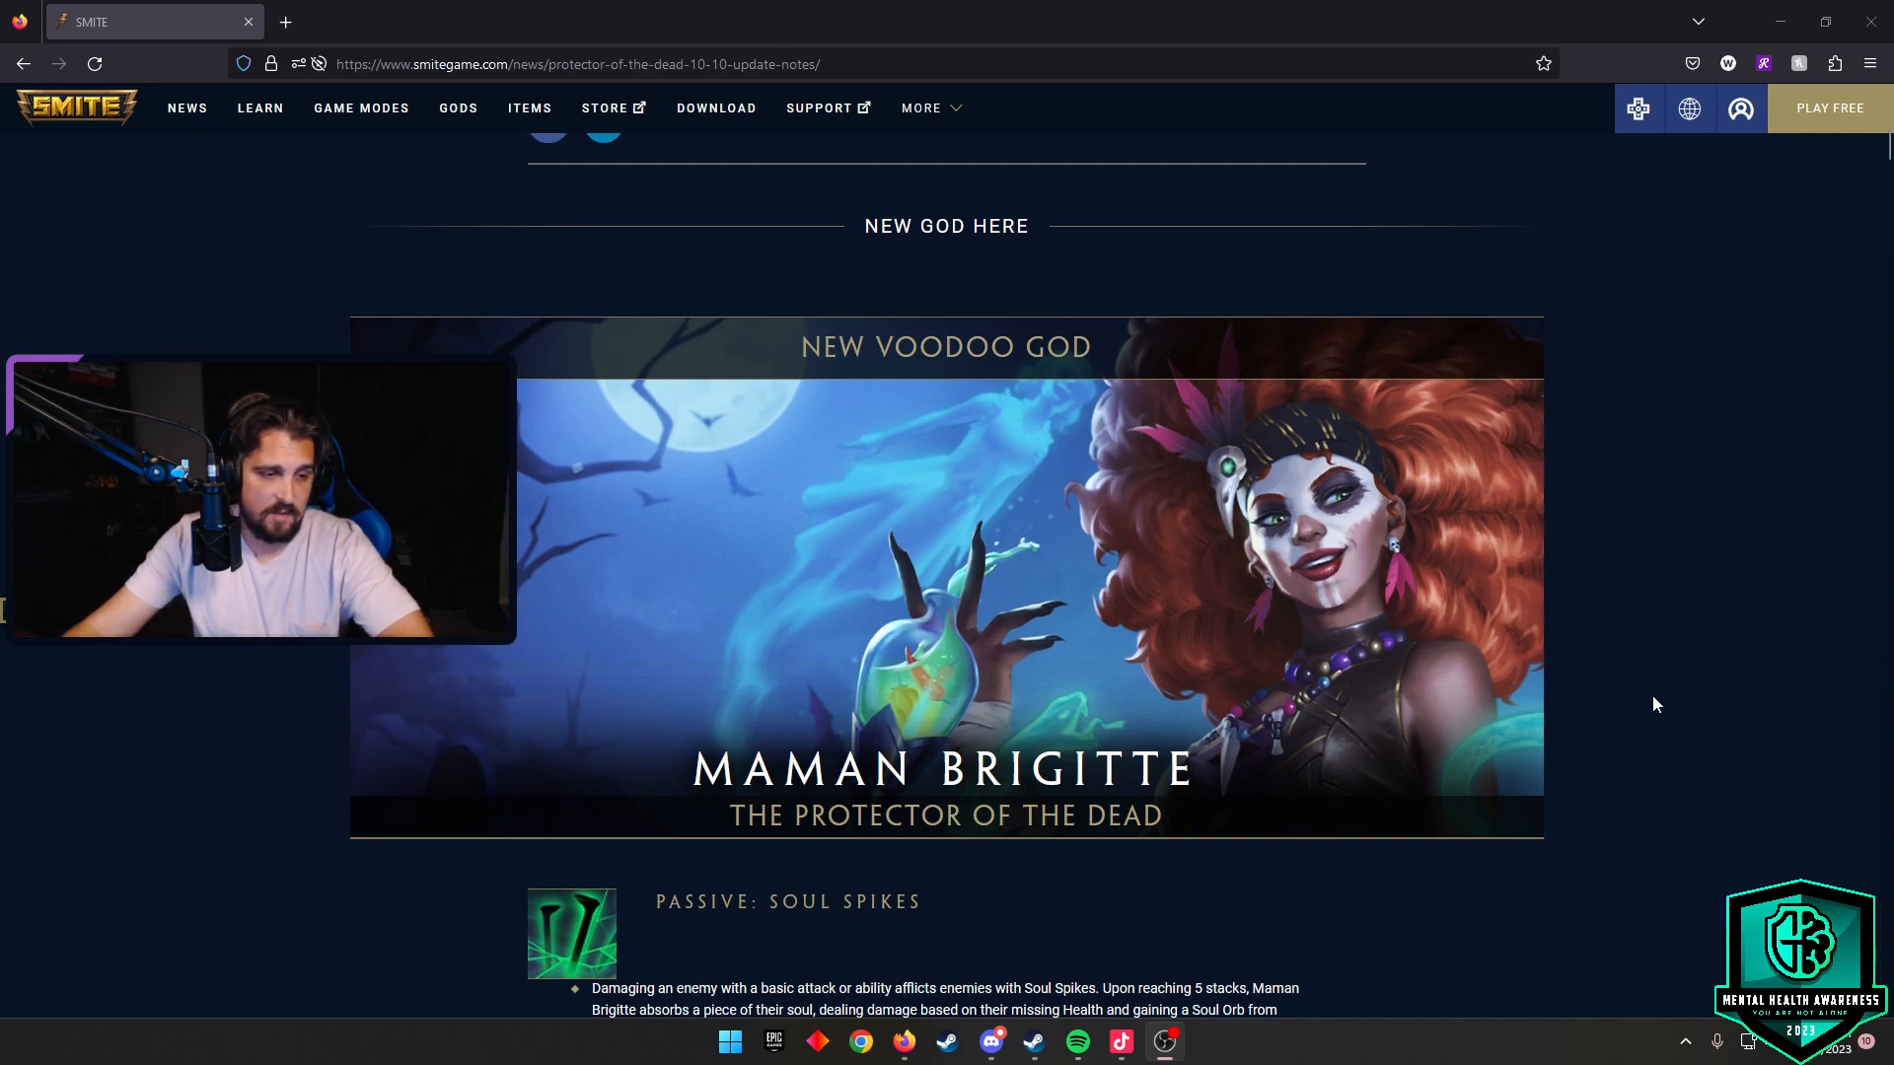
pyautogui.scroll(-3)
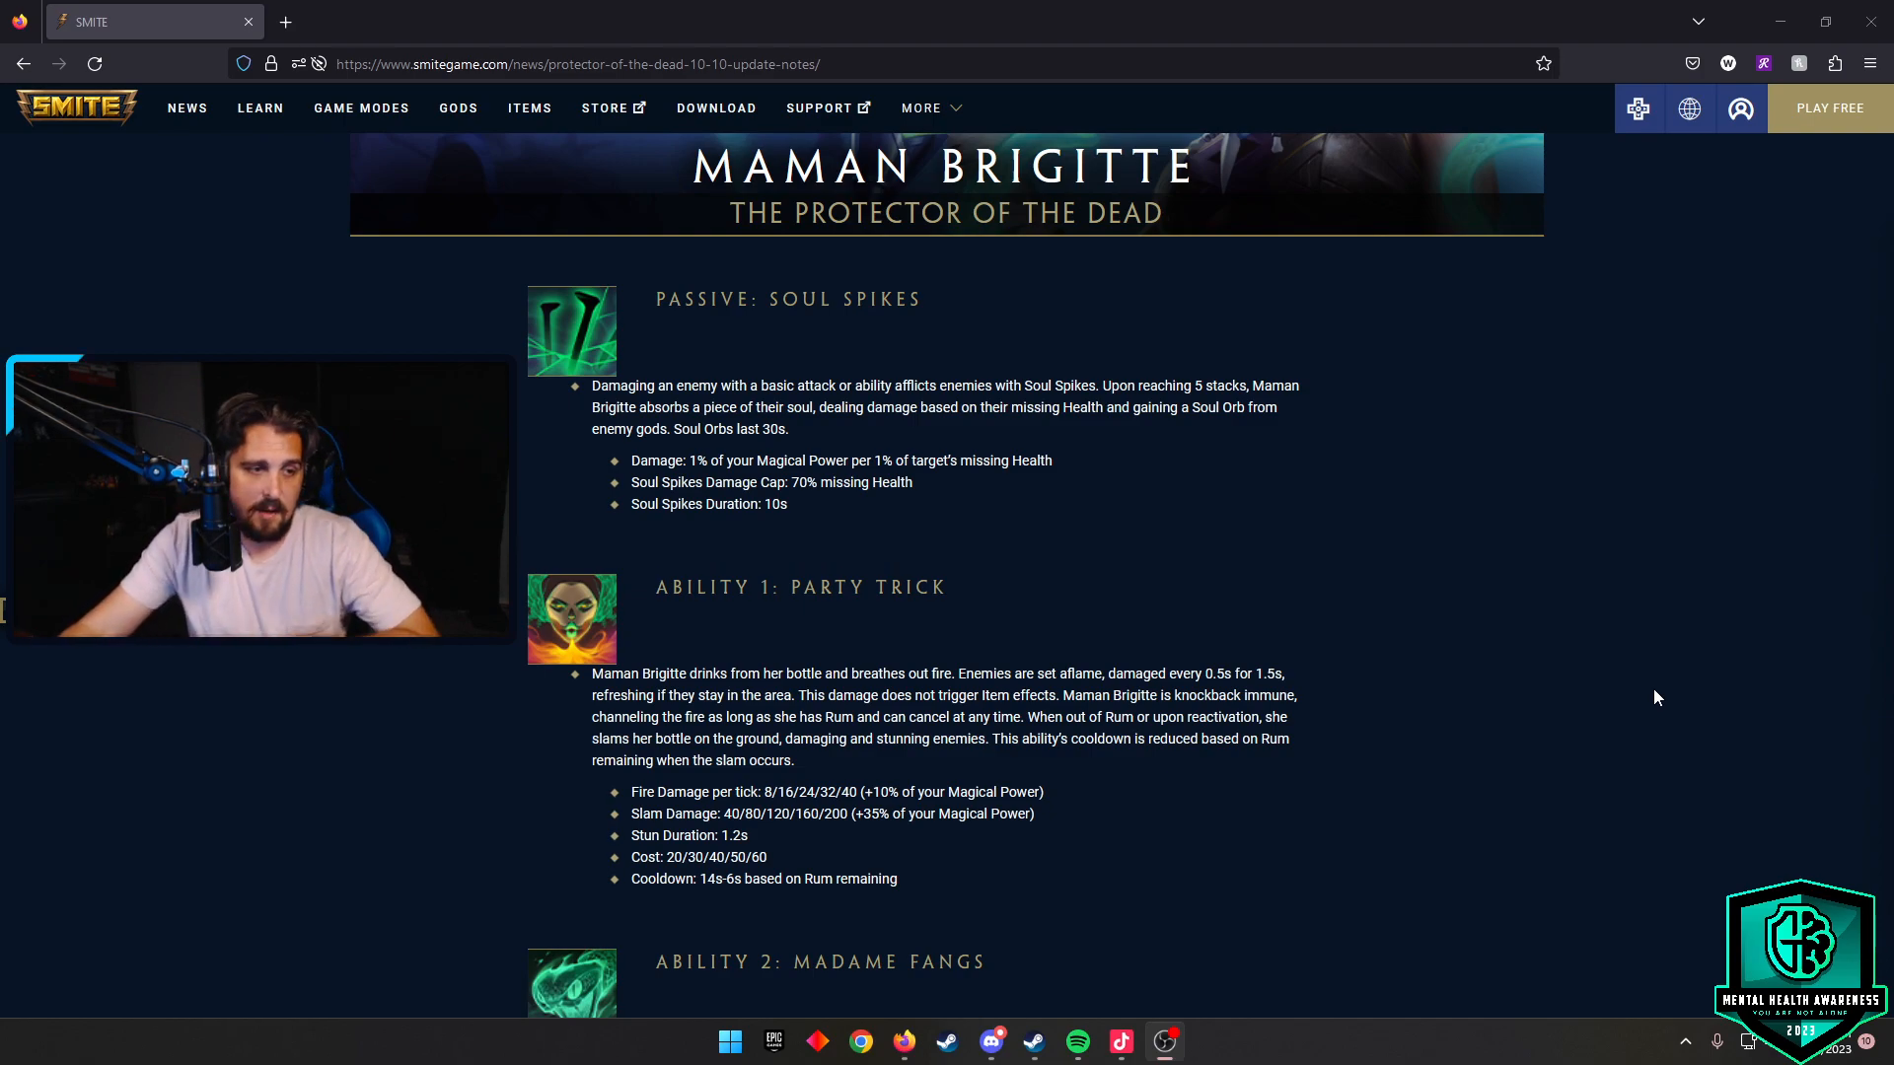
pyautogui.scroll(-3)
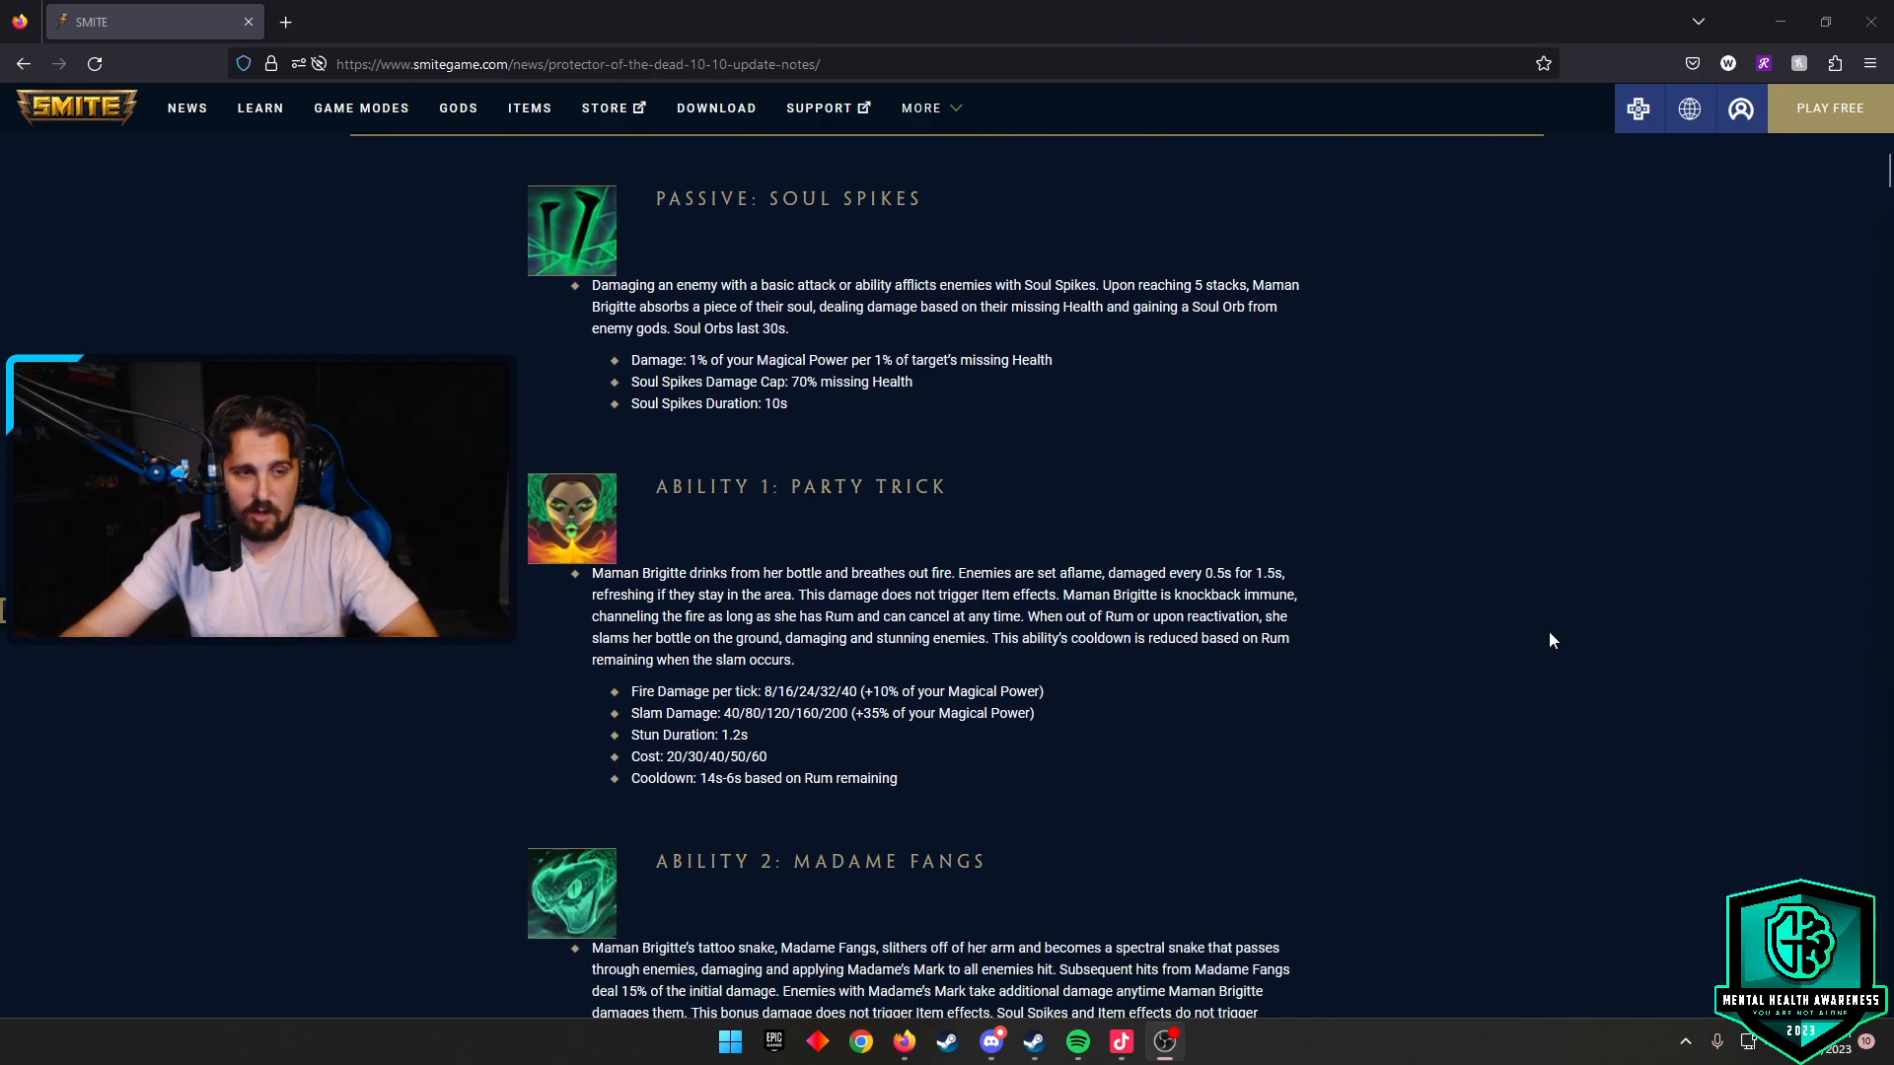
pyautogui.scroll(-3)
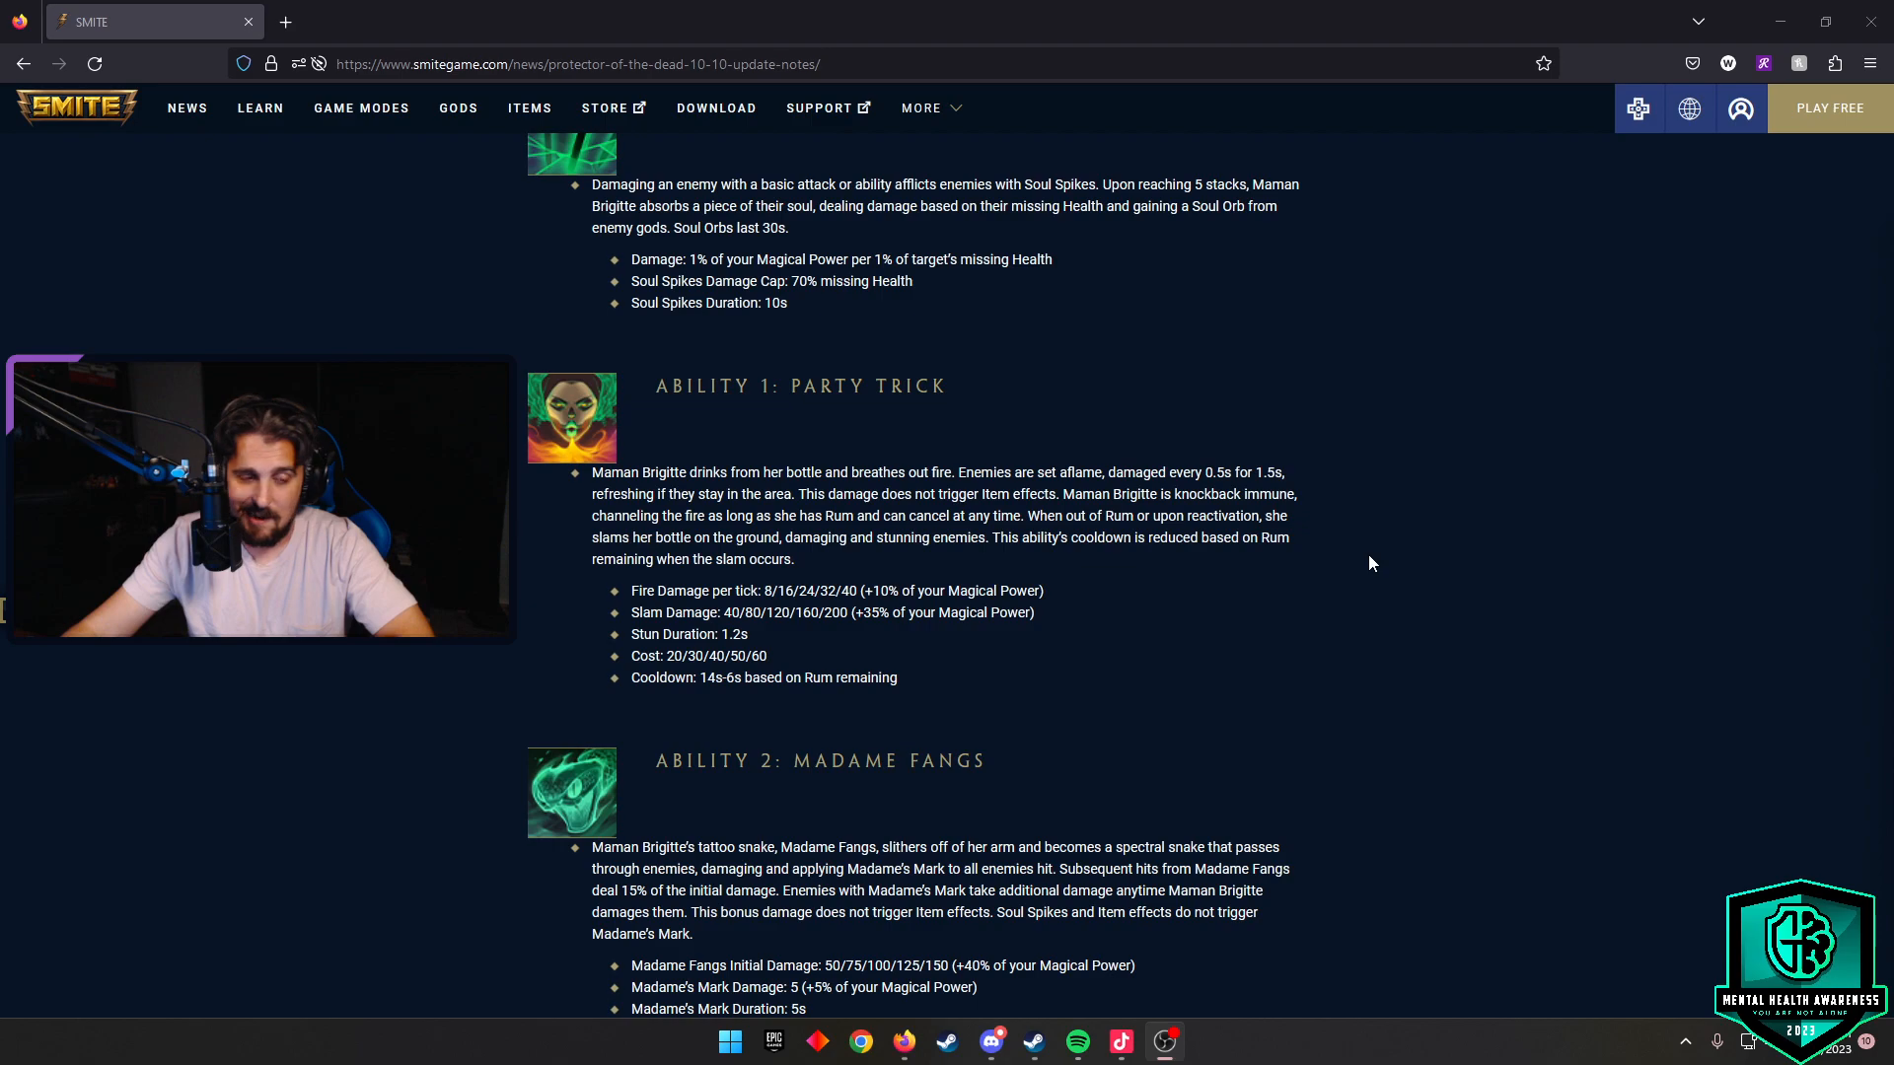
pyautogui.scroll(-3)
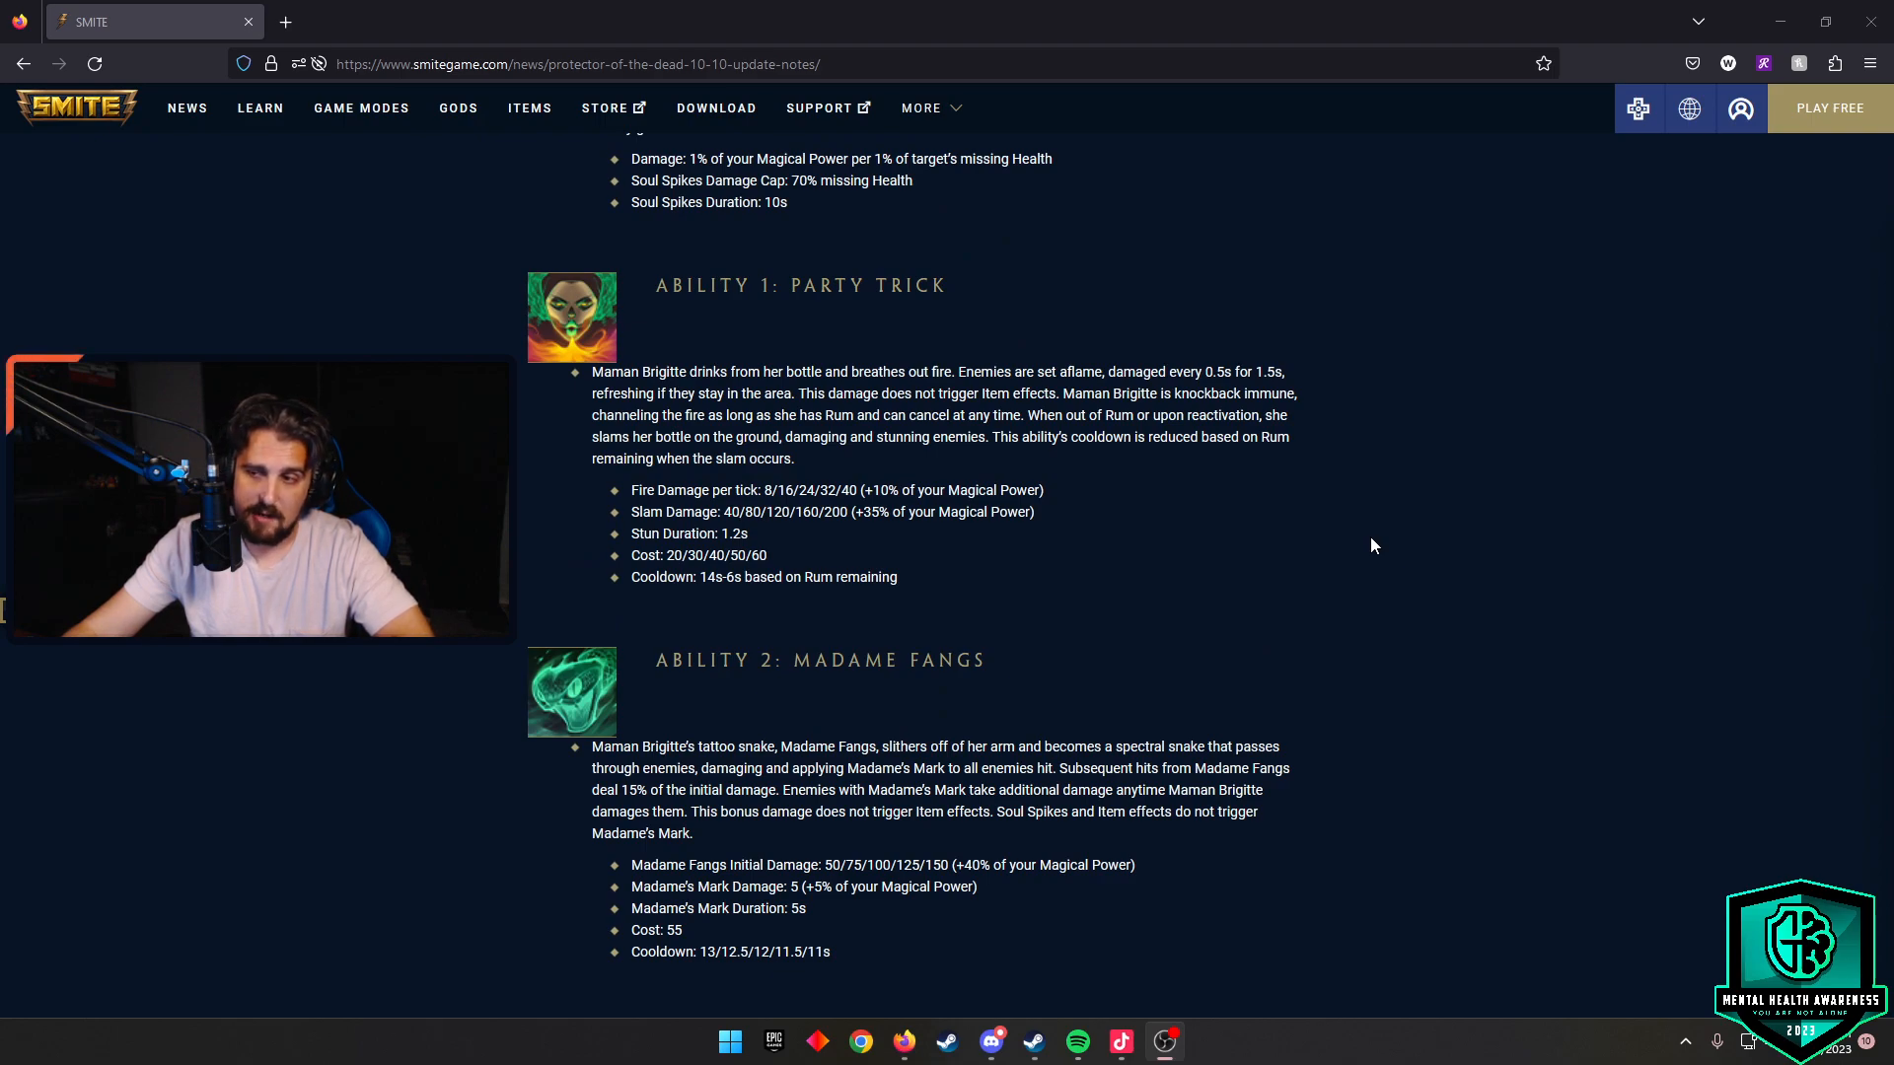
pyautogui.scroll(-3)
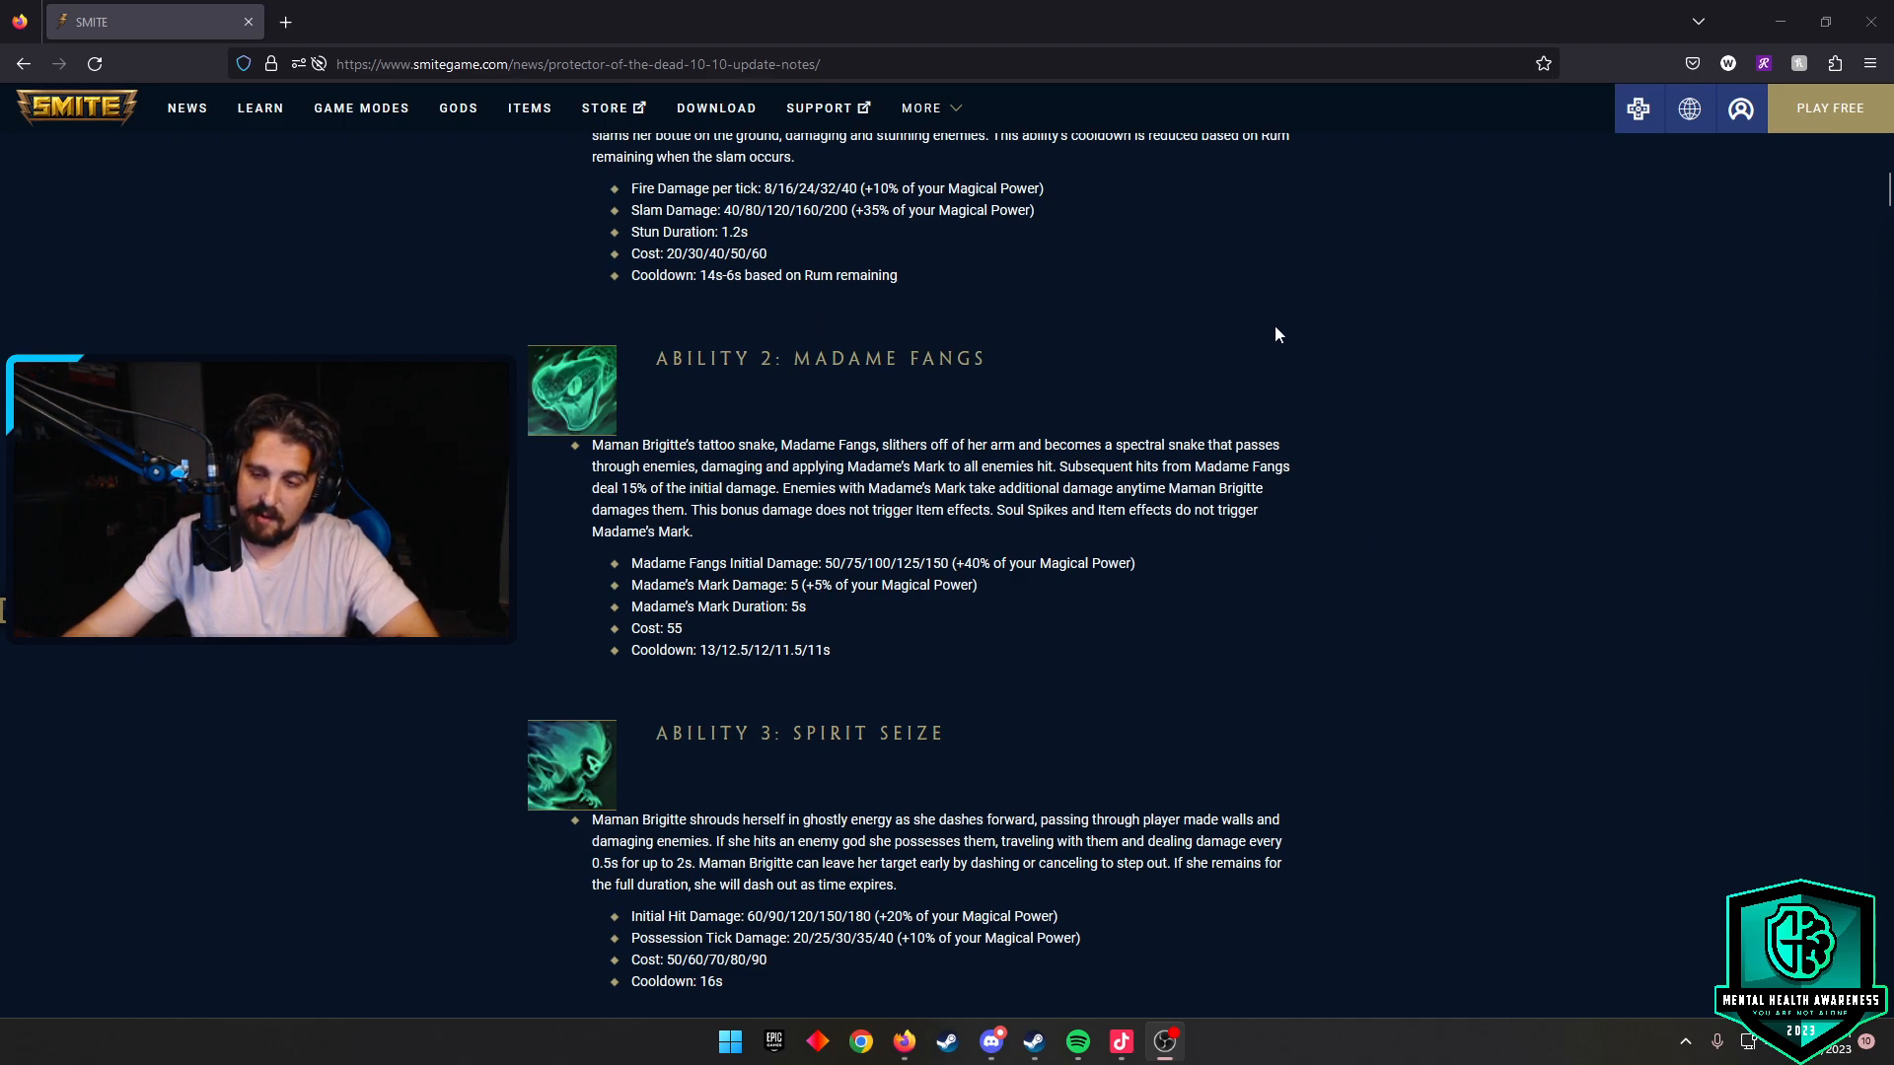
pyautogui.scroll(-3)
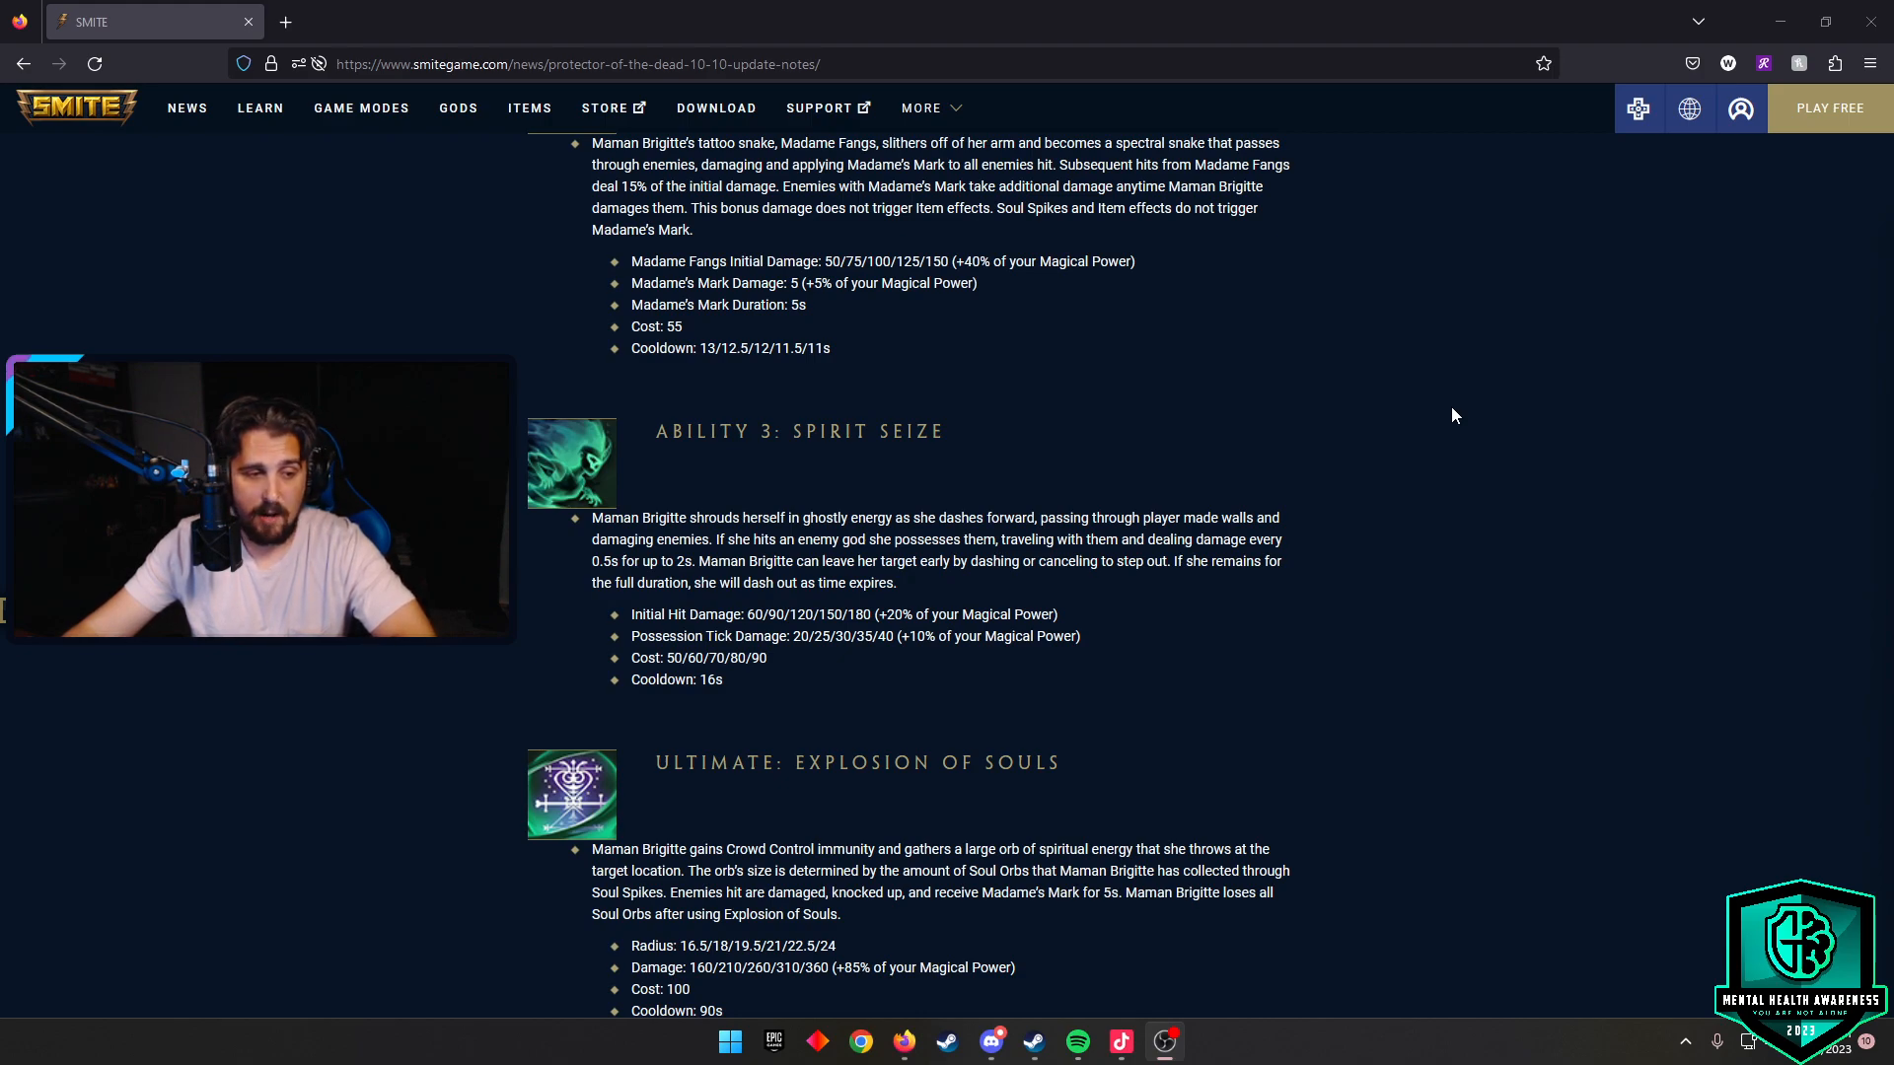
pyautogui.scroll(-3)
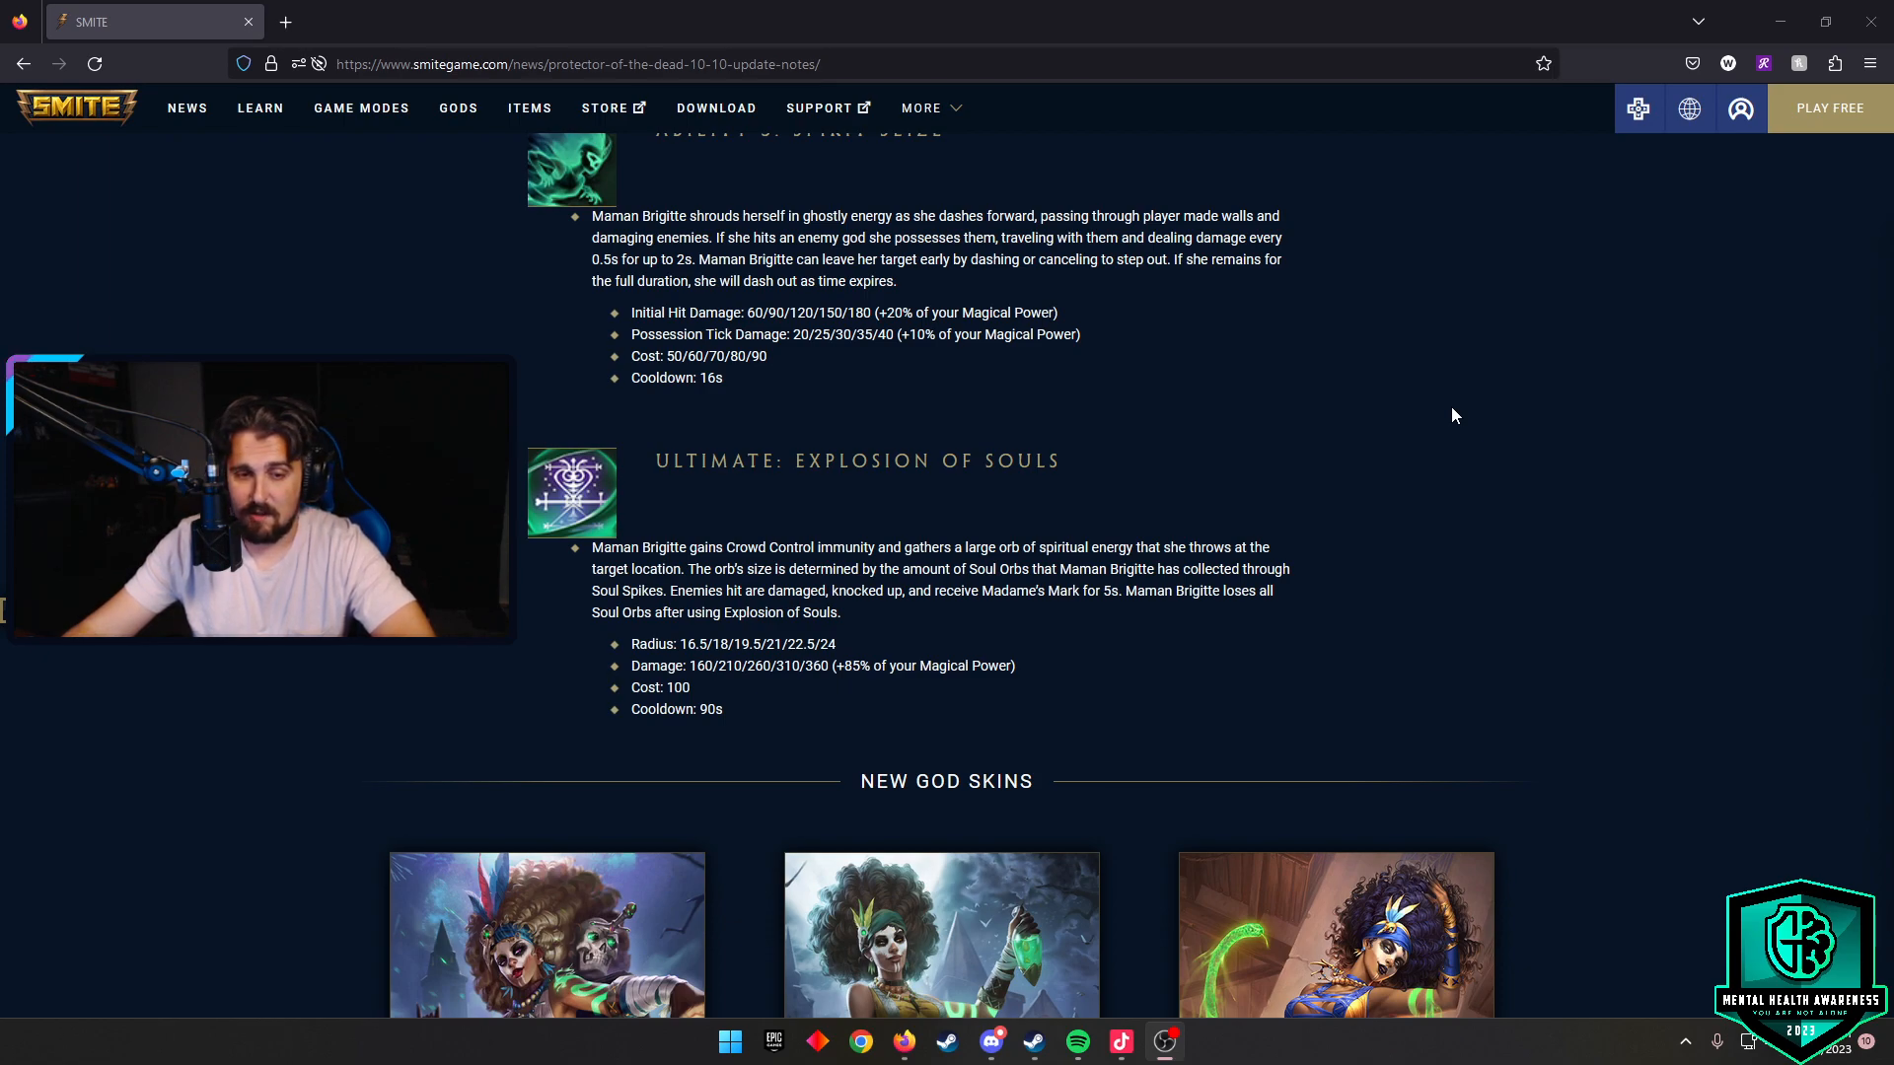
pyautogui.scroll(-3)
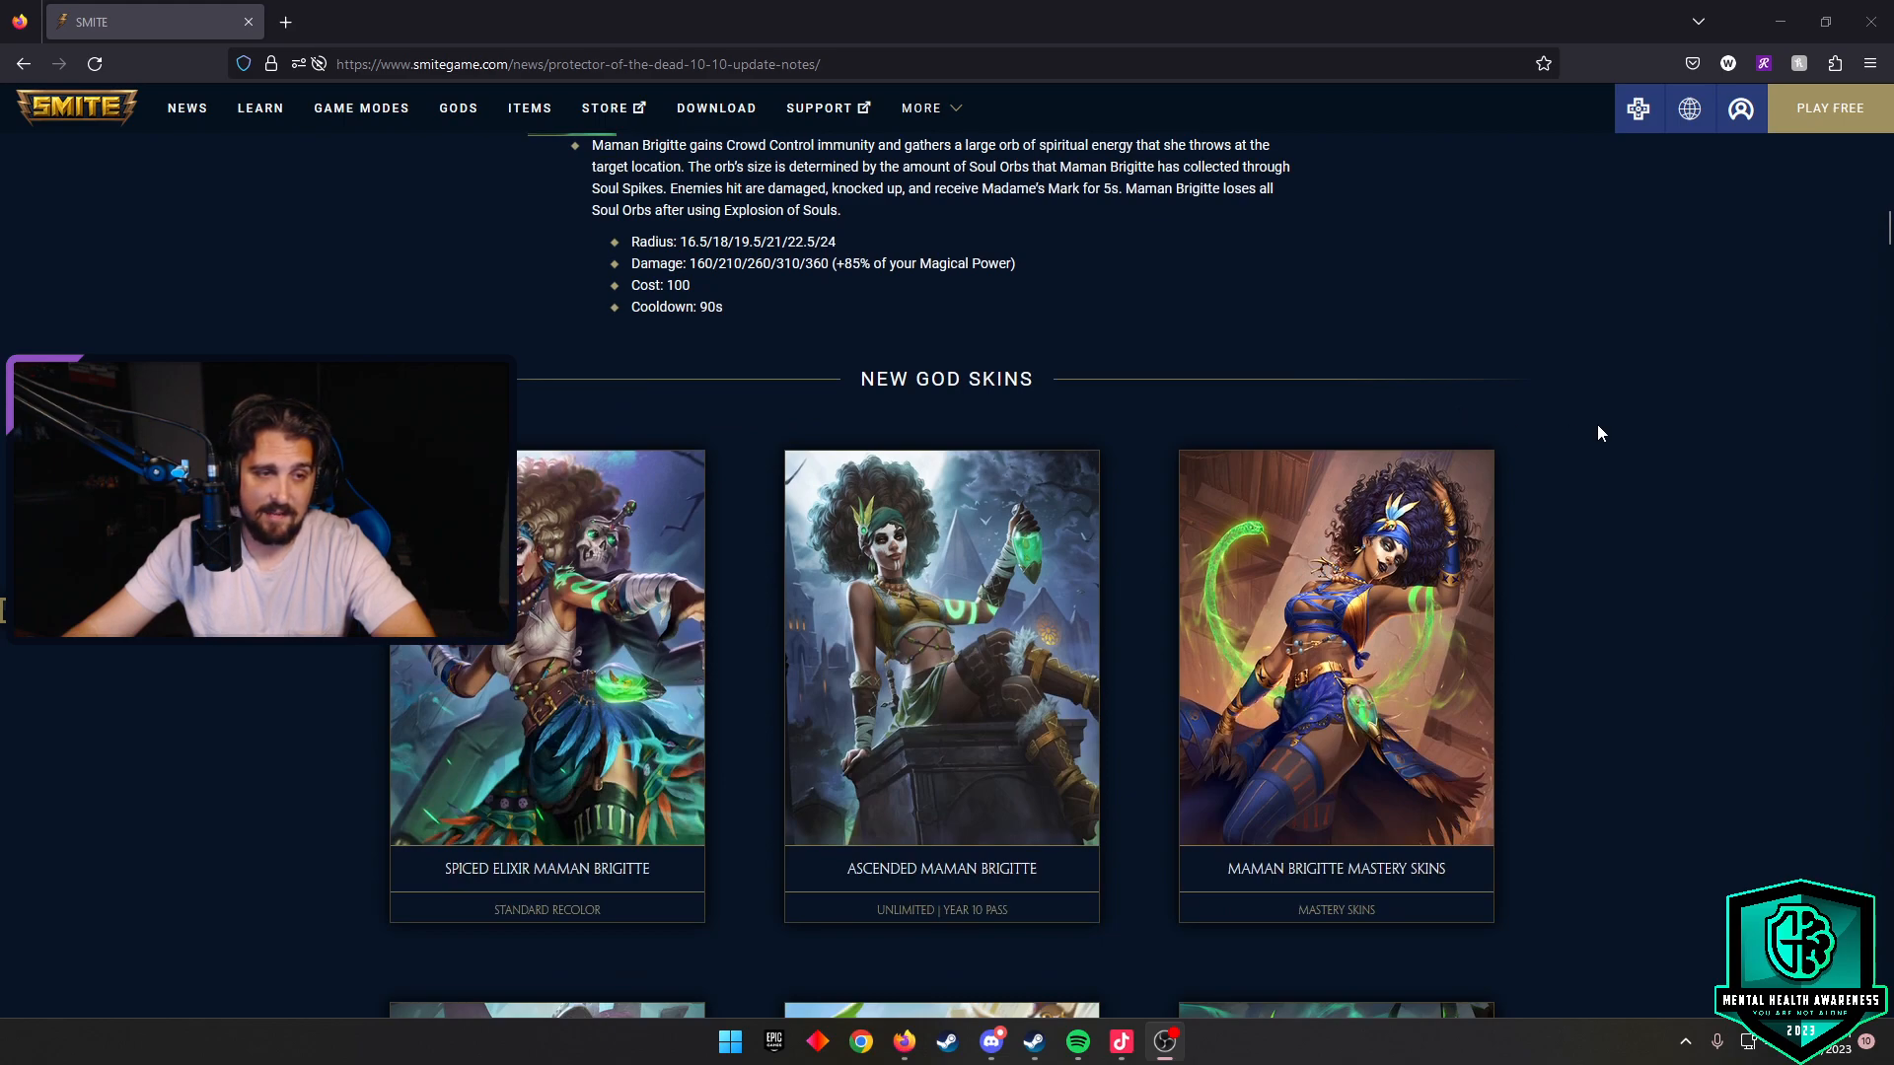
pyautogui.moveTo(1598, 428)
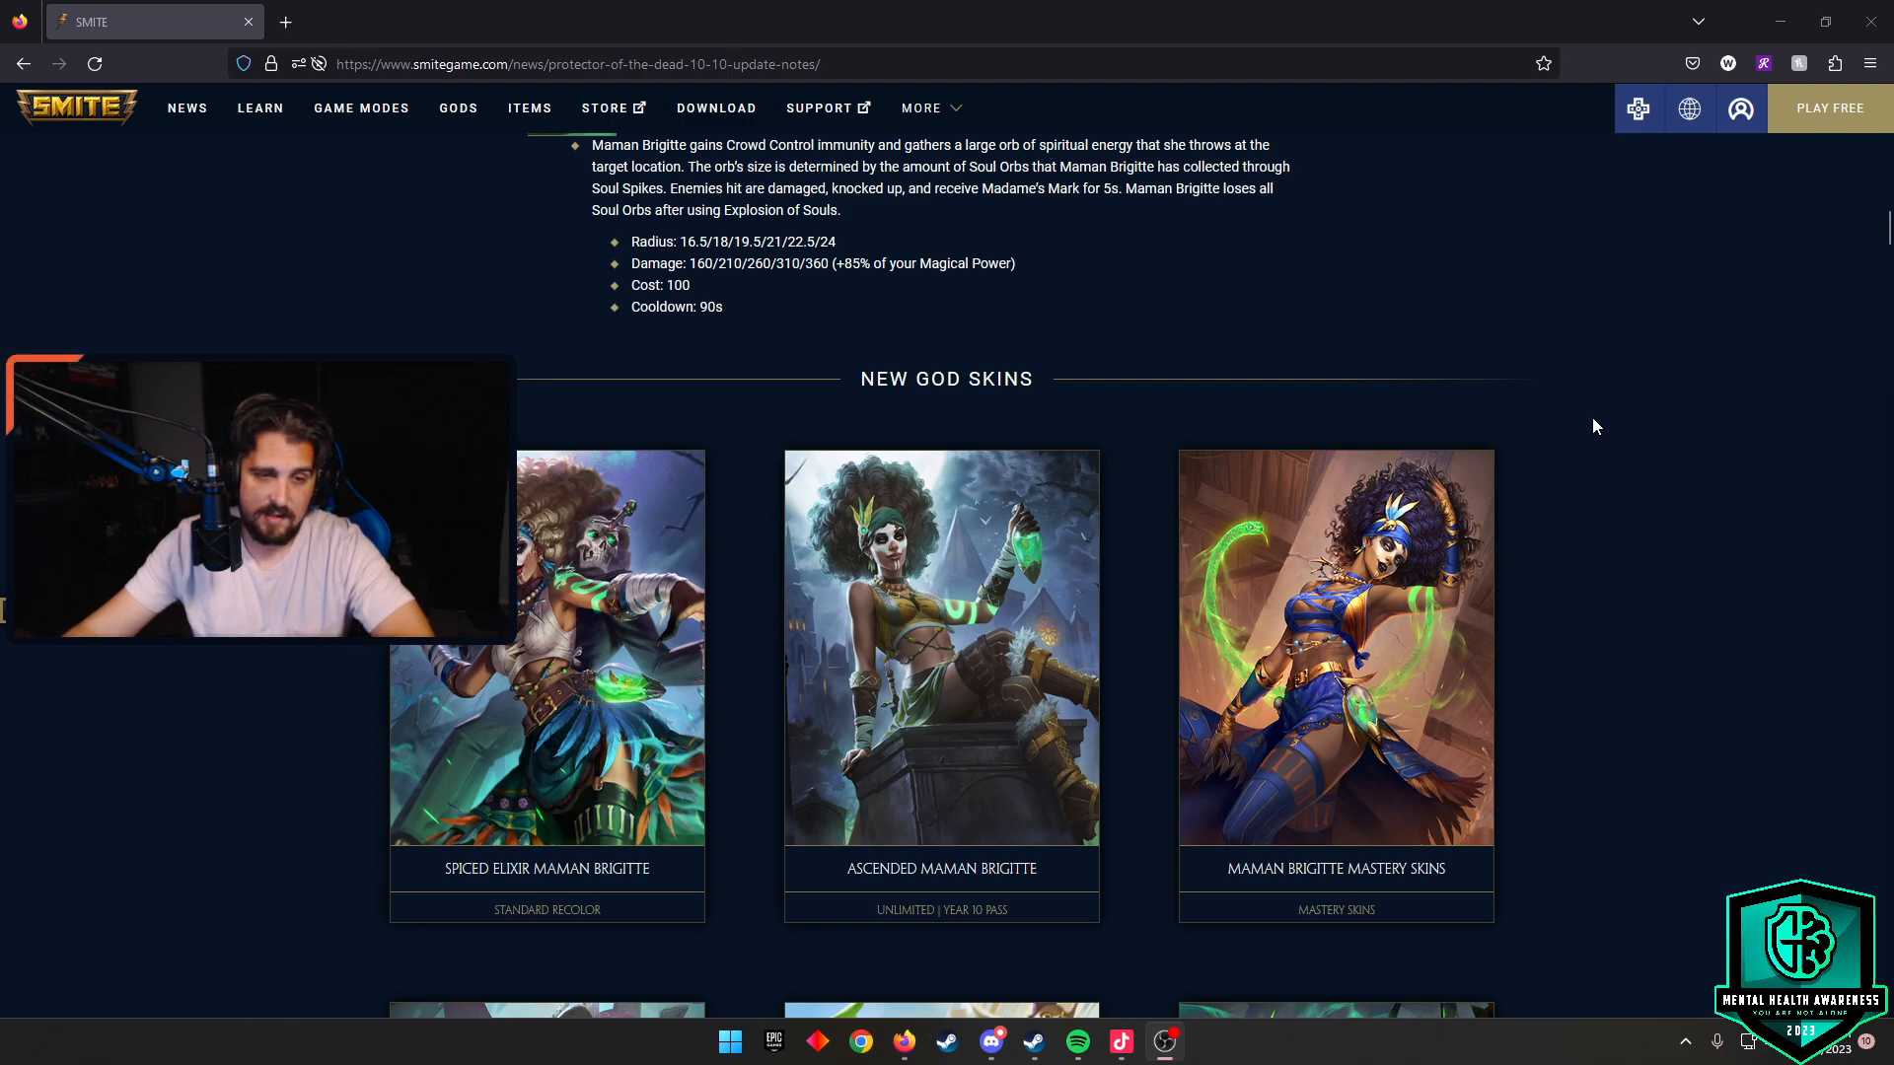
pyautogui.scroll(-3)
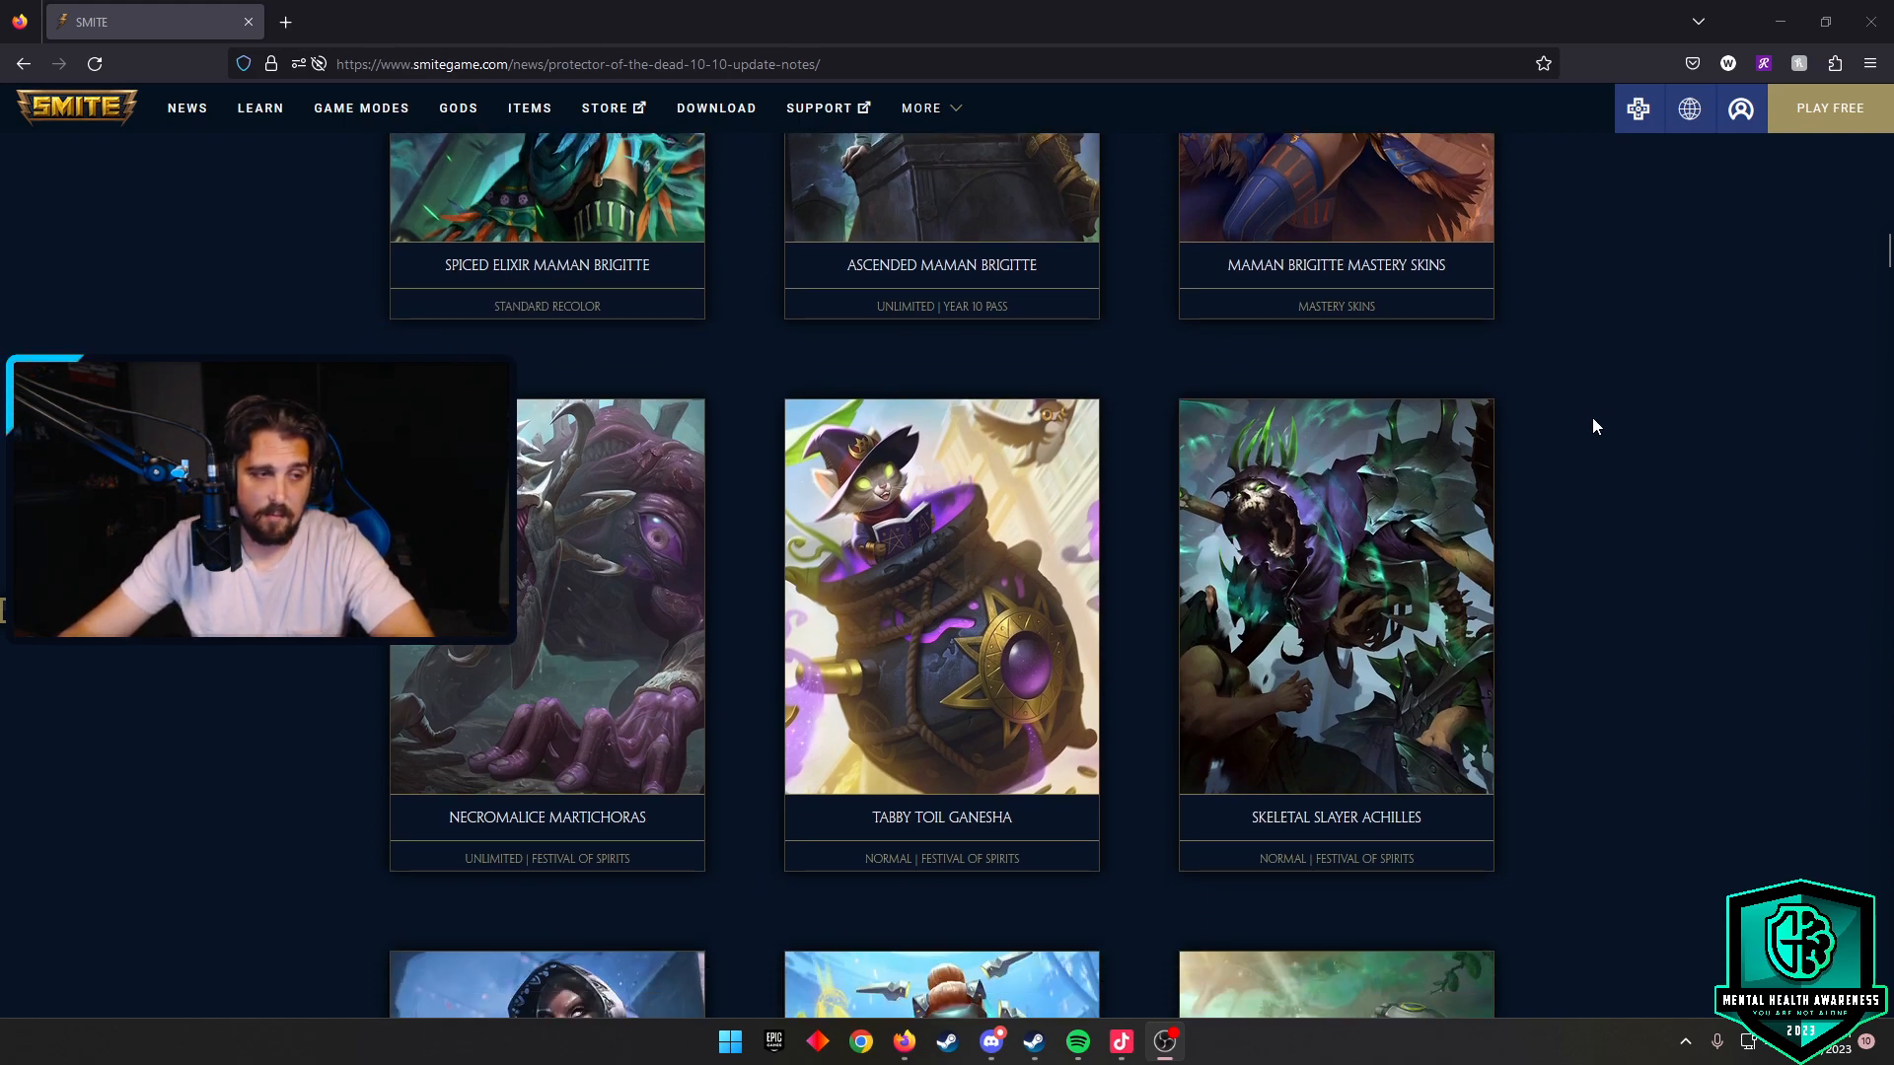
pyautogui.moveTo(1171, 702)
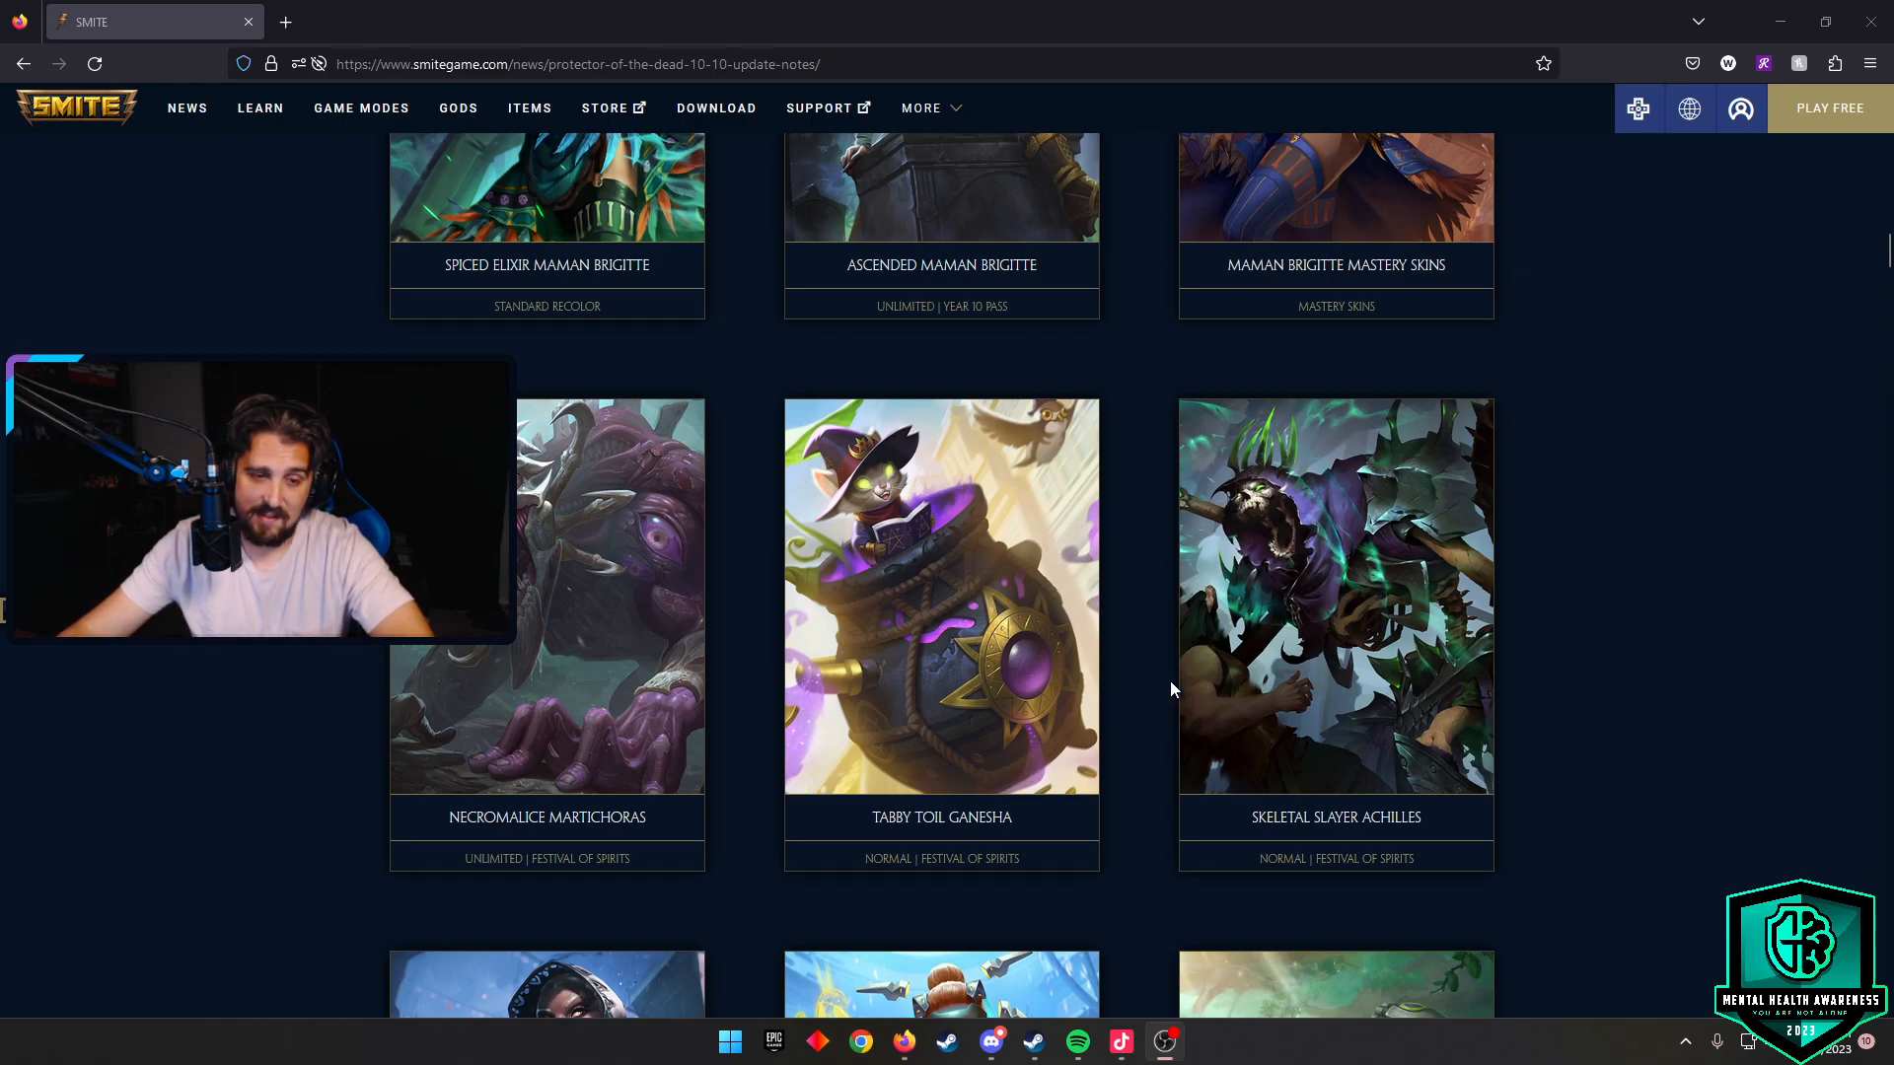
pyautogui.scroll(-3)
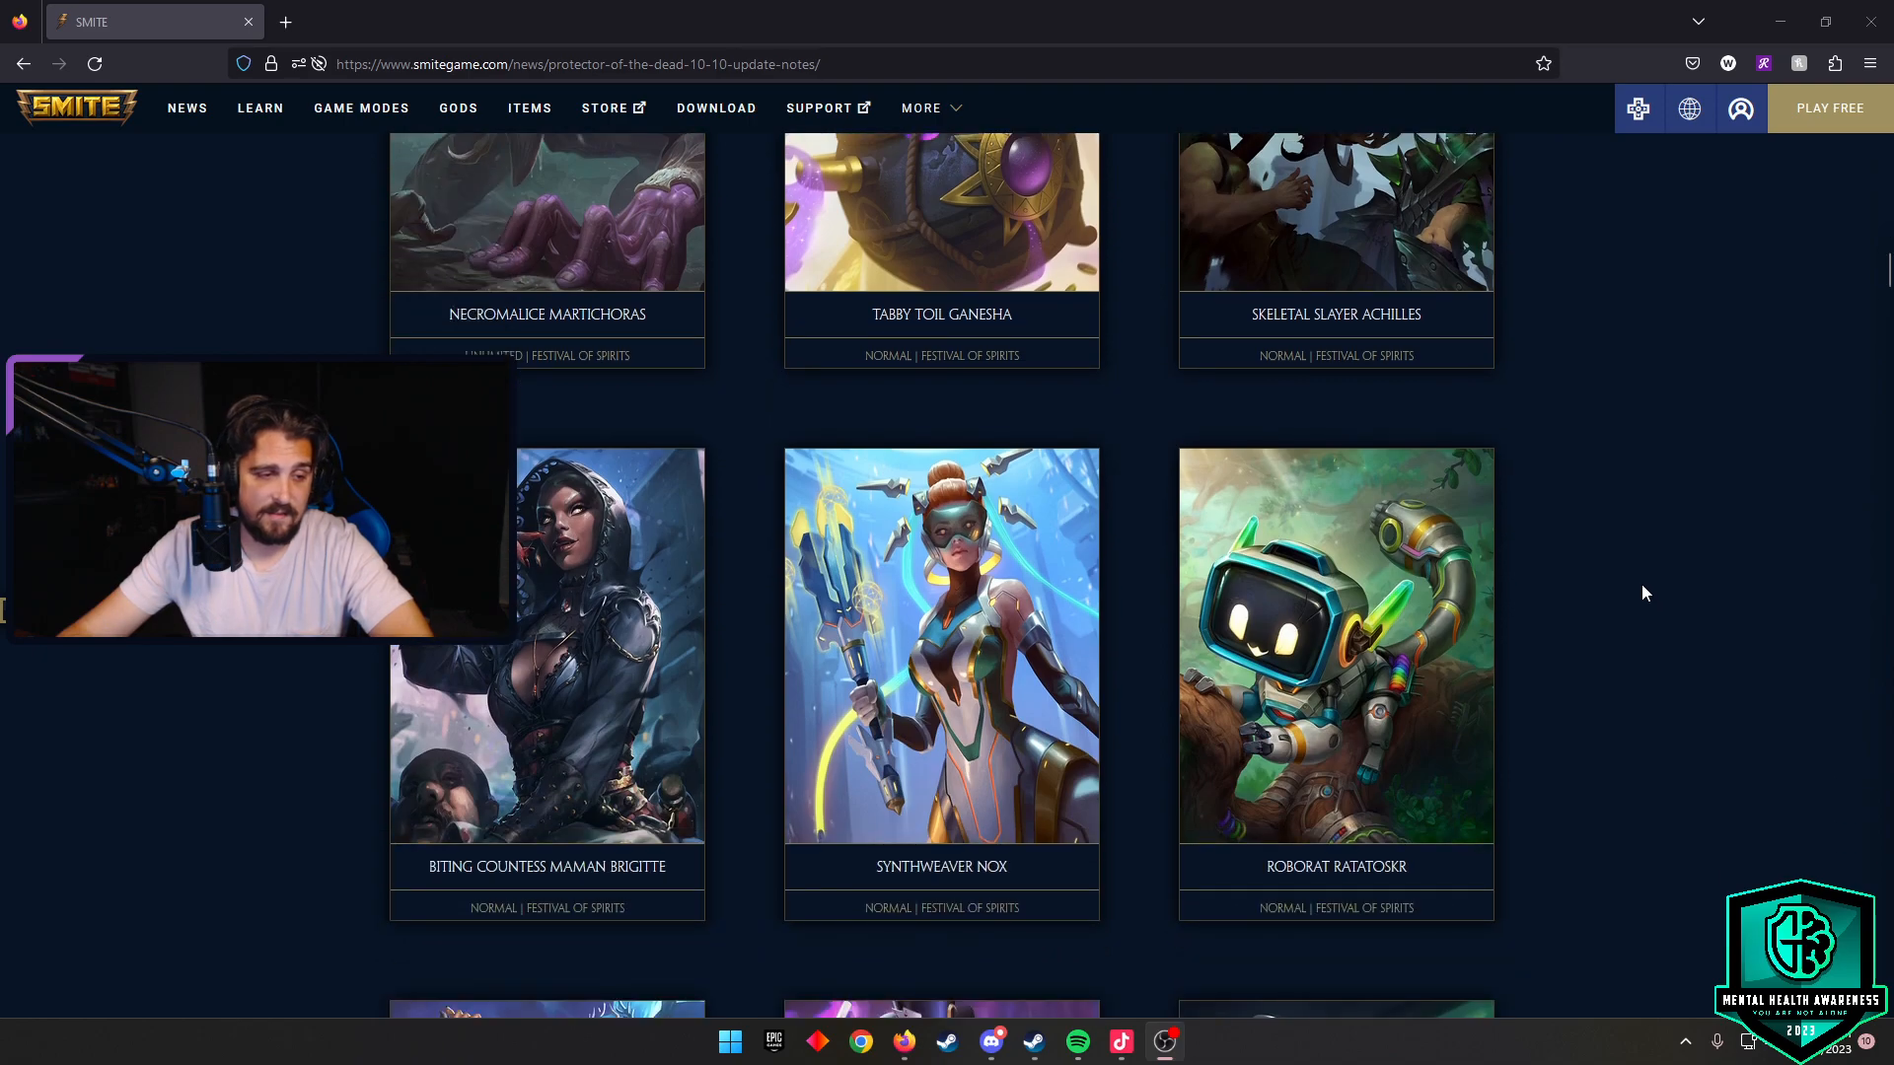
pyautogui.scroll(-3)
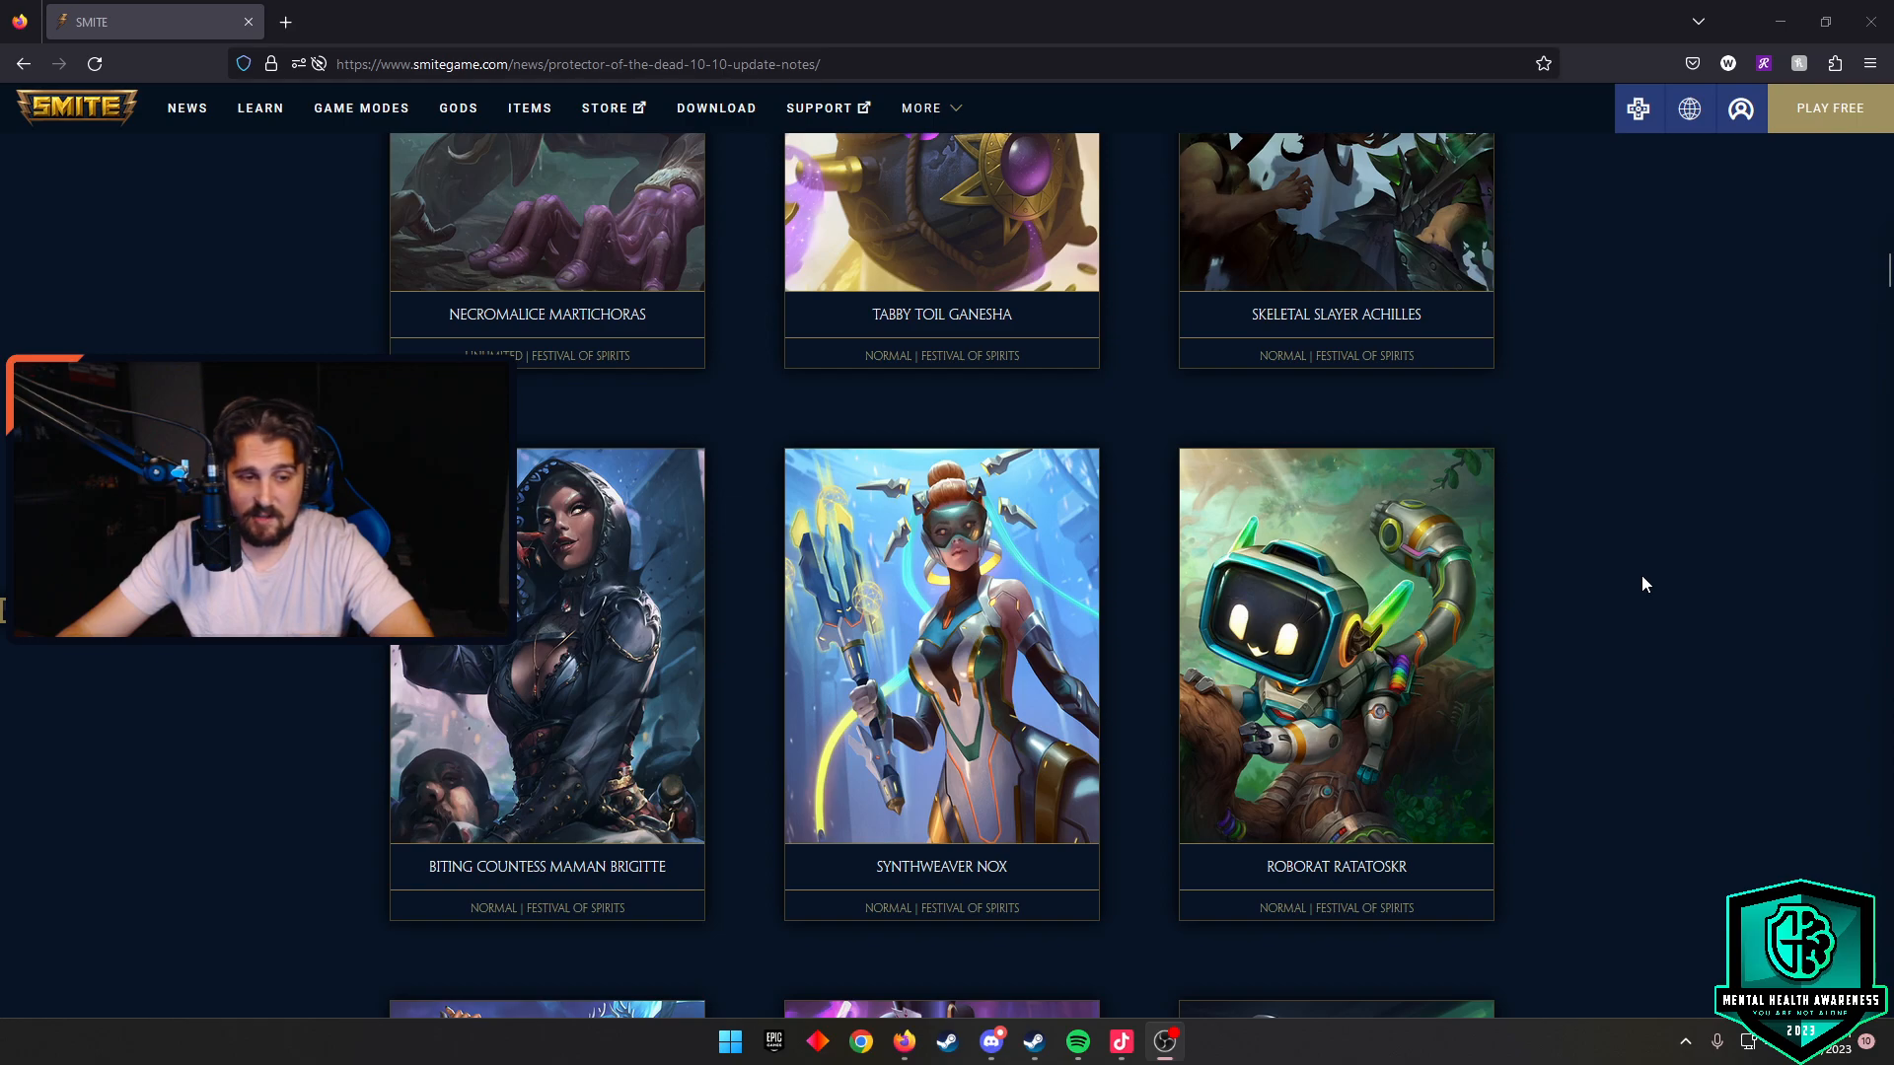
pyautogui.scroll(-3)
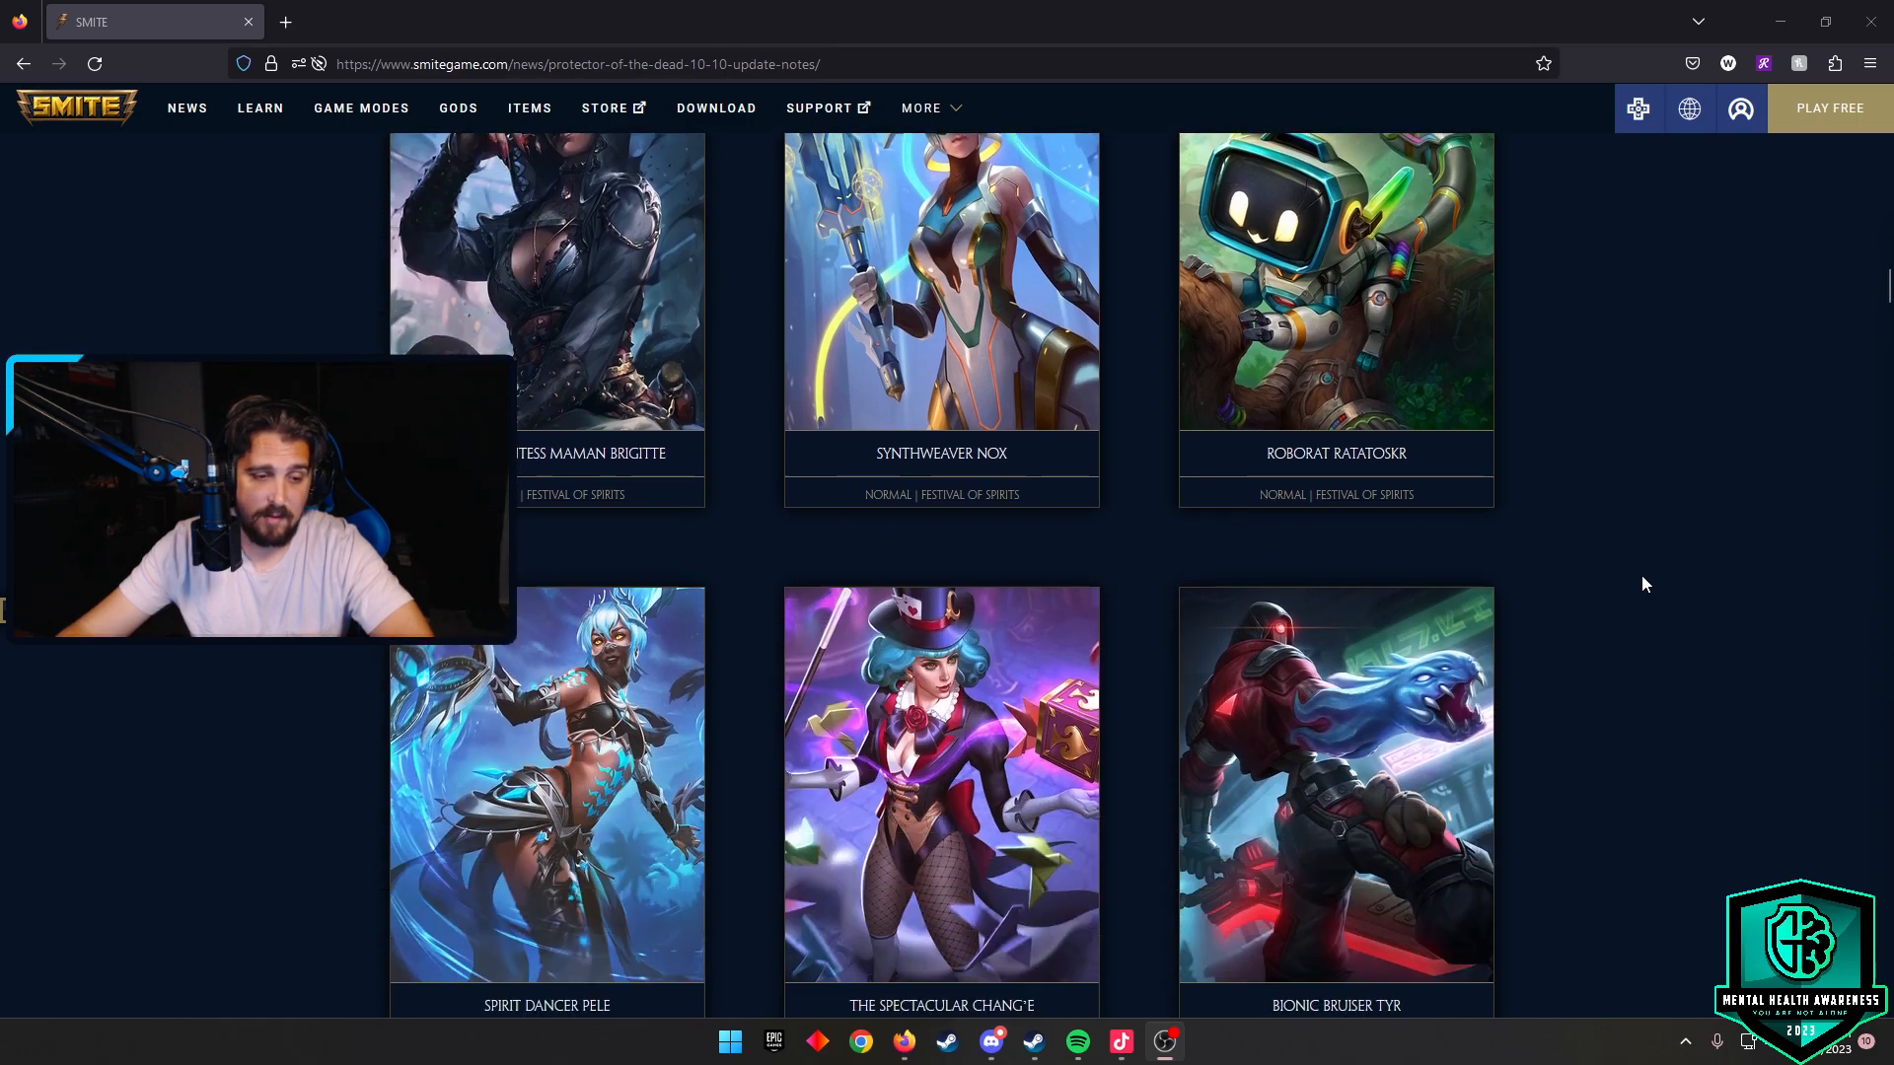
pyautogui.scroll(-3)
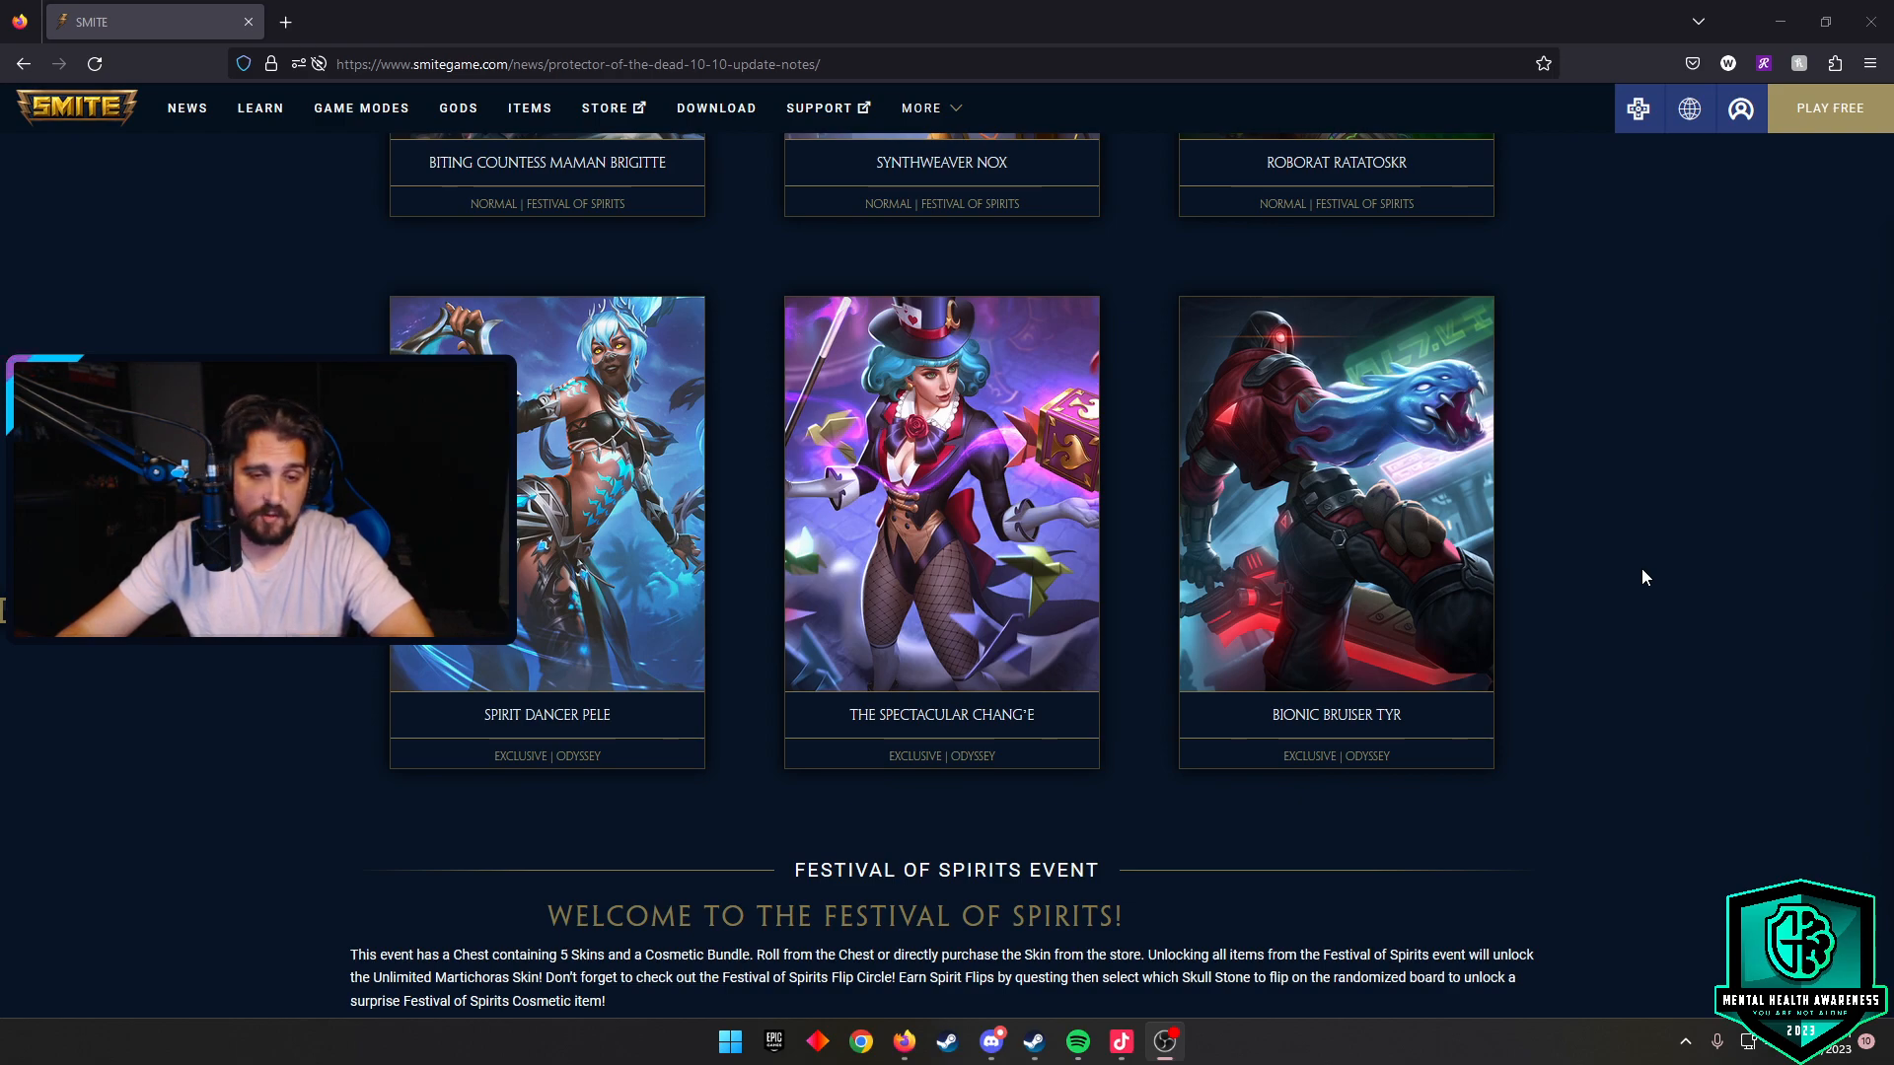
pyautogui.scroll(-3)
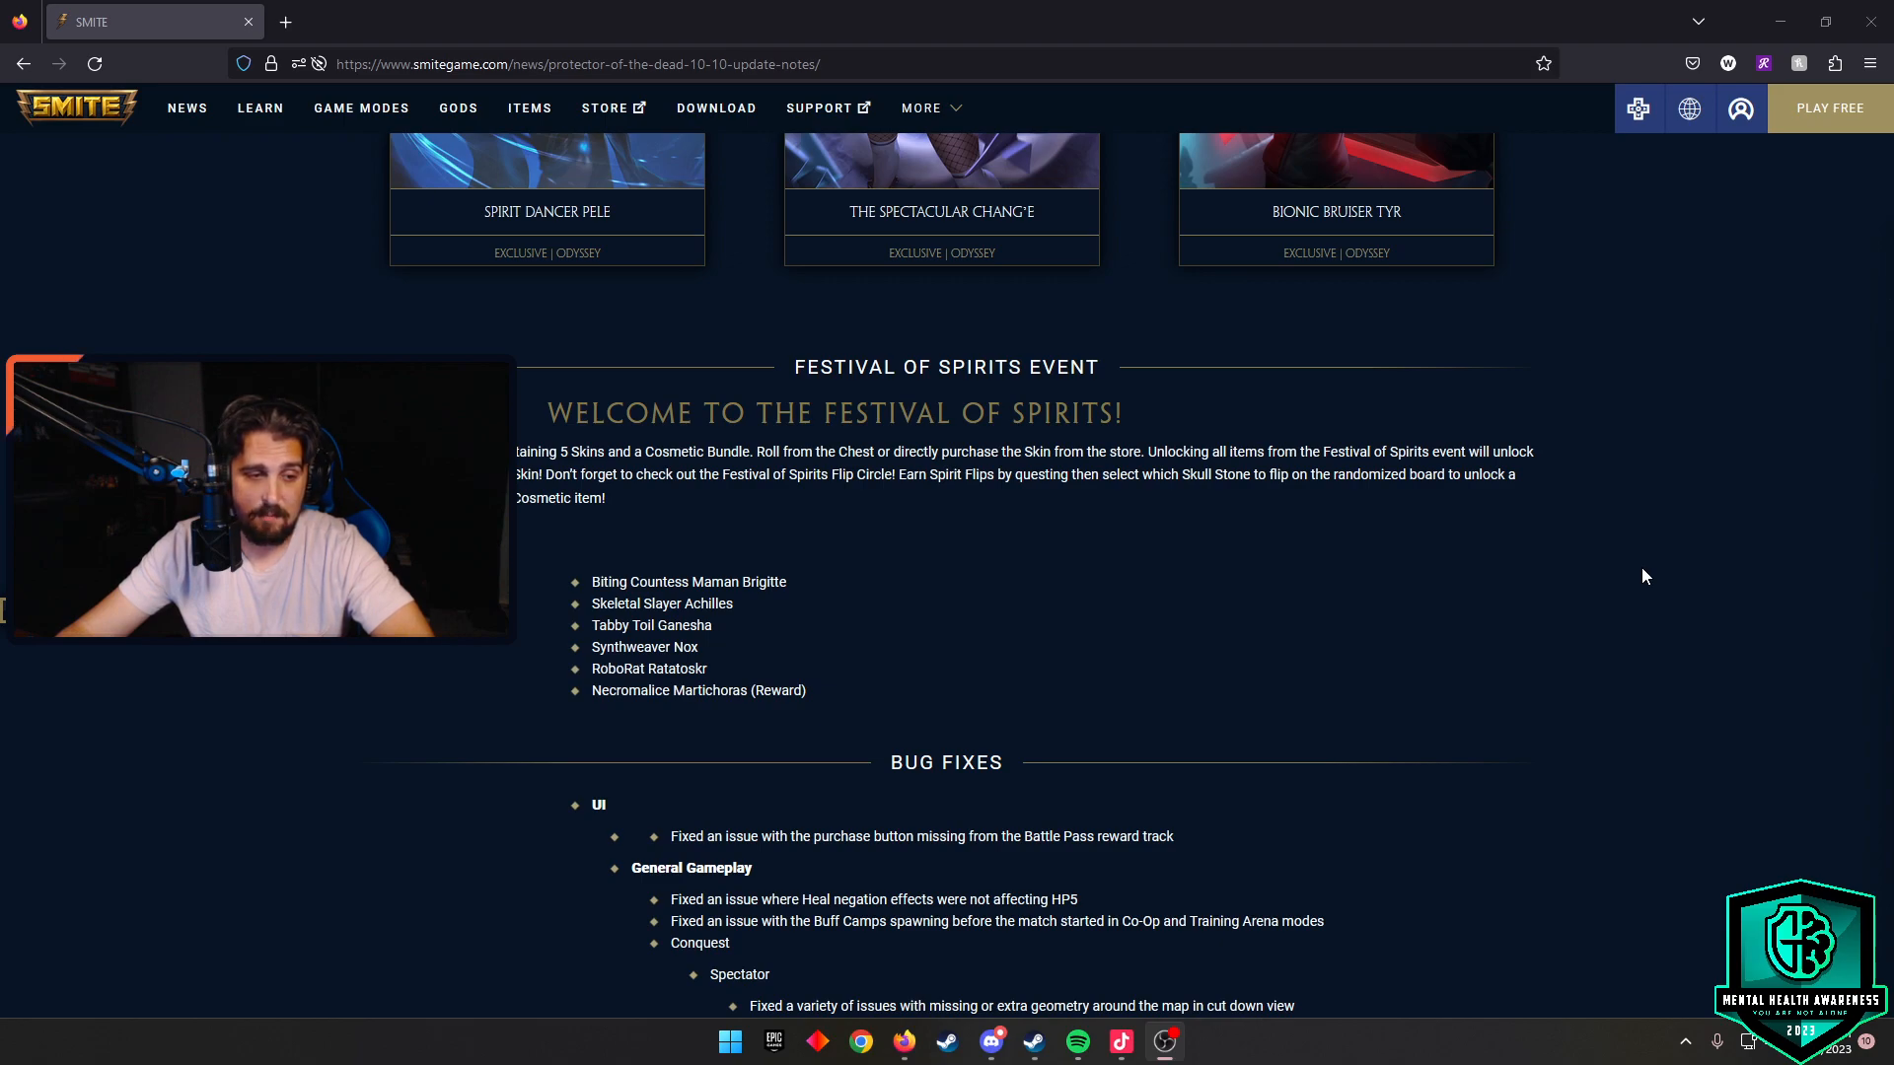
pyautogui.scroll(-3)
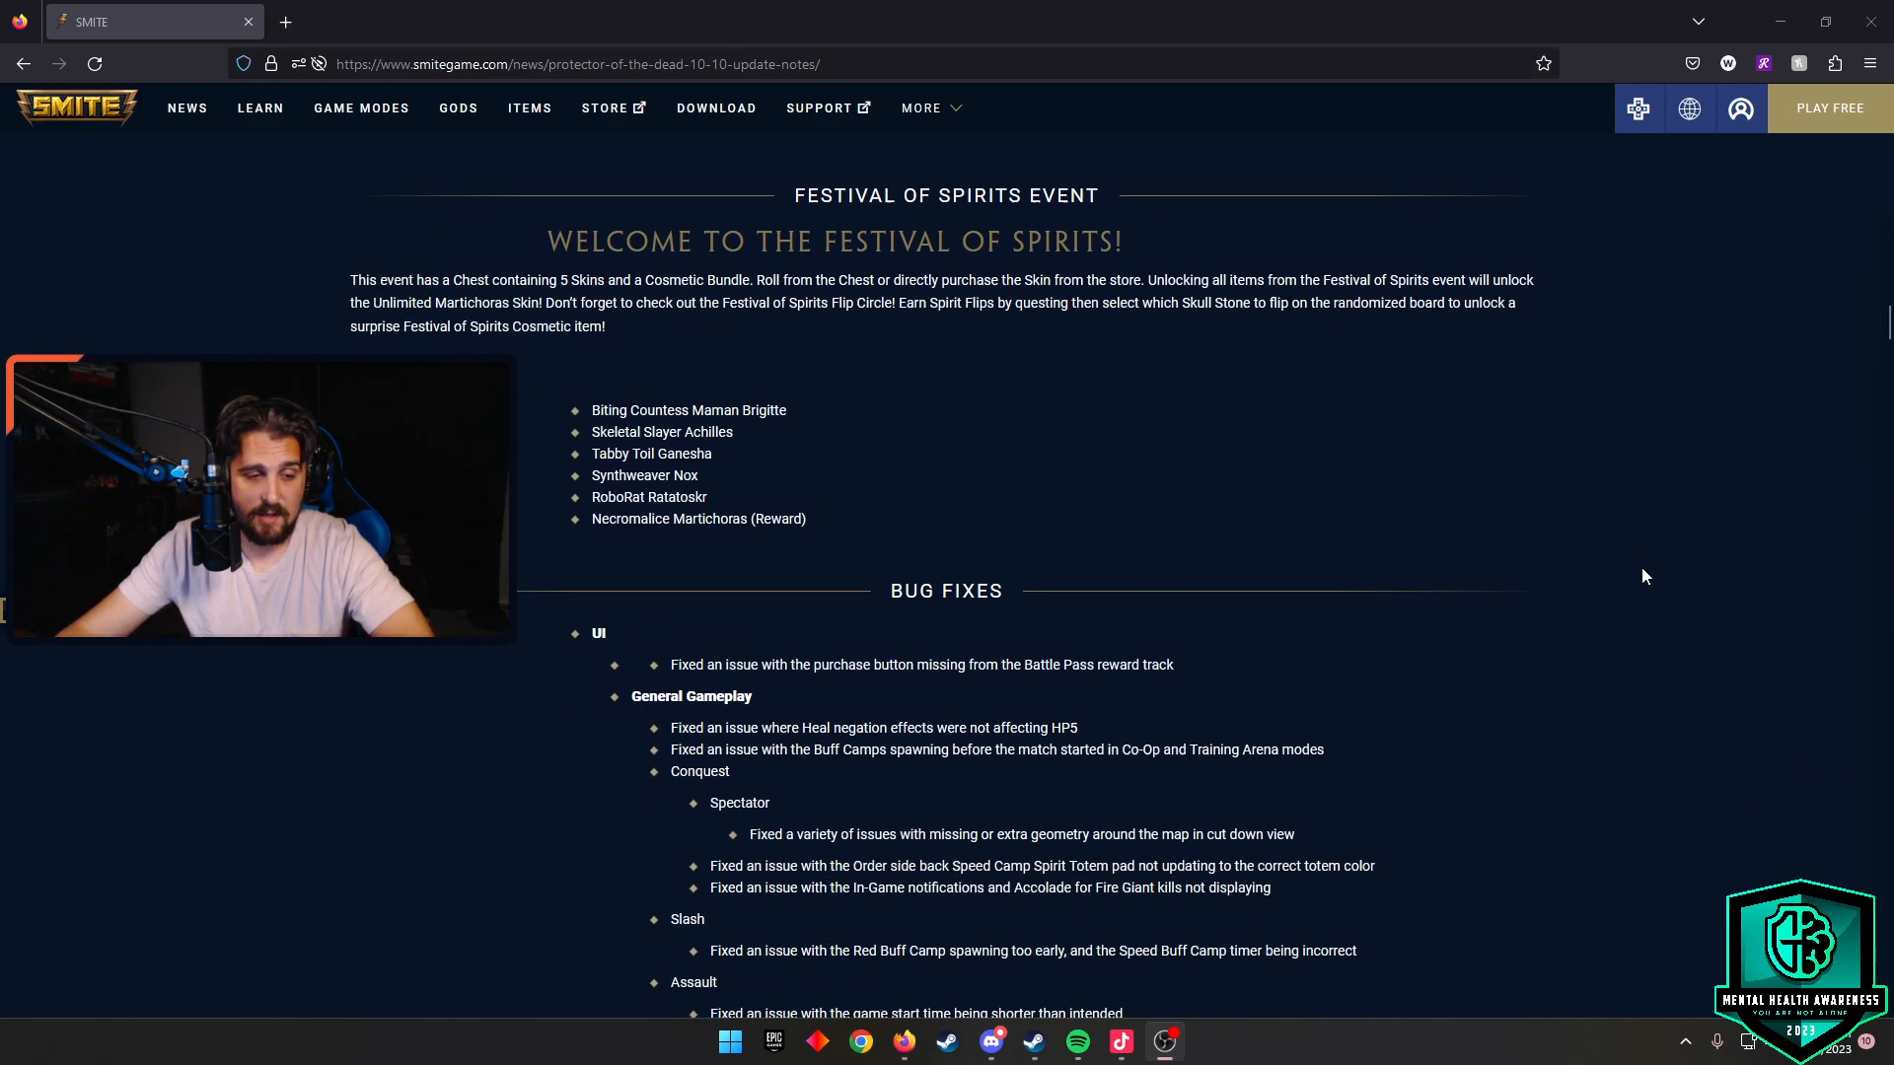
pyautogui.scroll(-3)
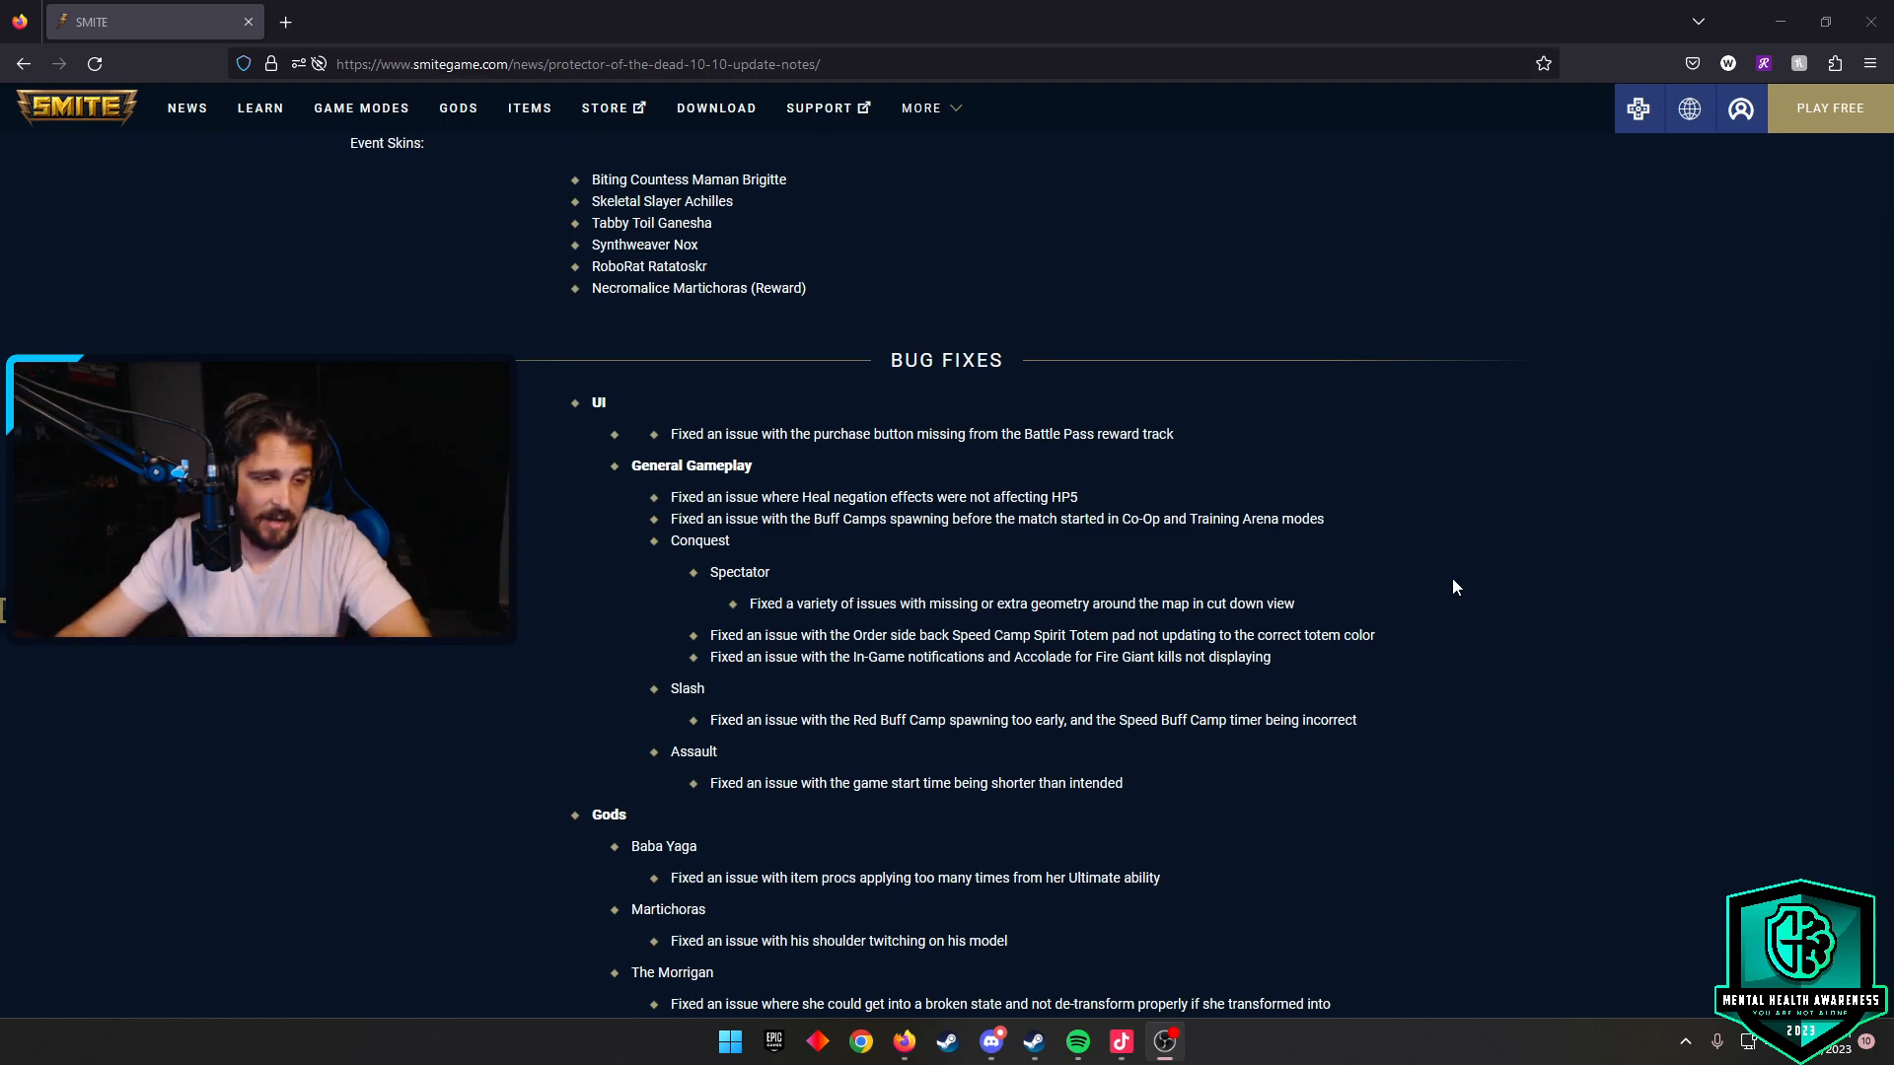
pyautogui.scroll(-3)
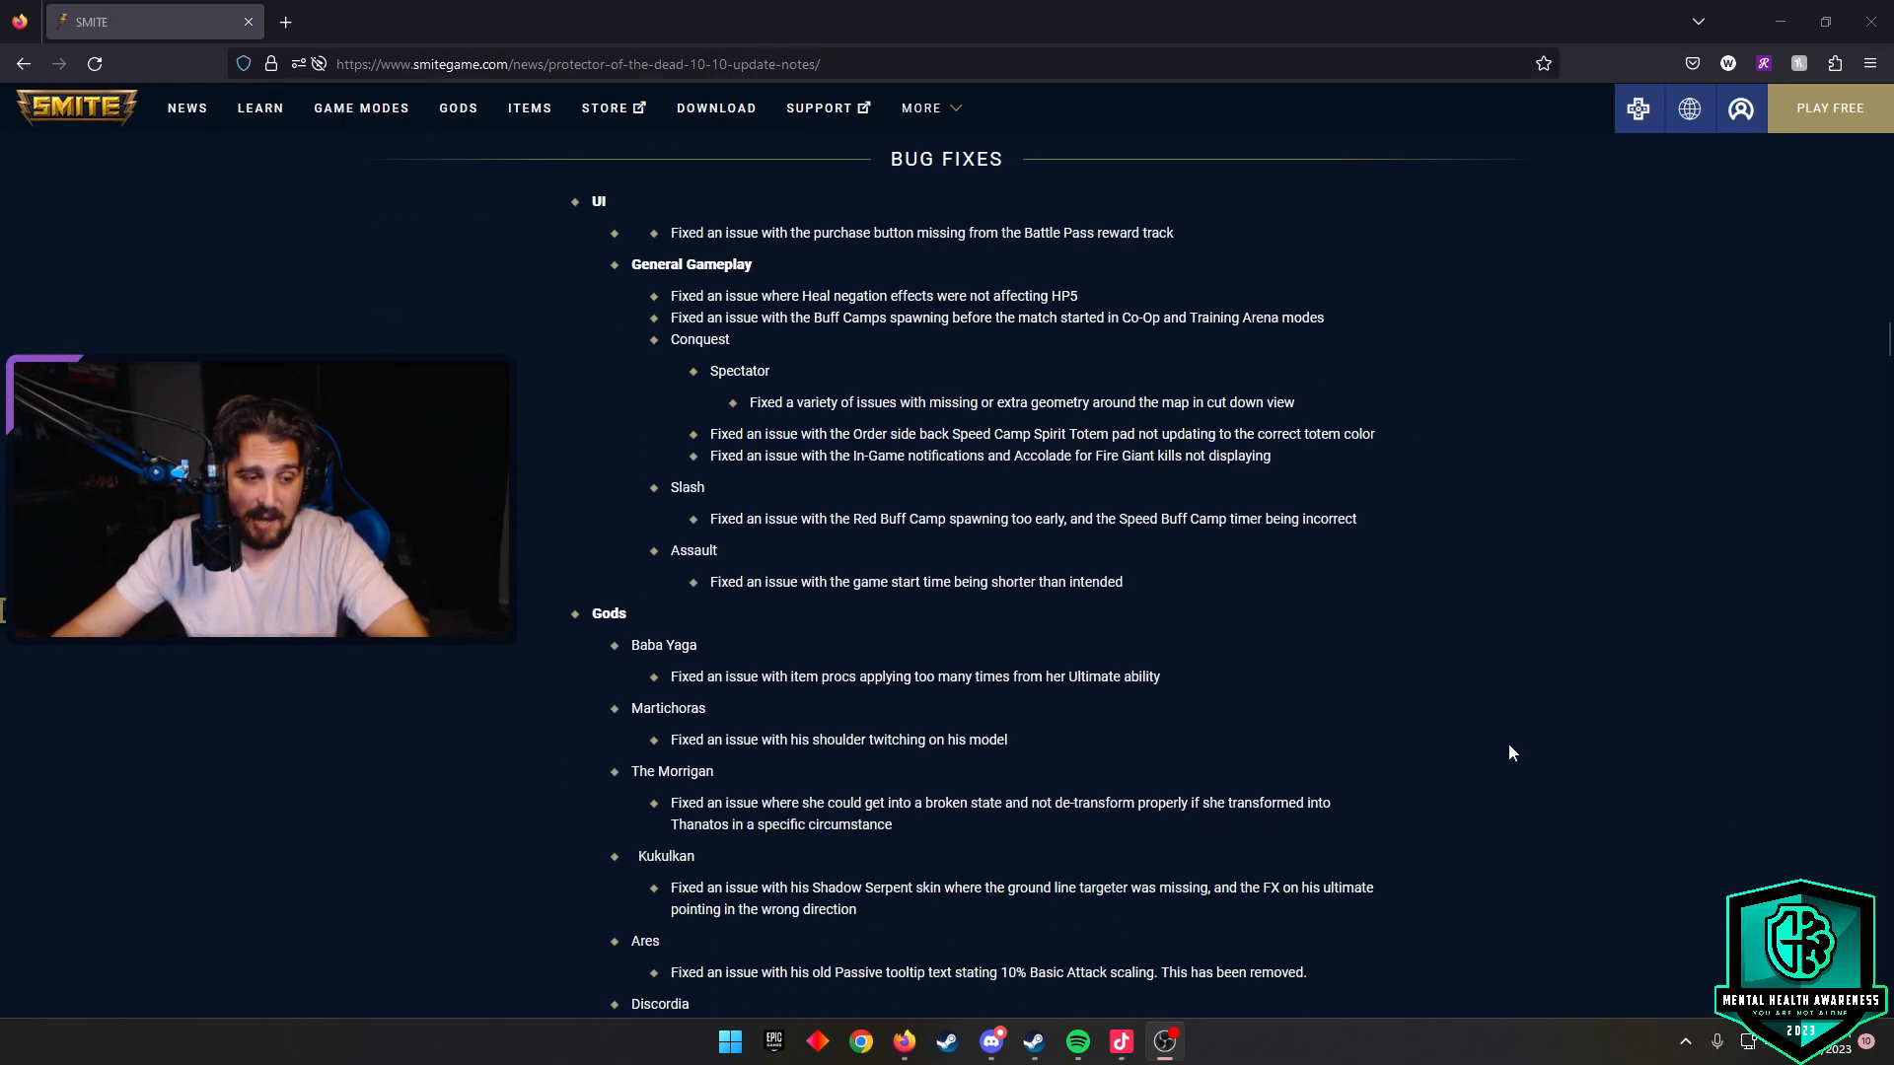
pyautogui.scroll(-3)
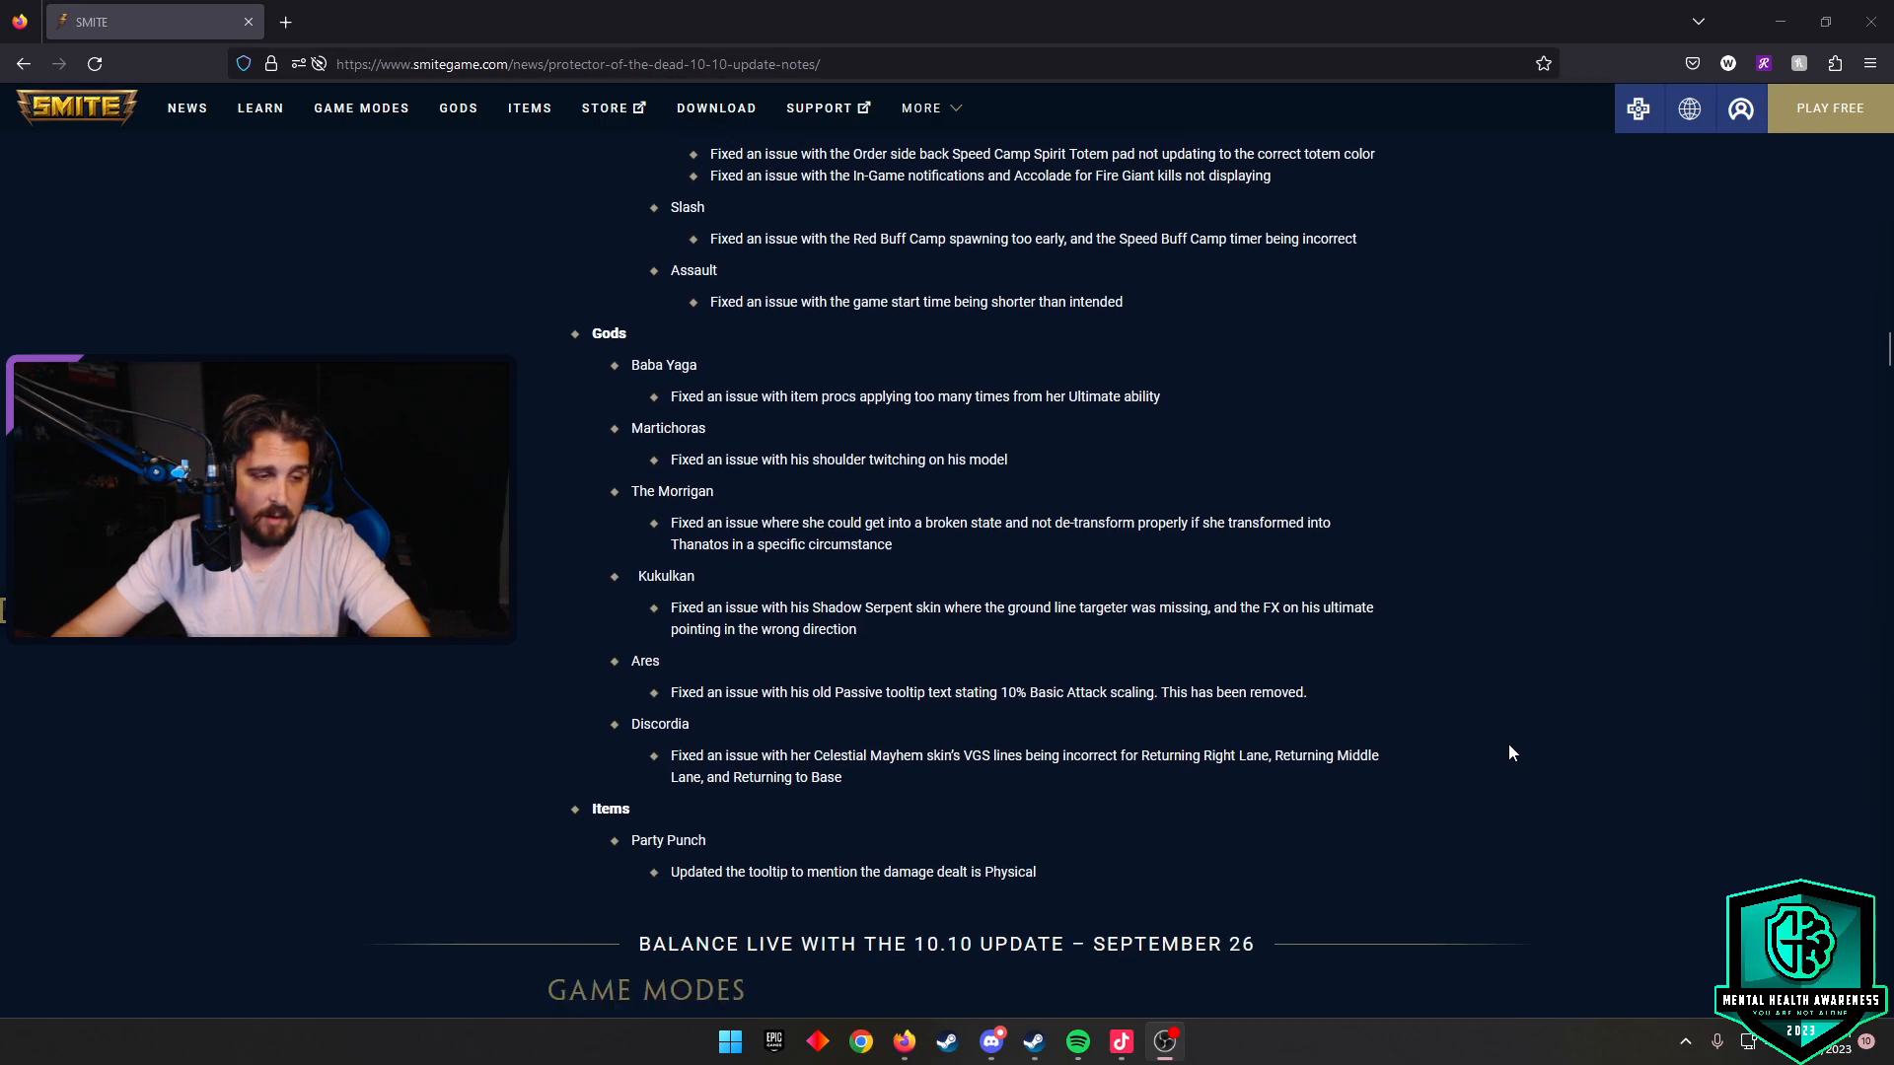
pyautogui.scroll(-3)
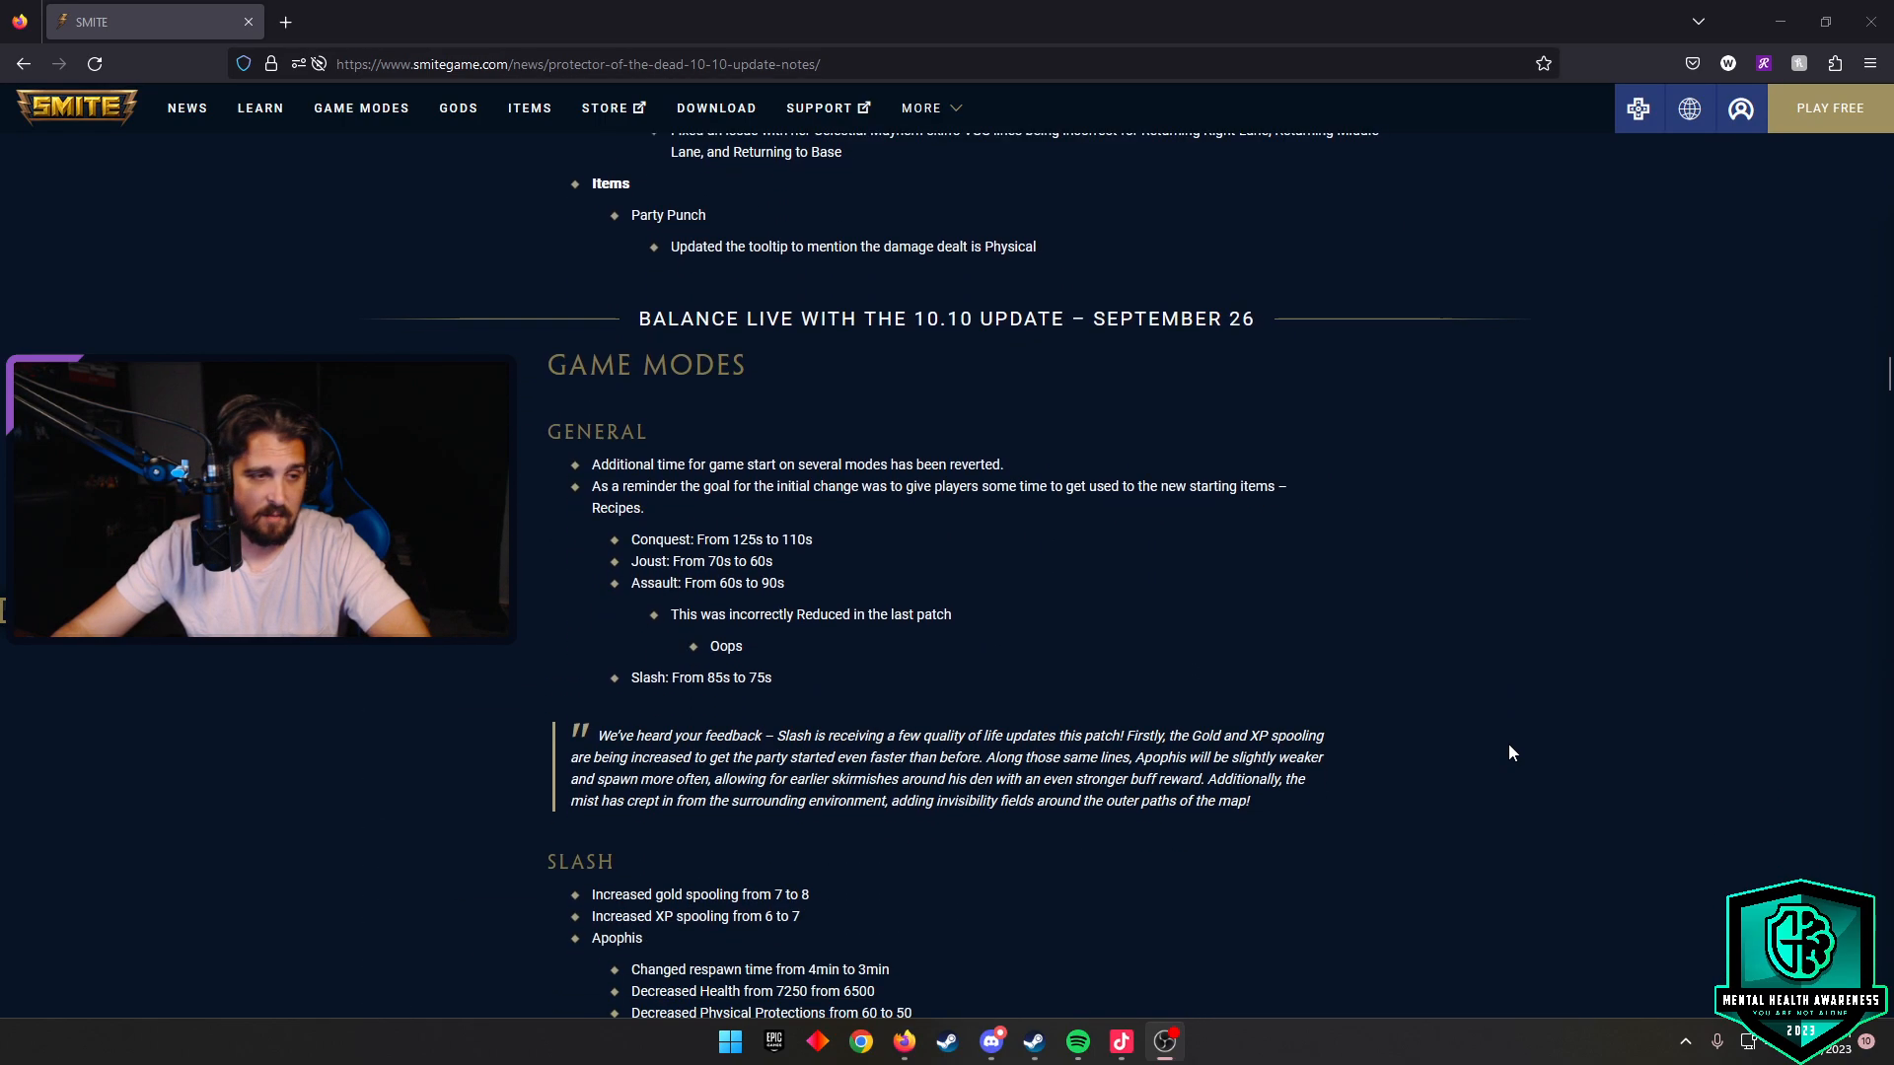
pyautogui.scroll(-3)
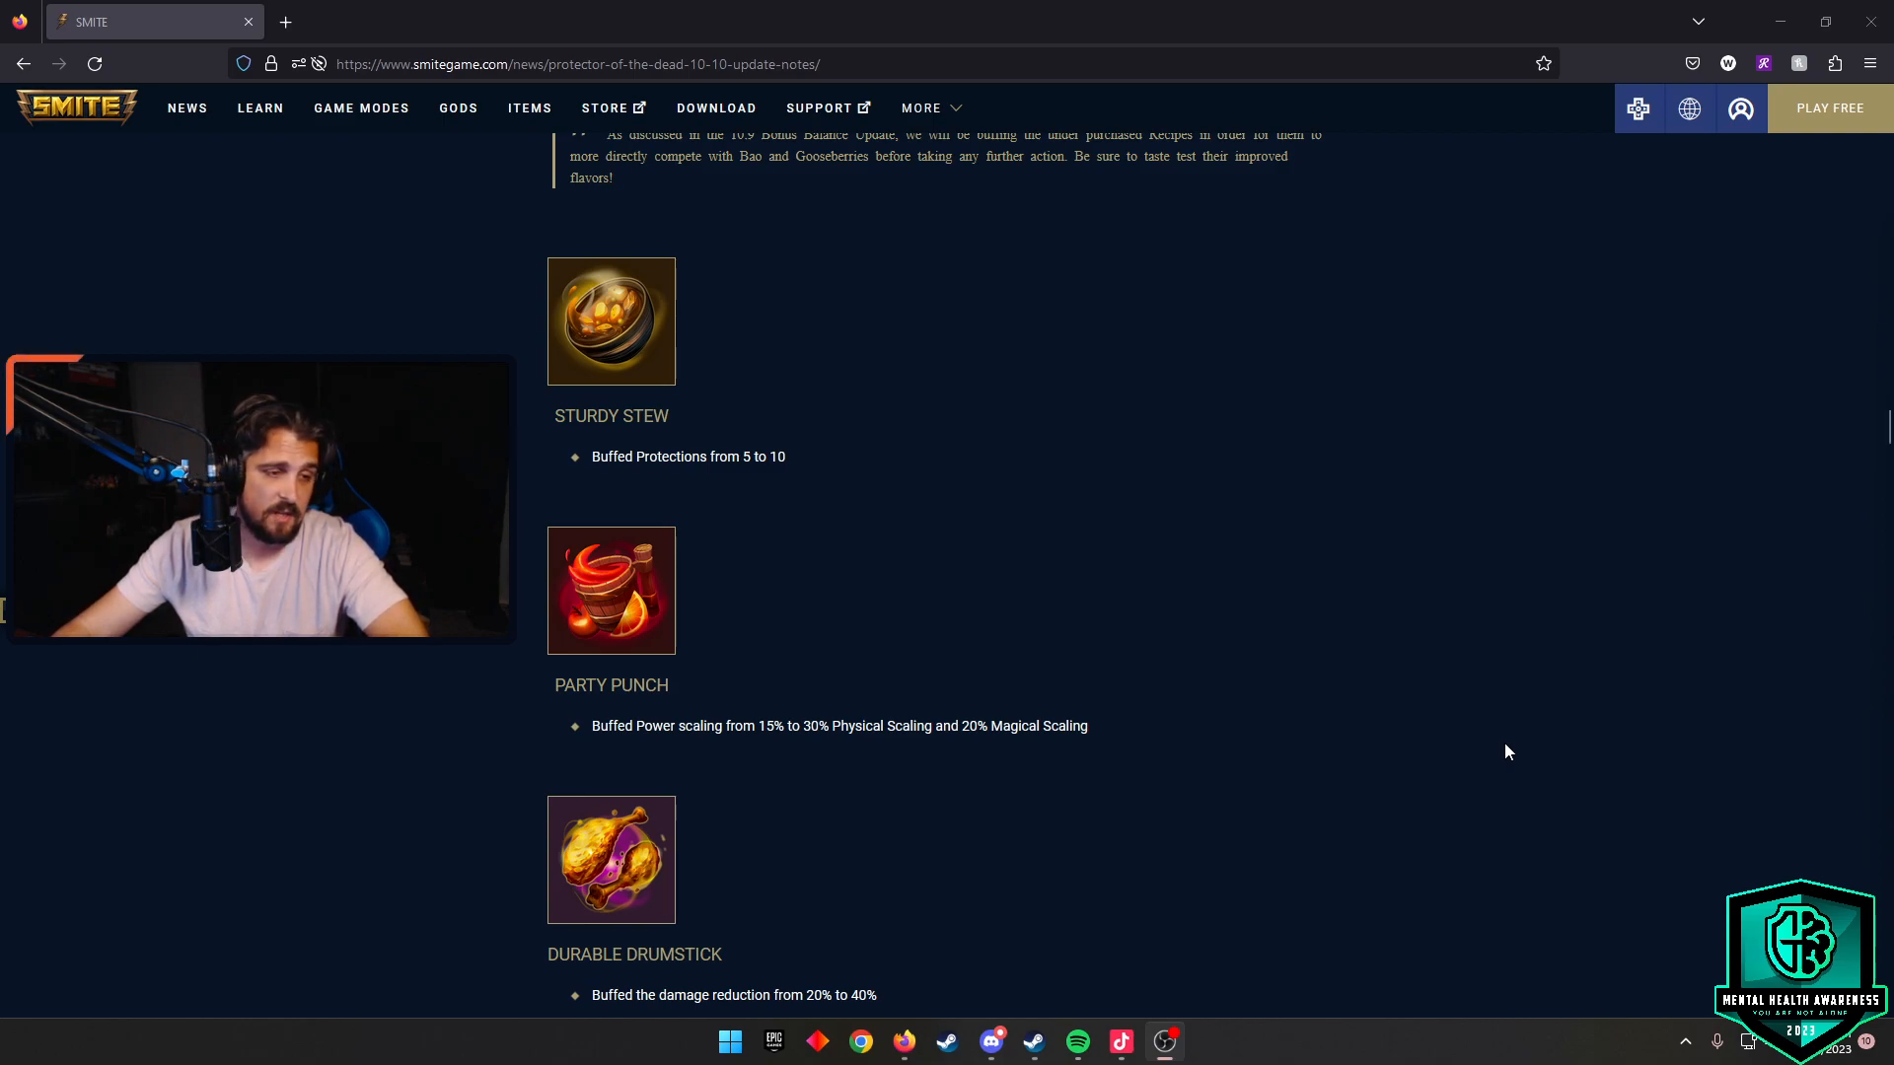
pyautogui.scroll(-3)
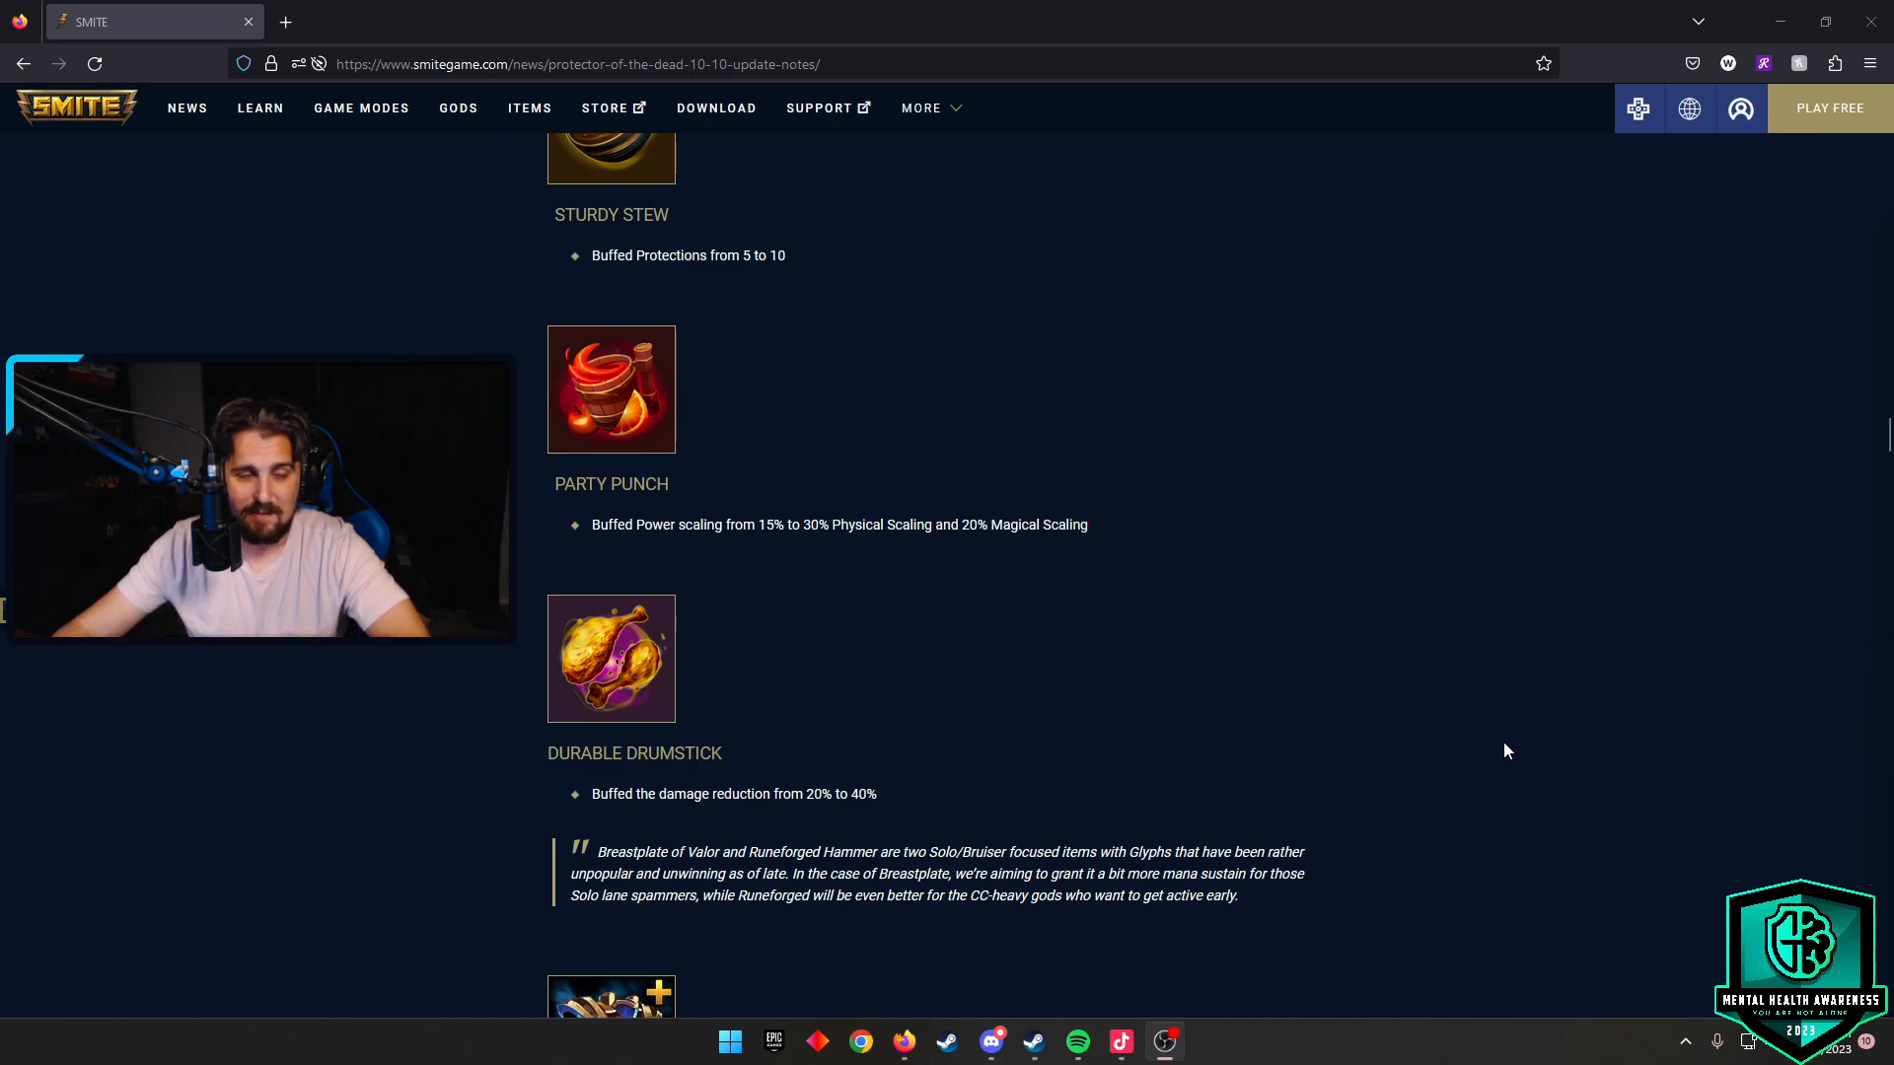
pyautogui.scroll(-3)
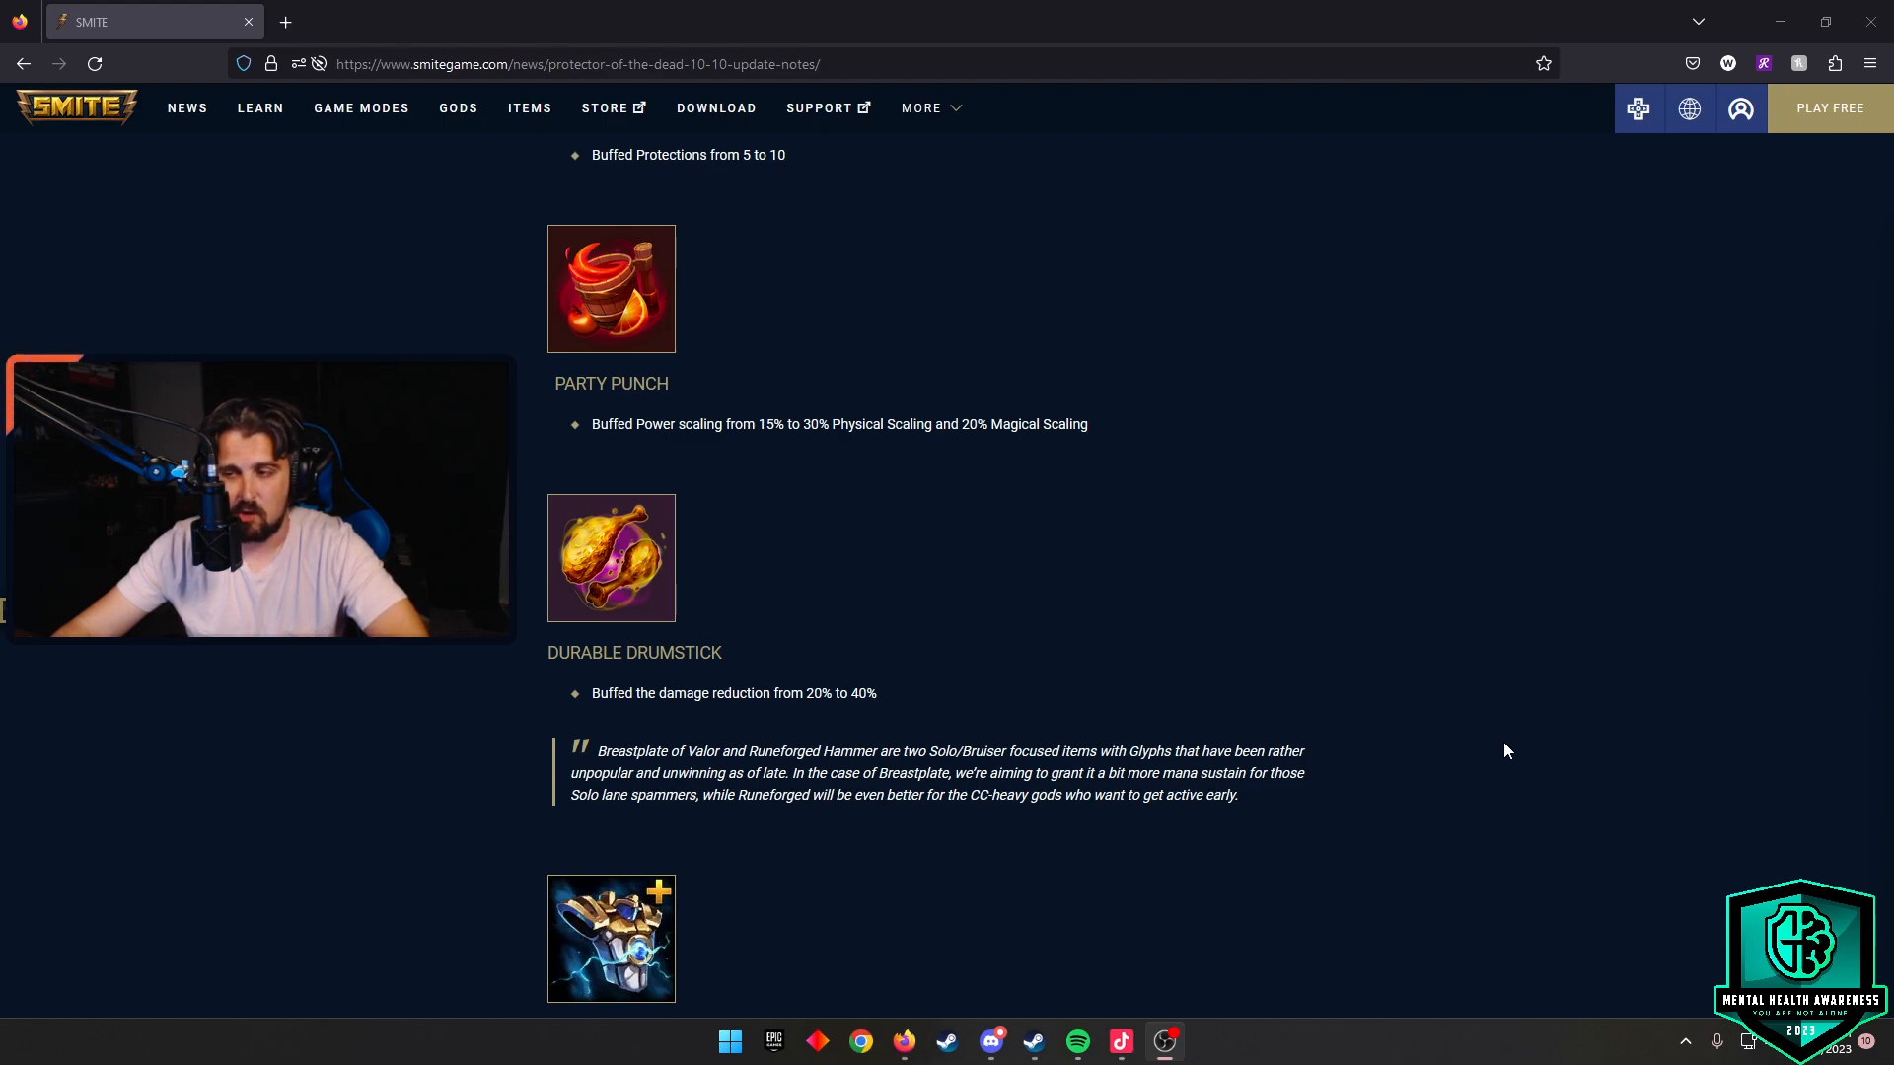
pyautogui.scroll(-3)
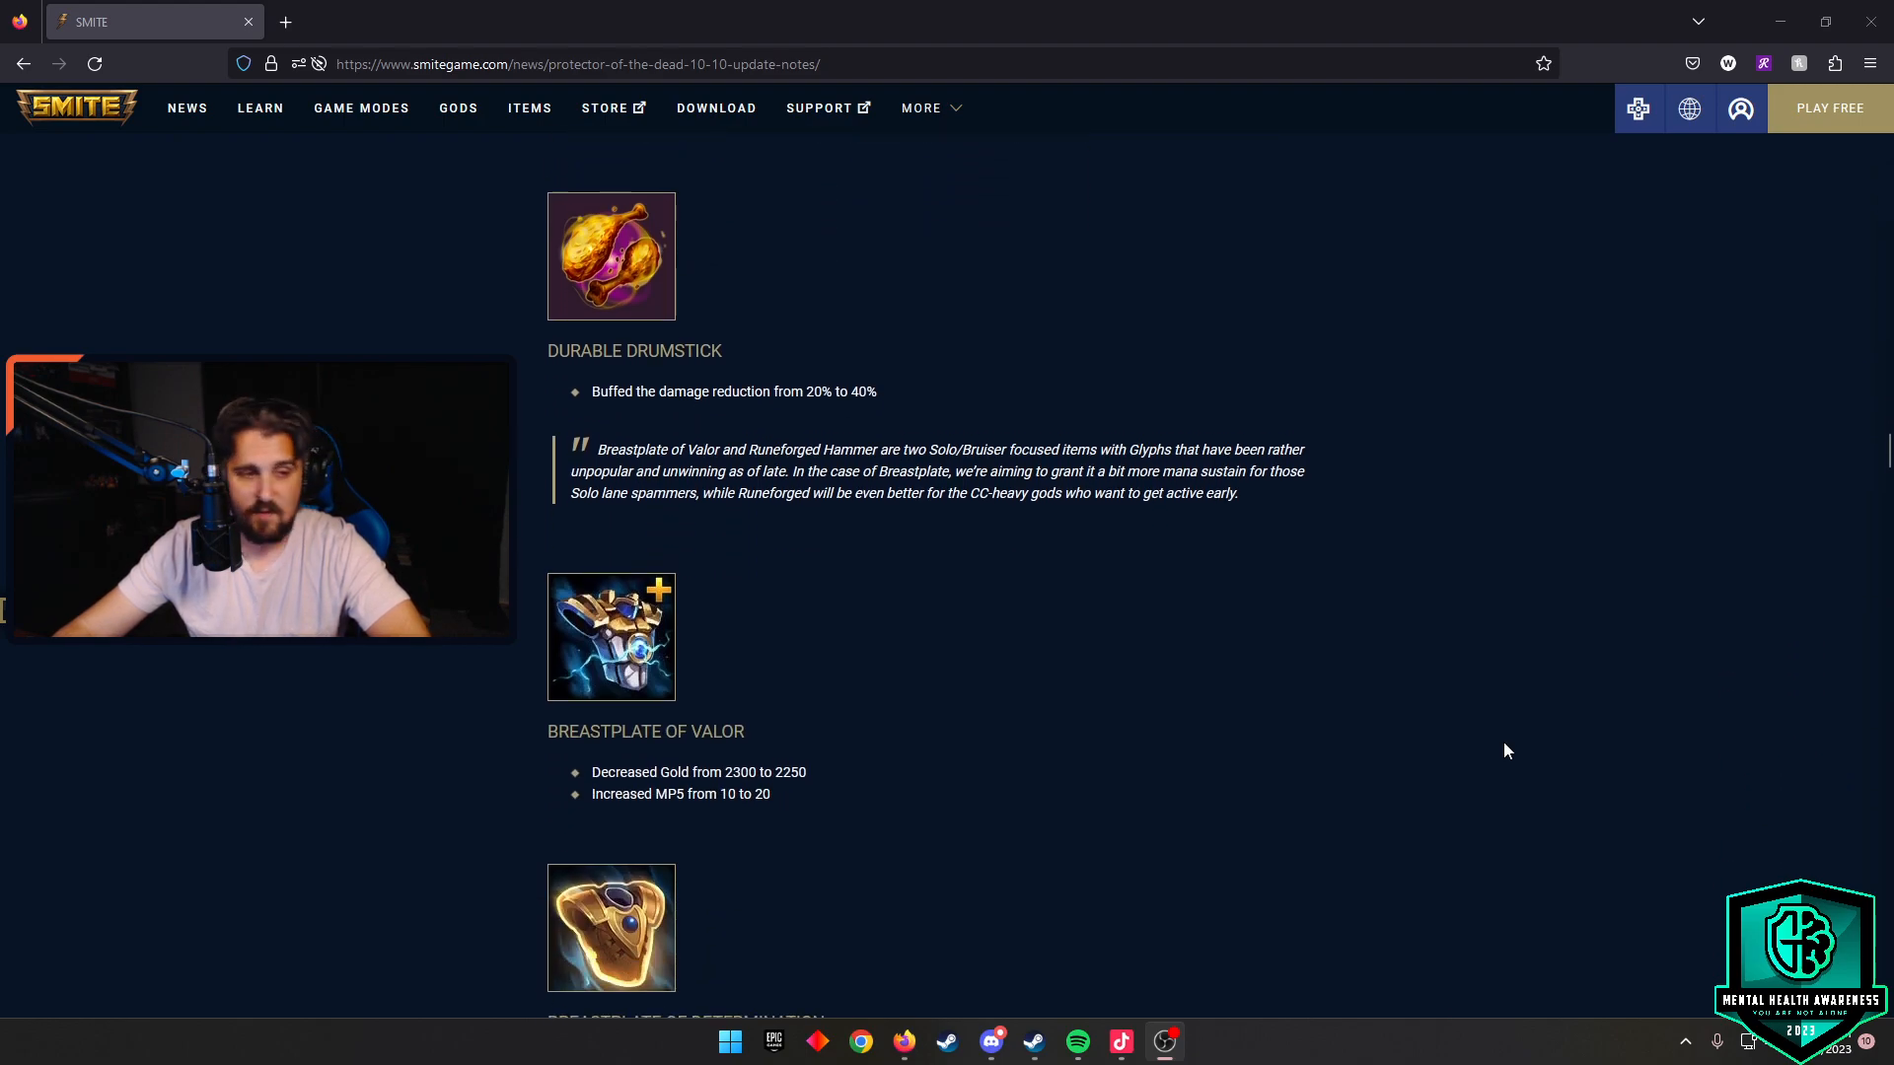
pyautogui.scroll(-3)
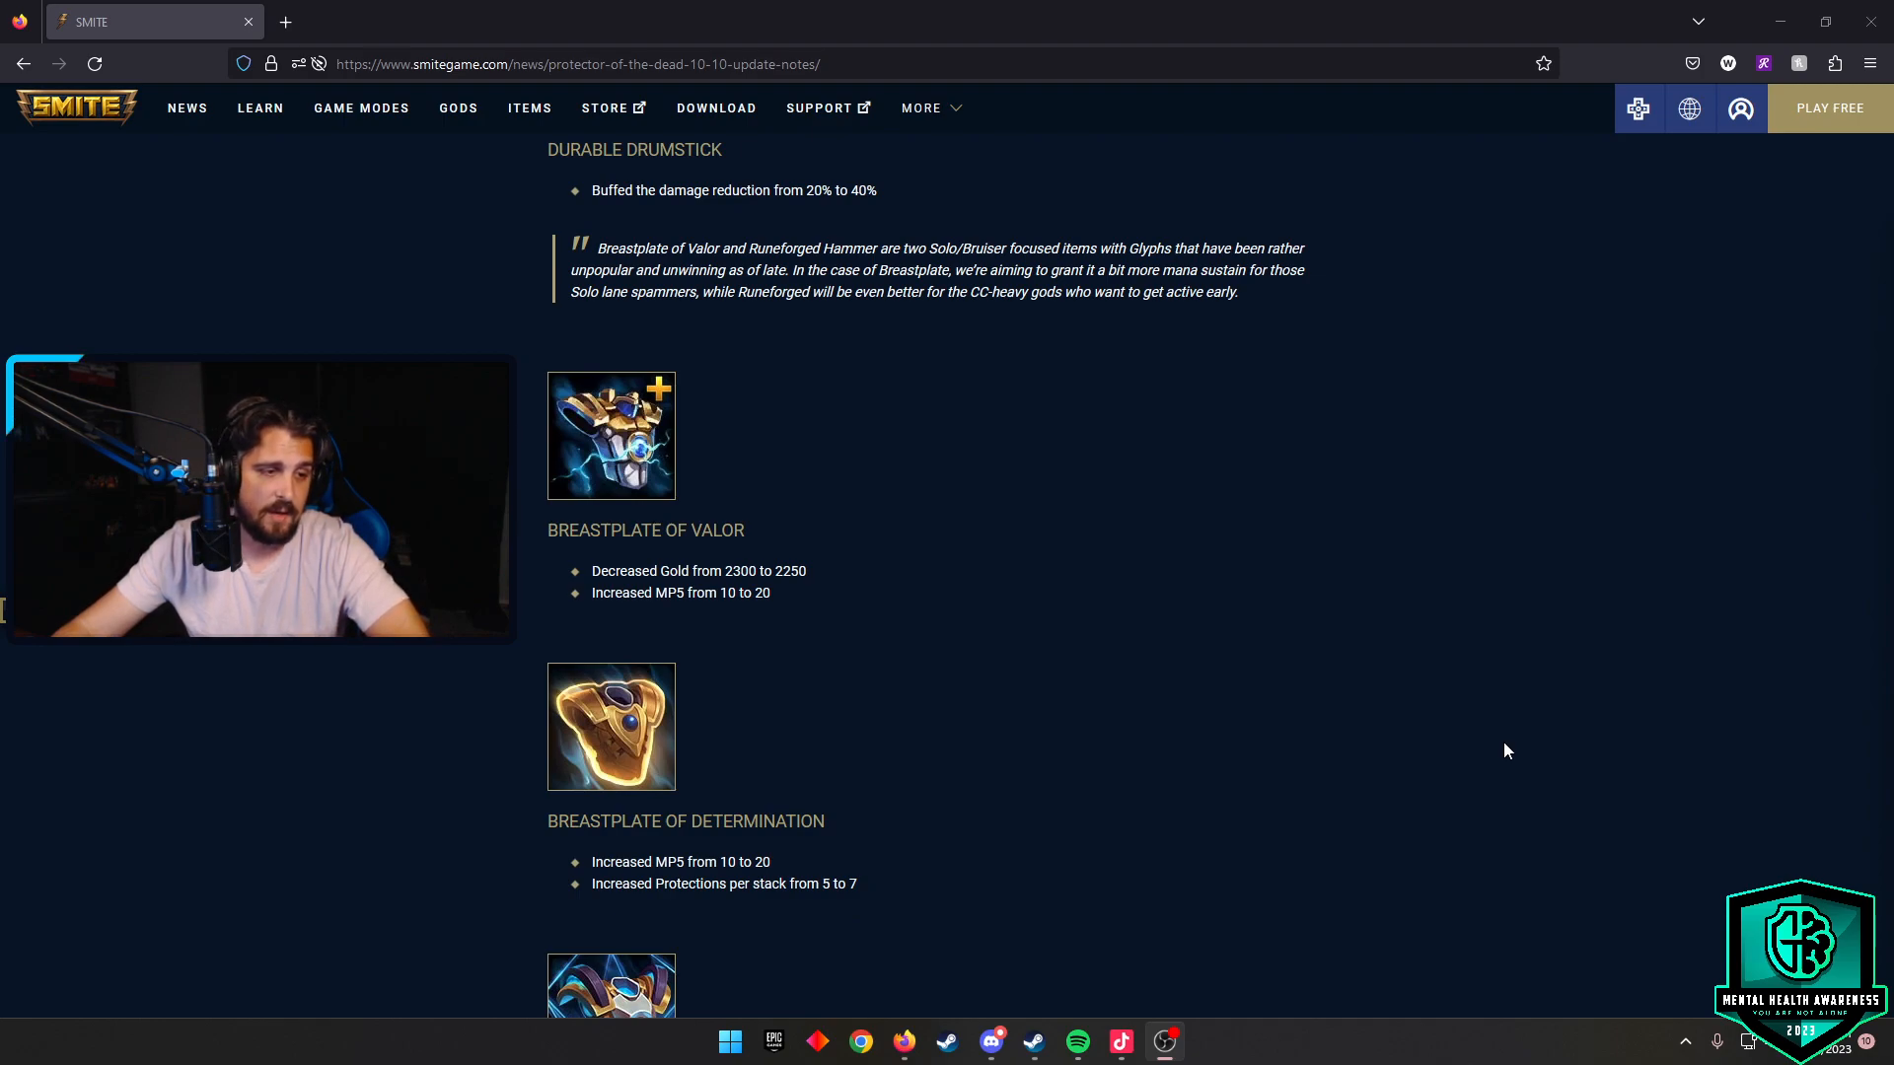
pyautogui.scroll(-3)
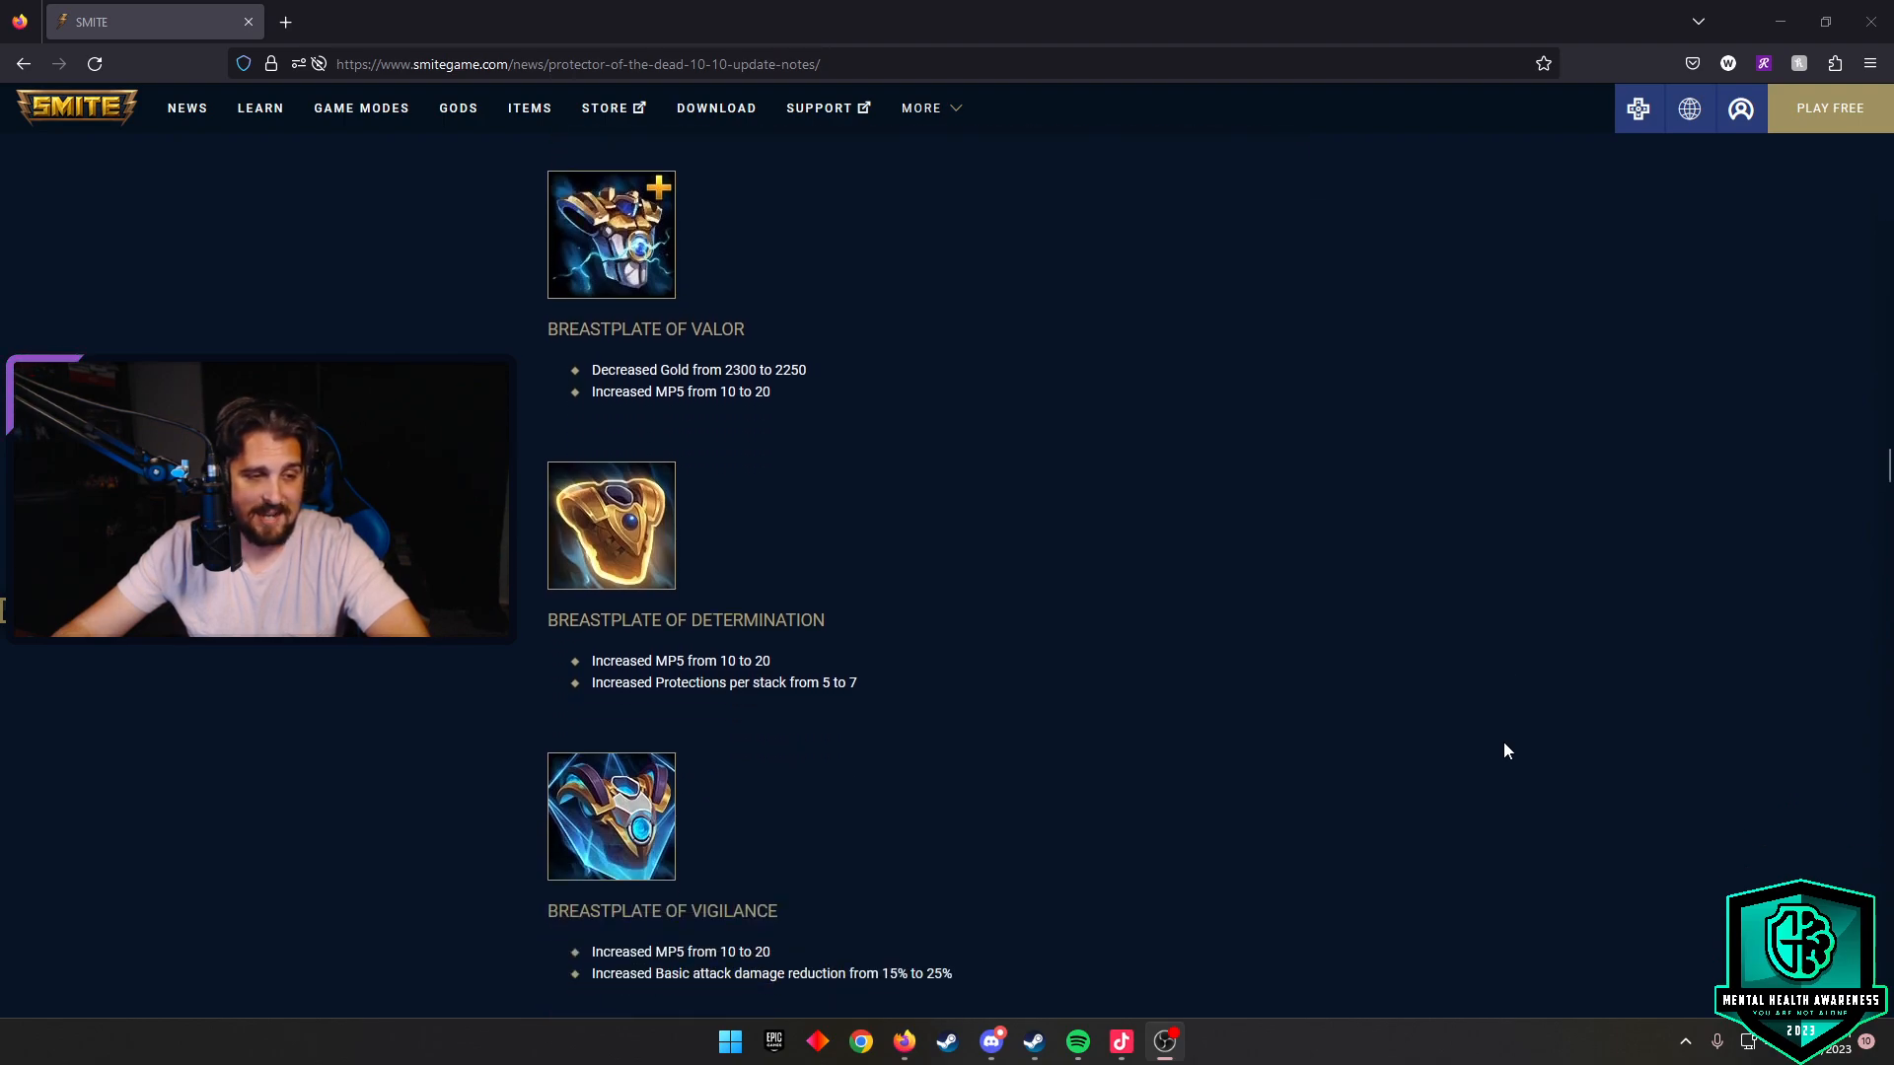
pyautogui.scroll(-3)
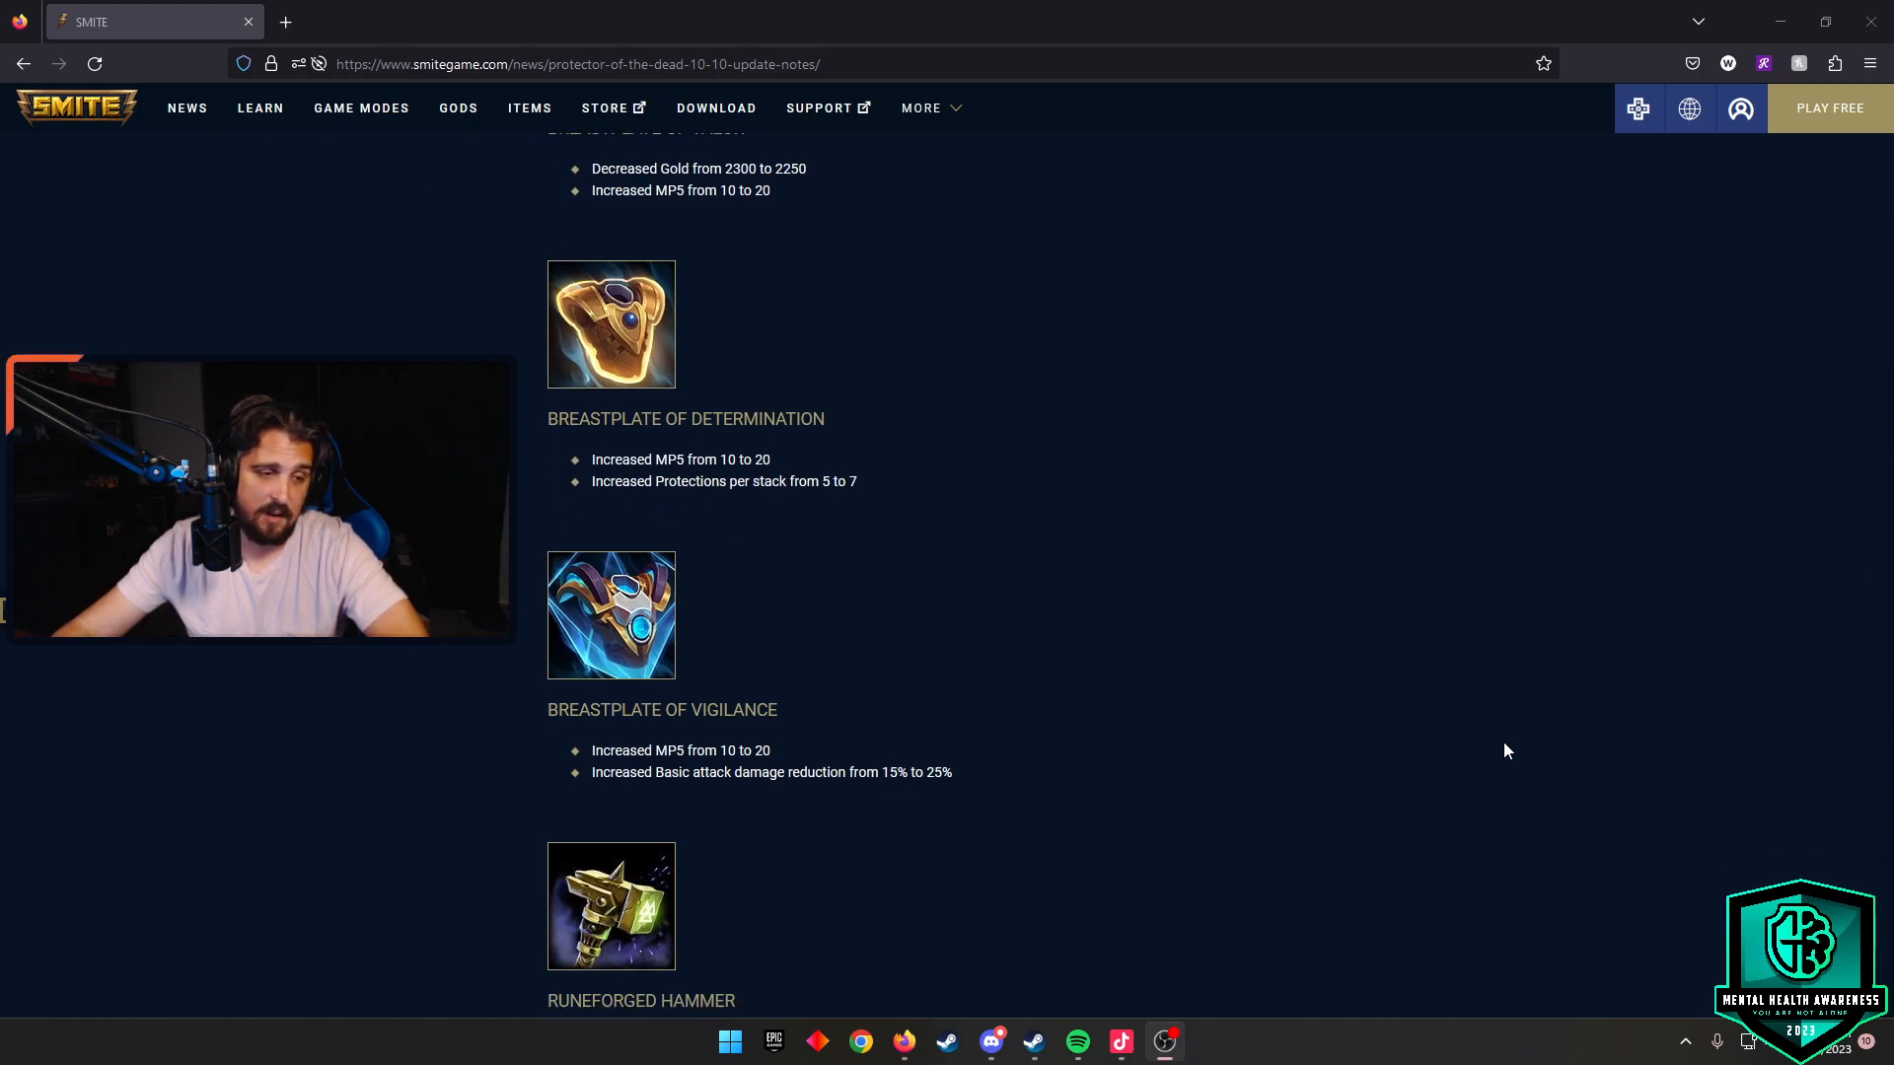
pyautogui.scroll(-3)
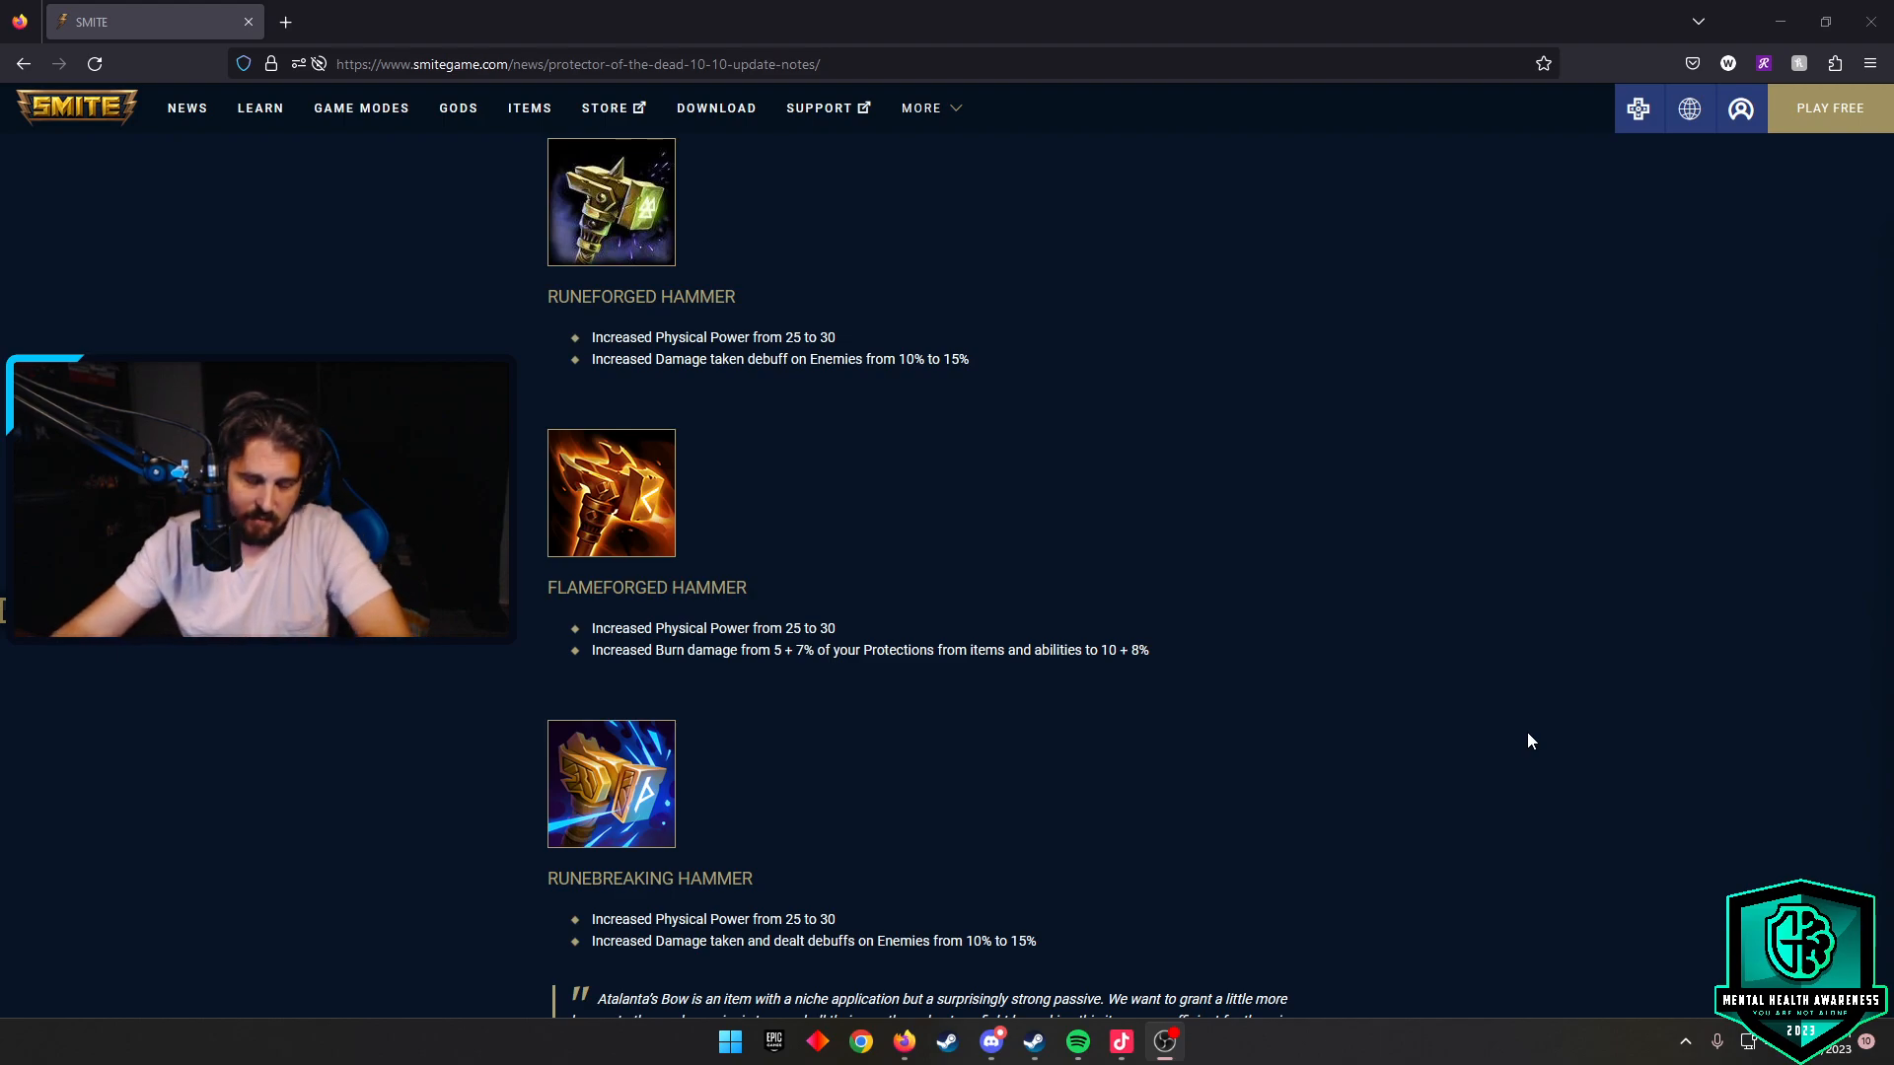
pyautogui.moveTo(1237, 536)
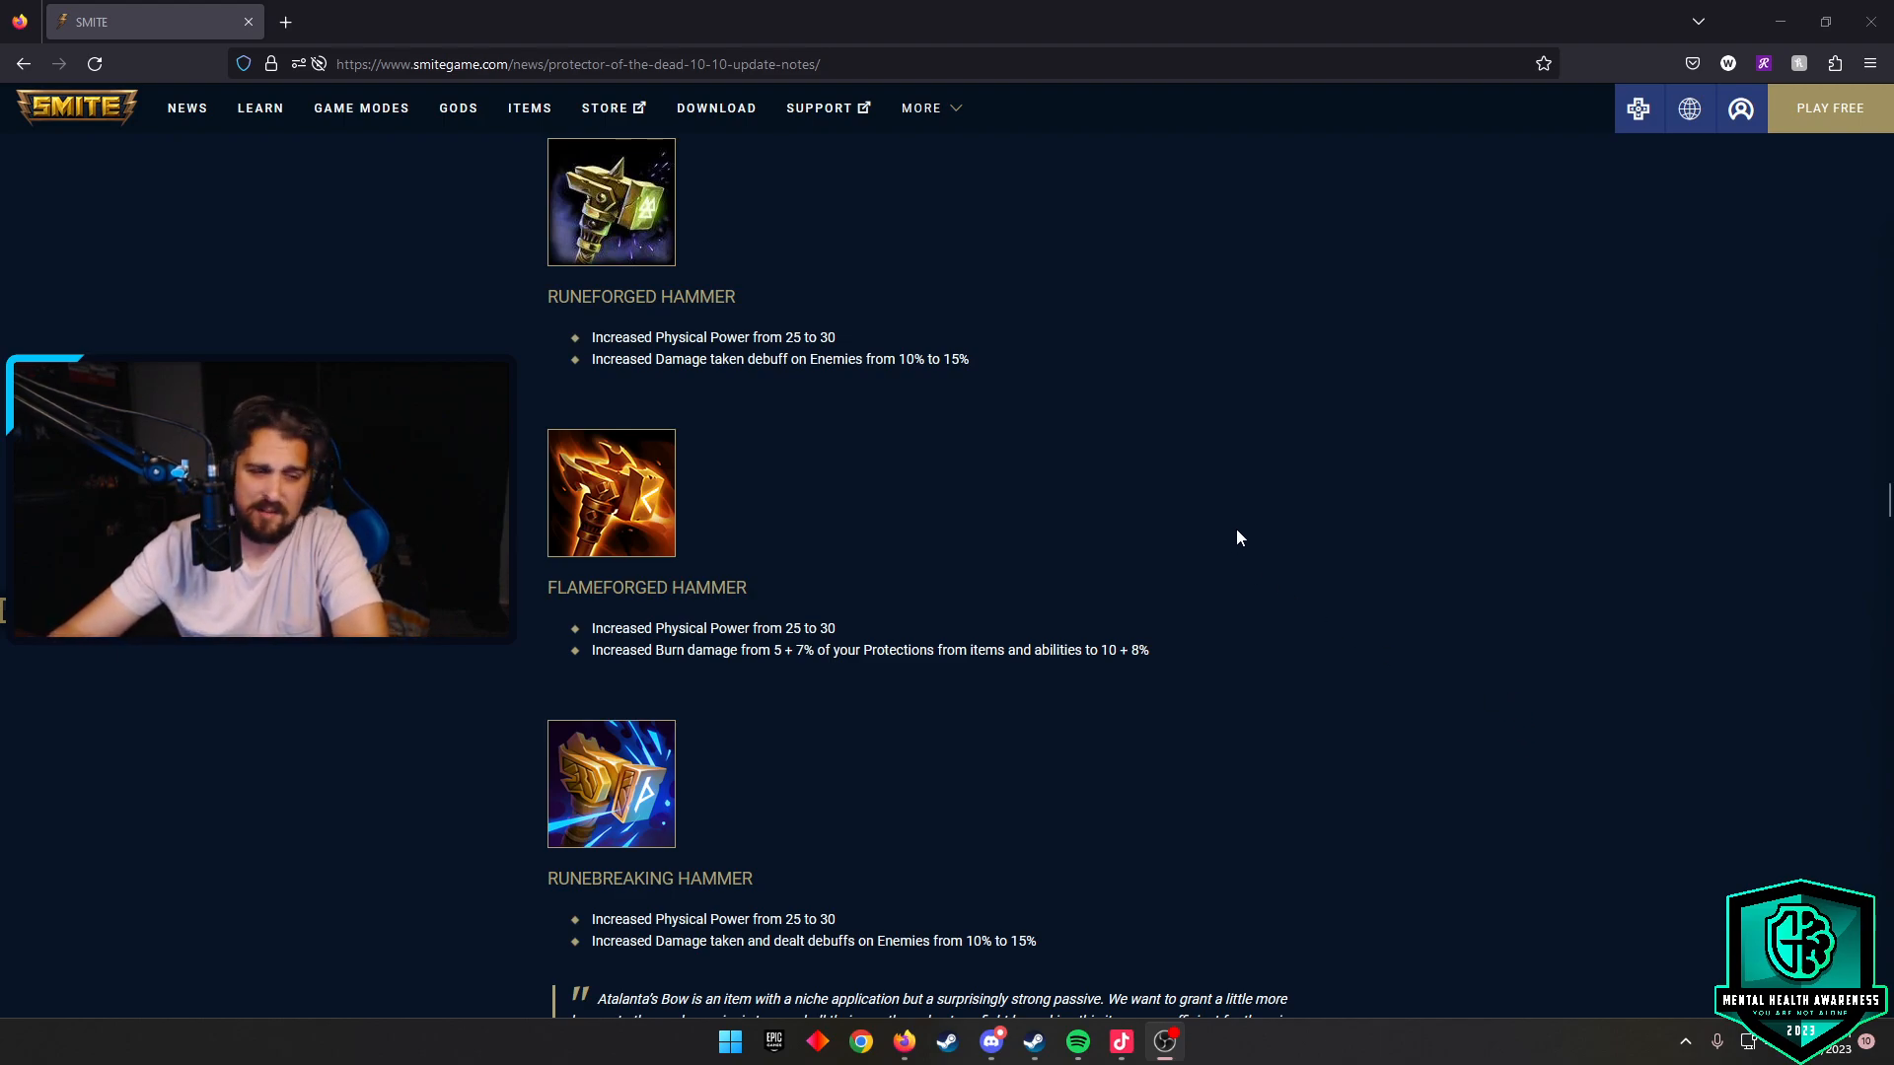
pyautogui.scroll(-3)
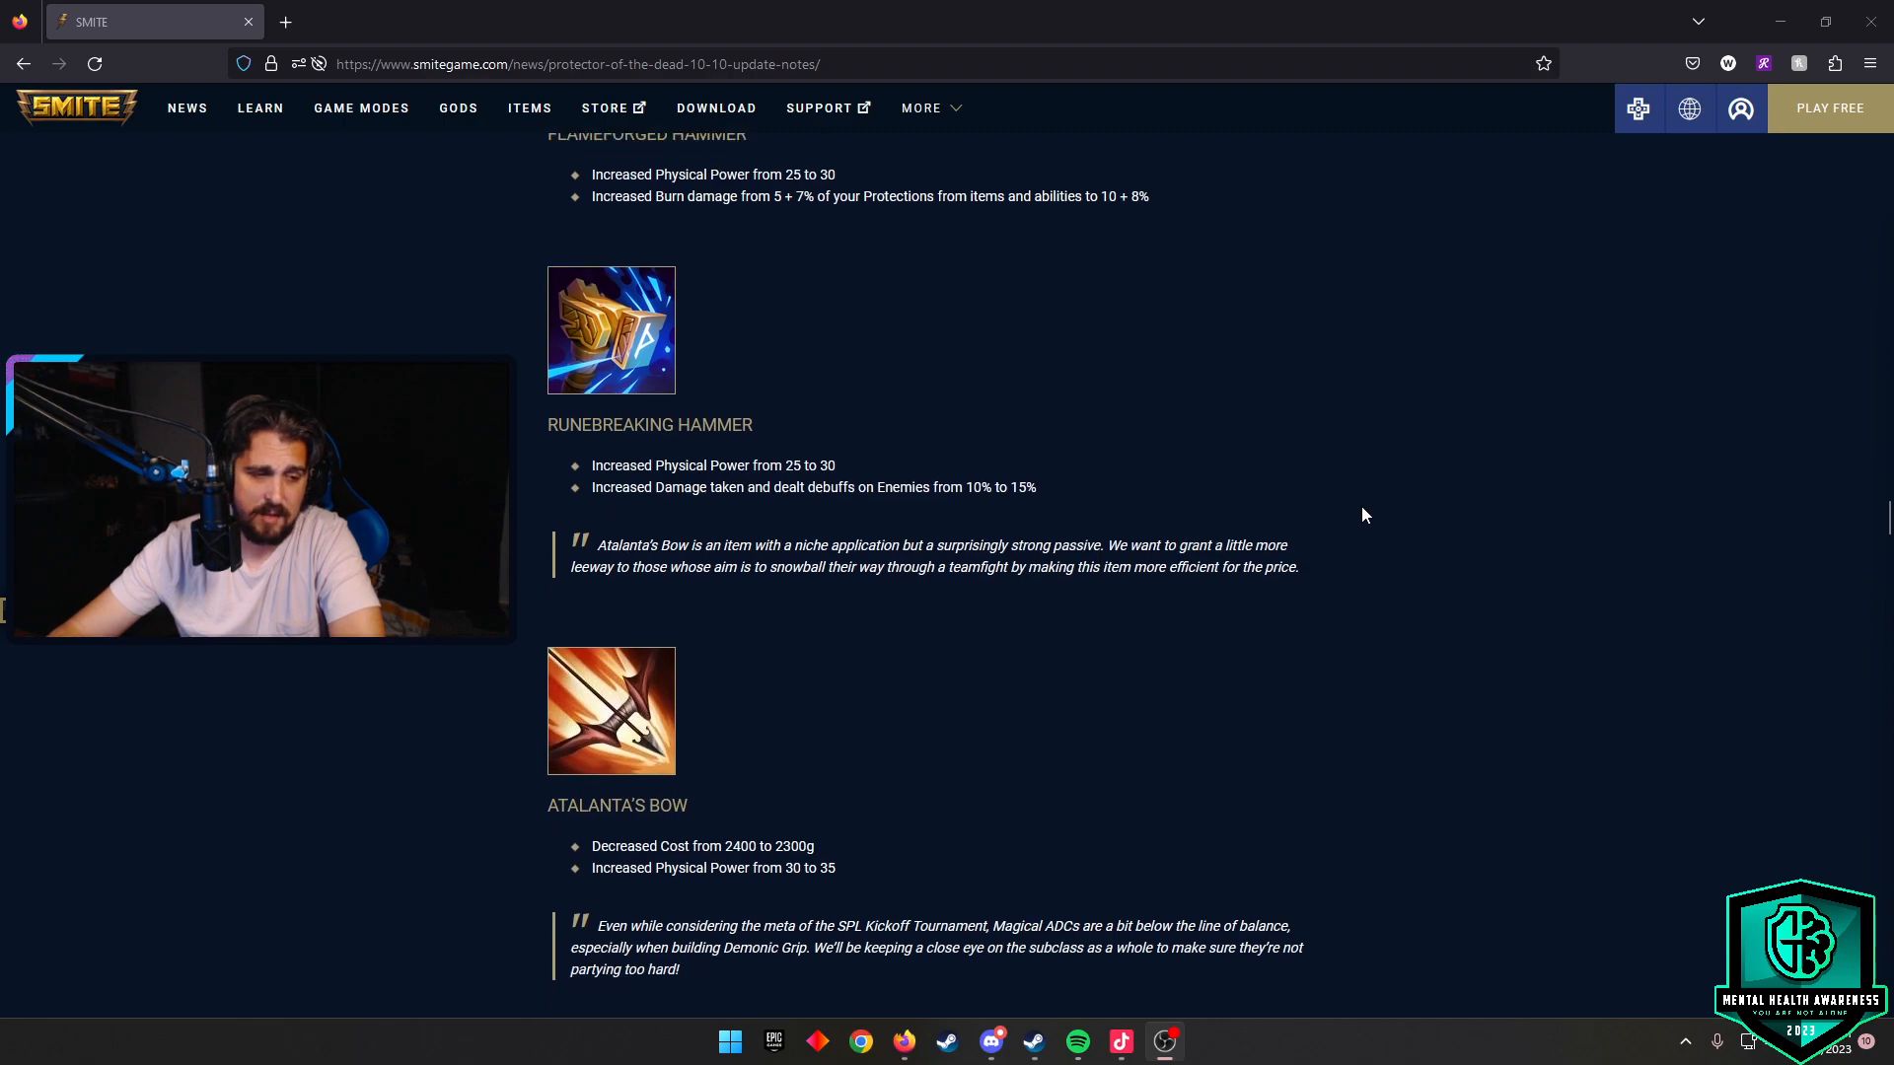
pyautogui.scroll(-3)
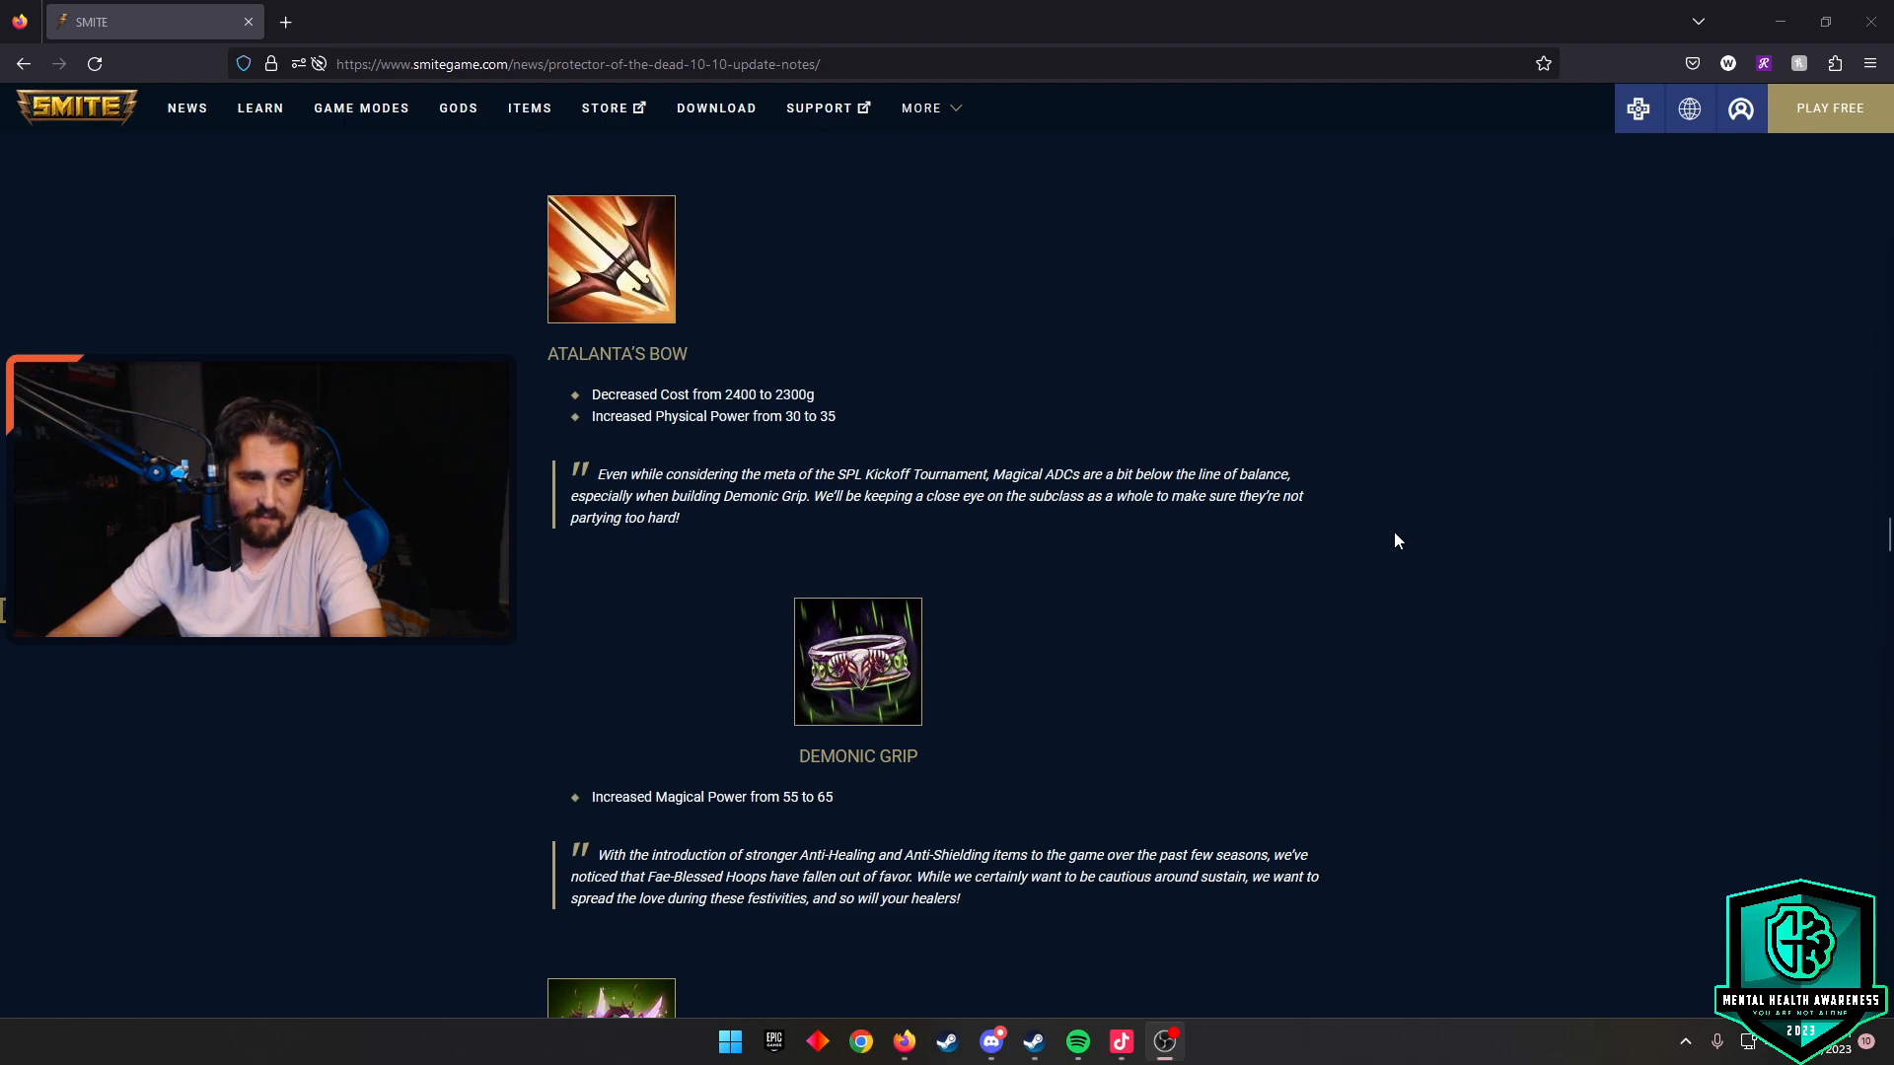
pyautogui.scroll(-3)
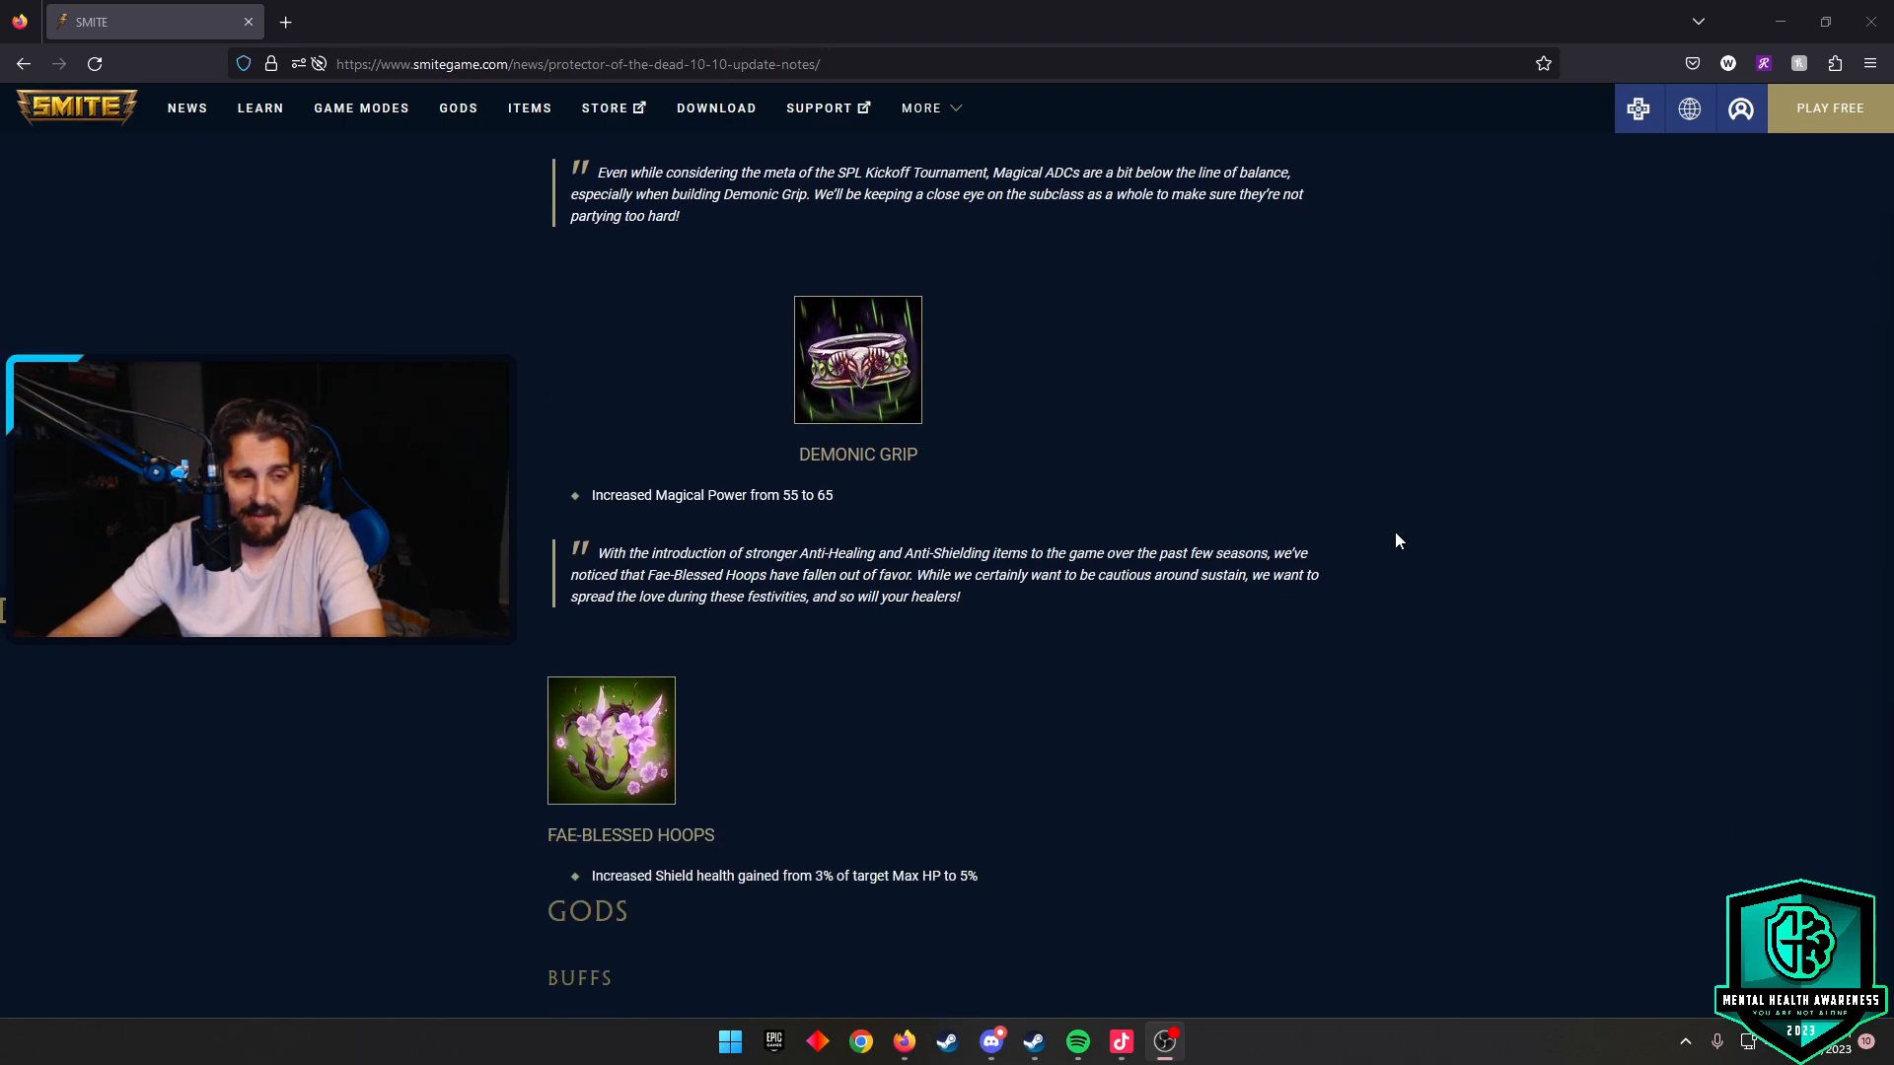
pyautogui.scroll(-3)
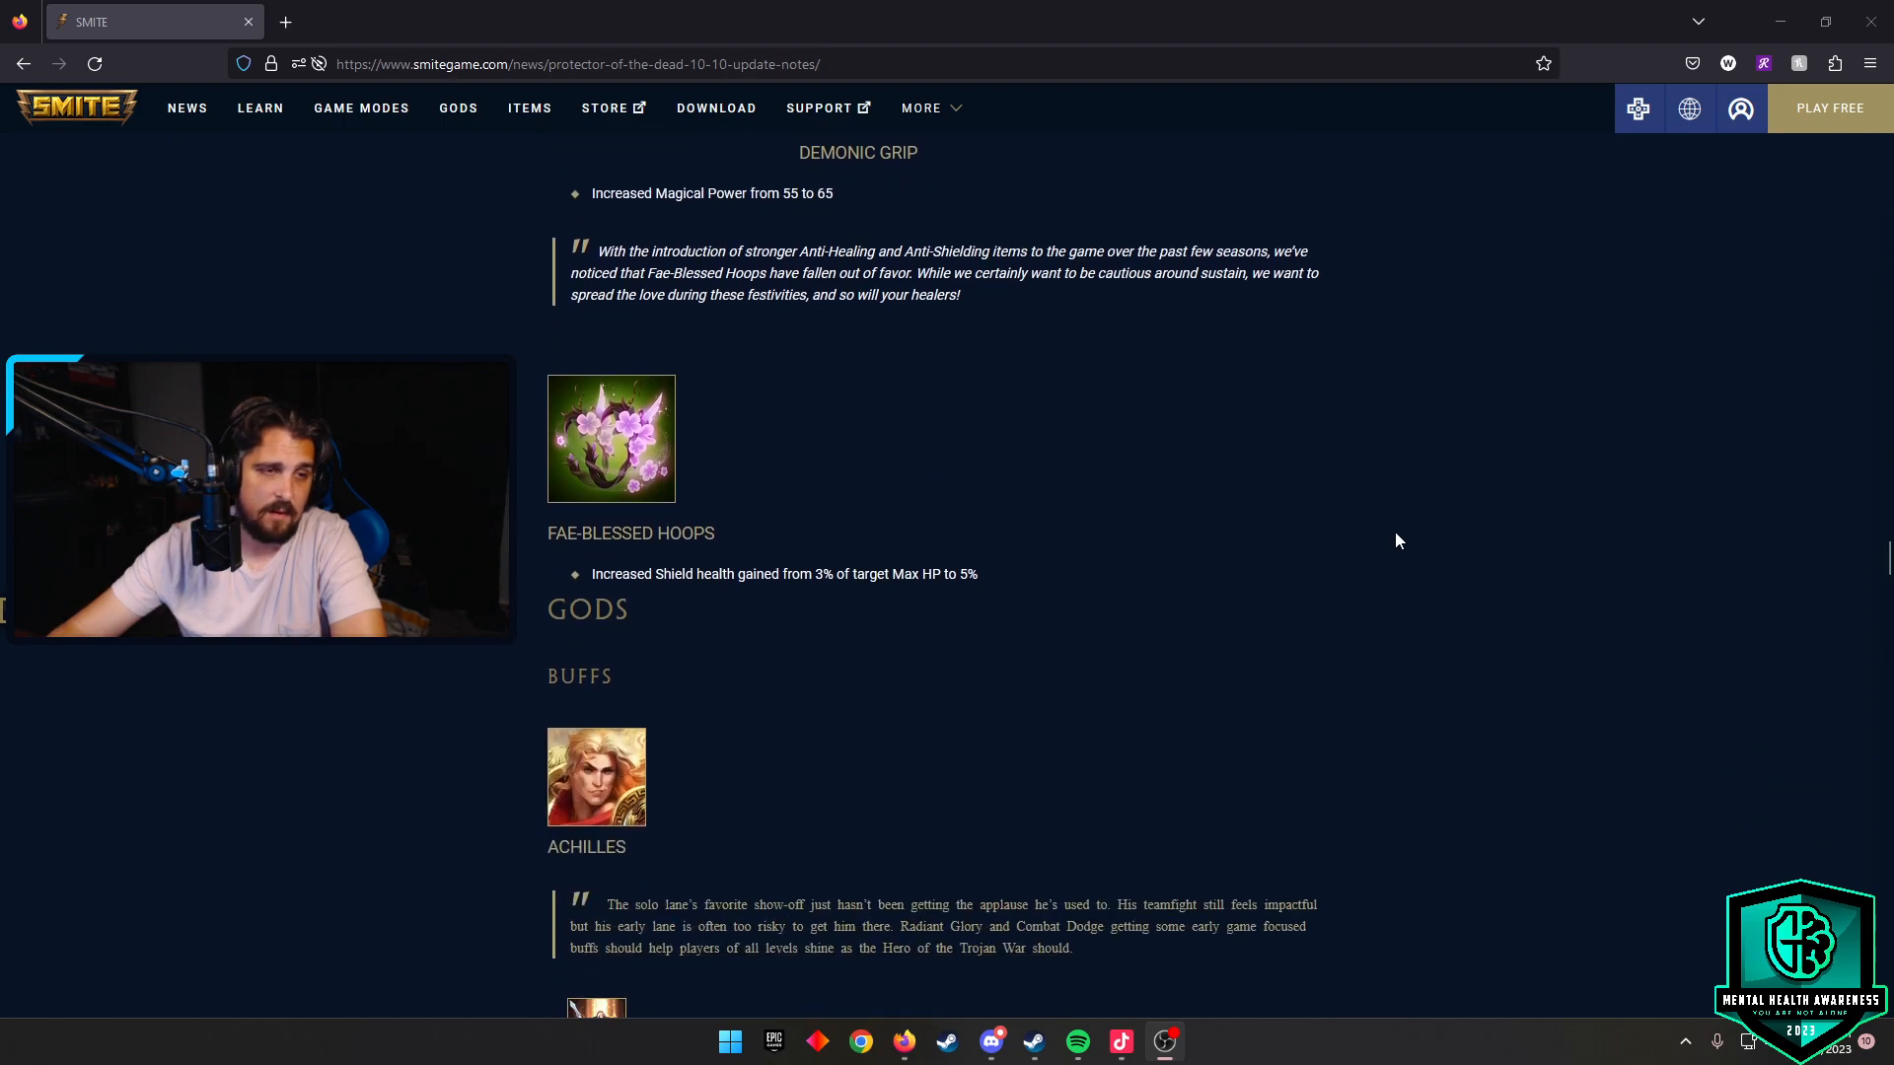
pyautogui.scroll(-3)
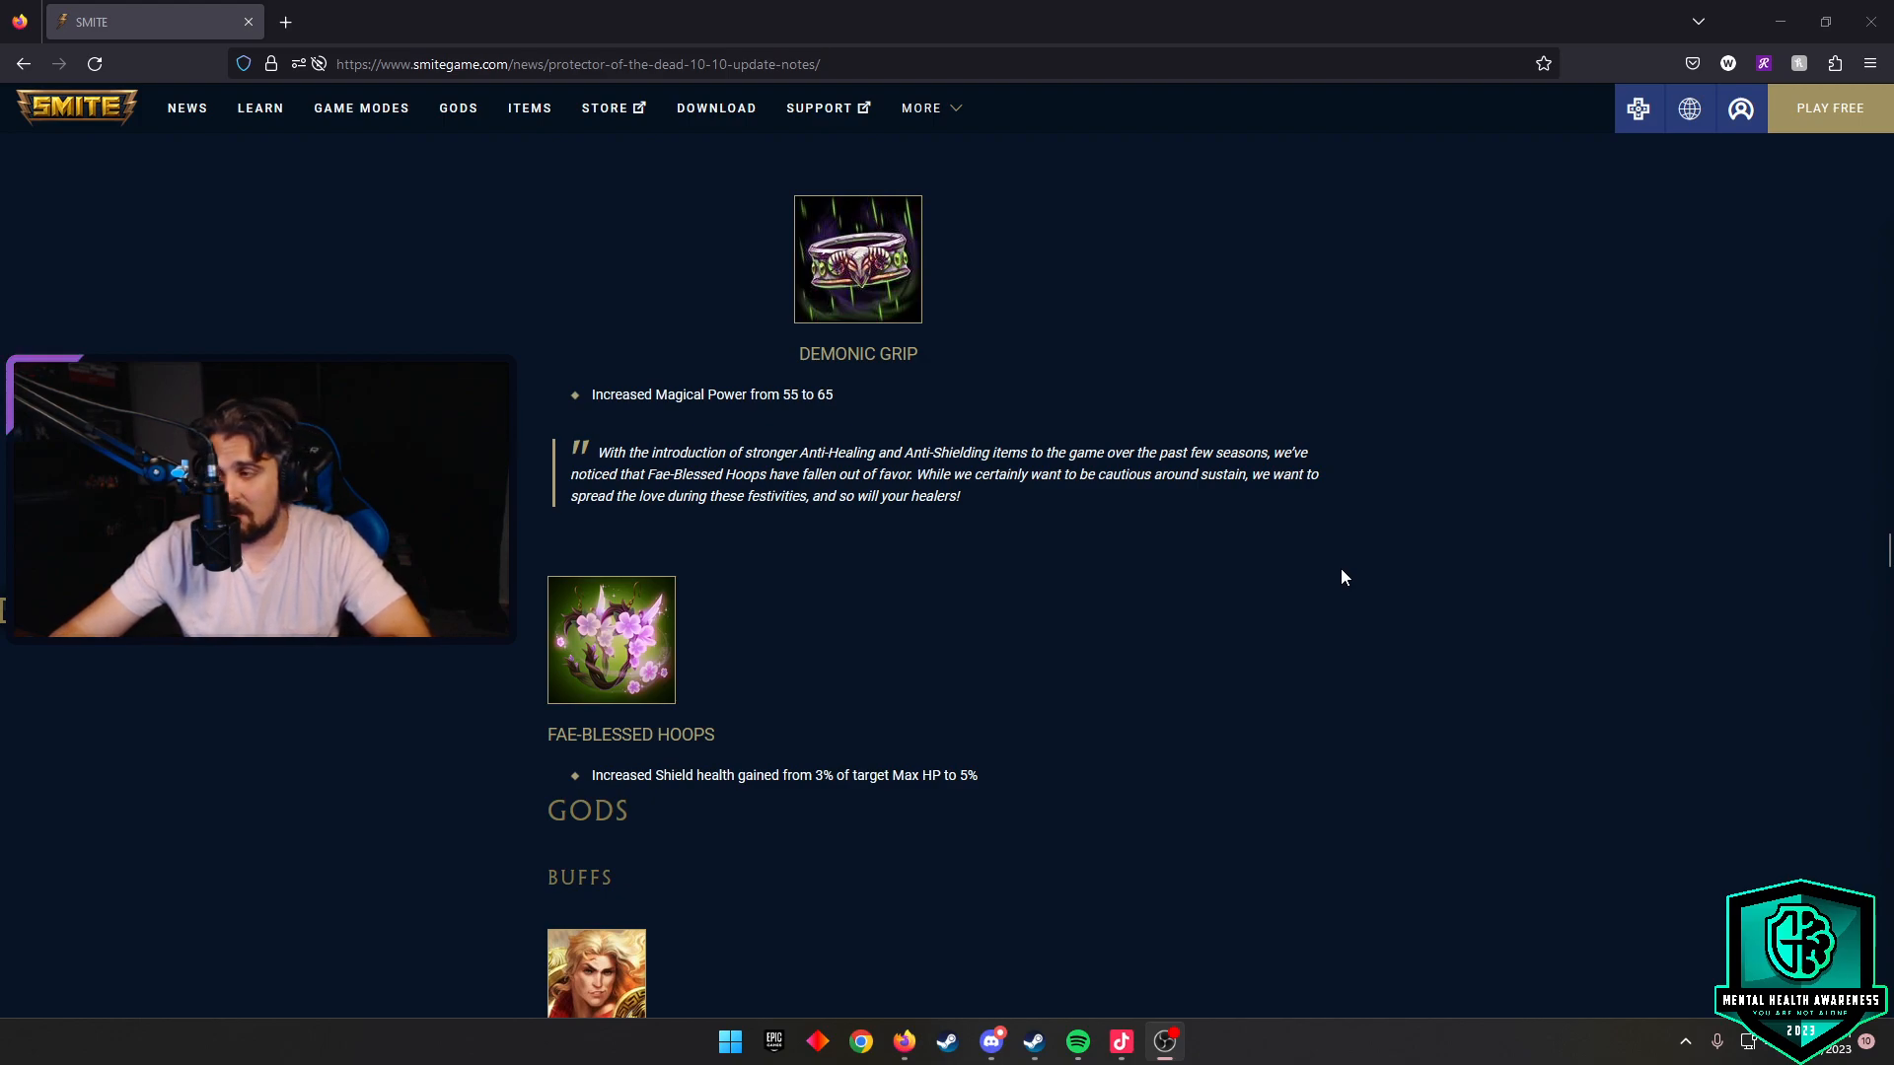
pyautogui.scroll(-3)
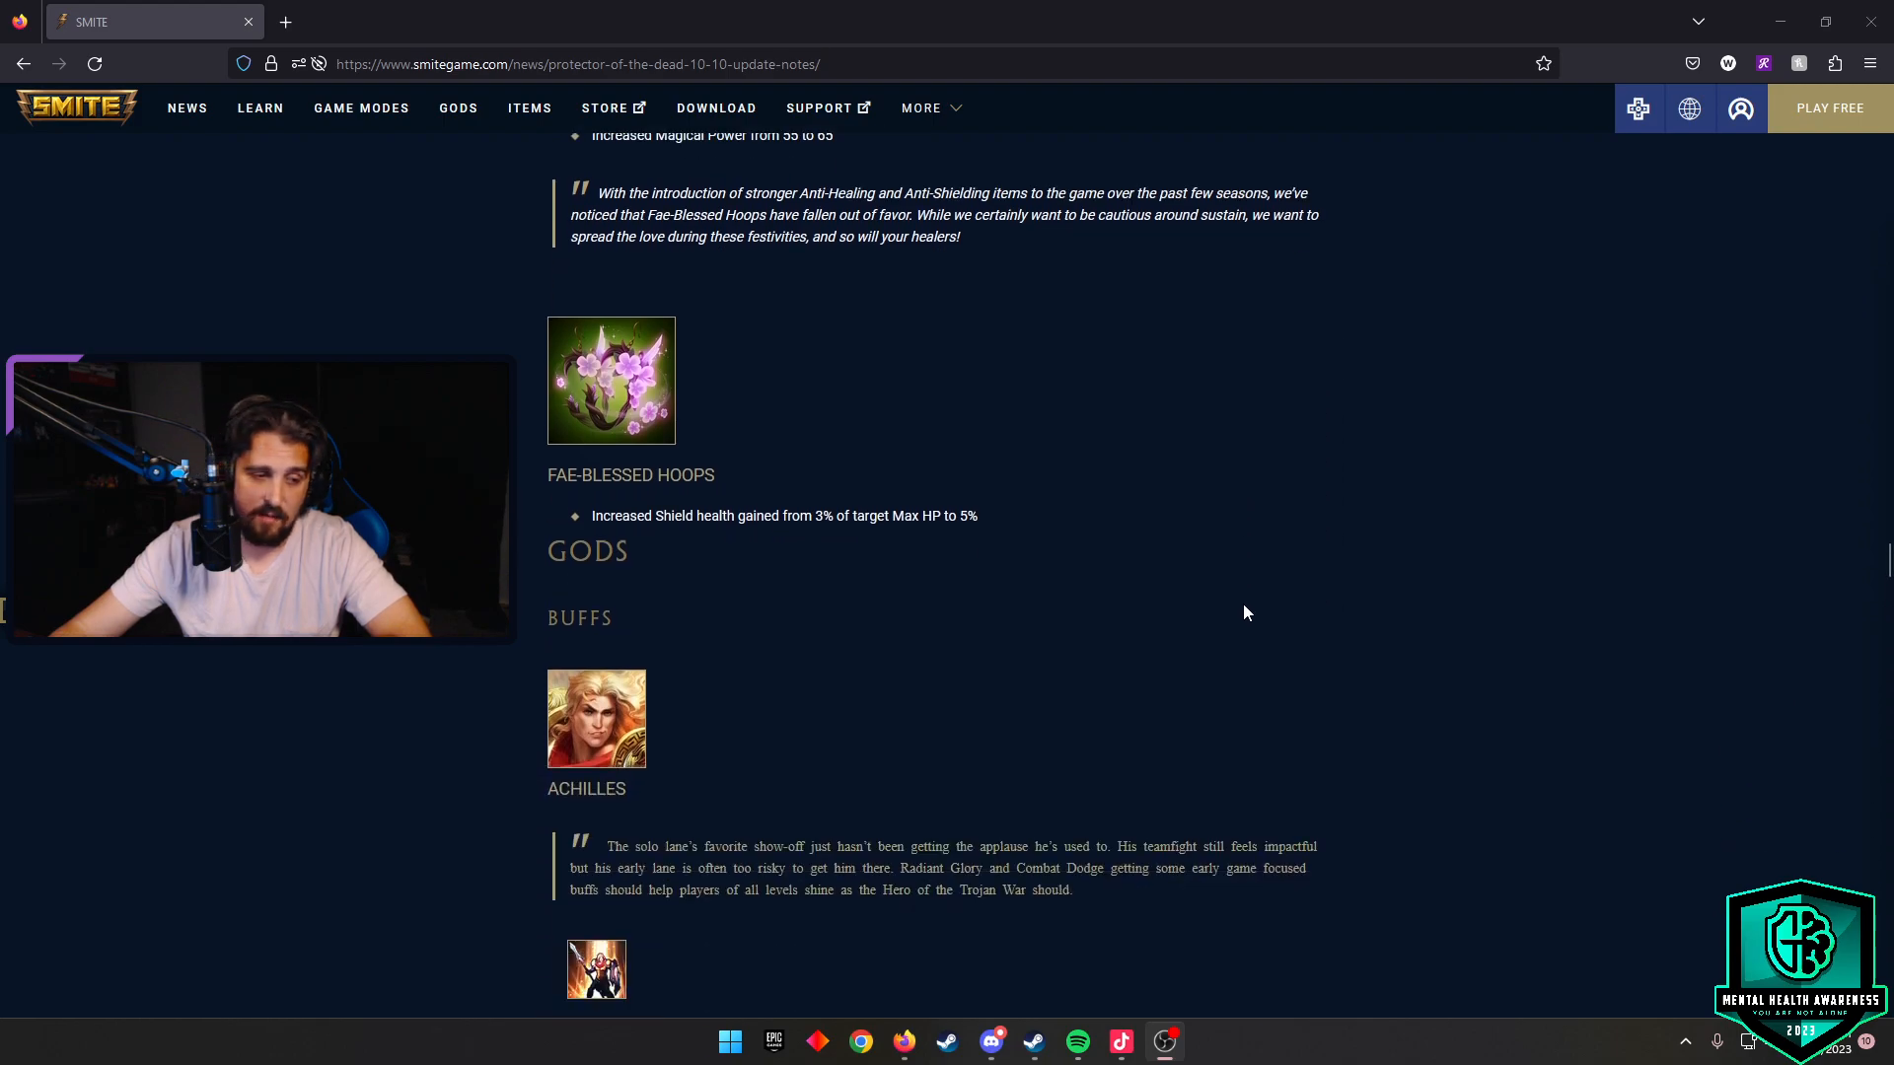
pyautogui.scroll(-3)
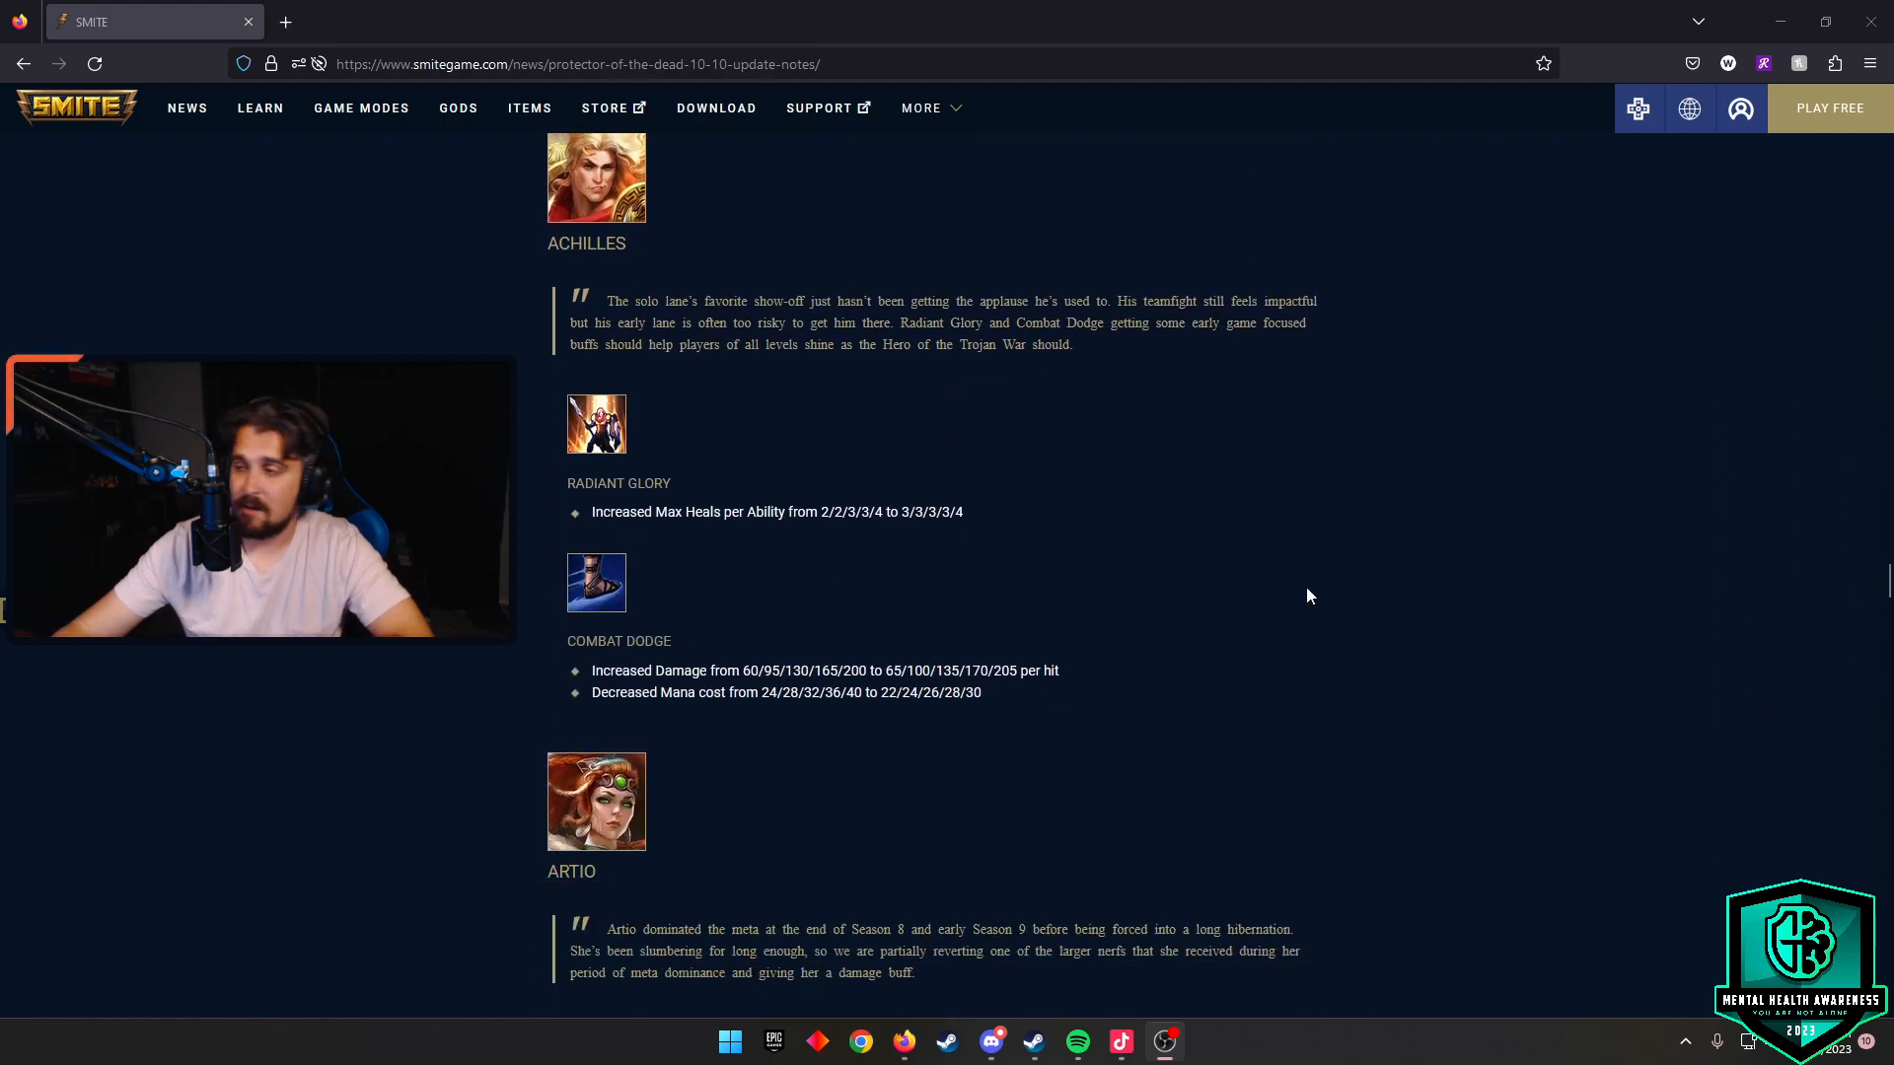
pyautogui.scroll(-3)
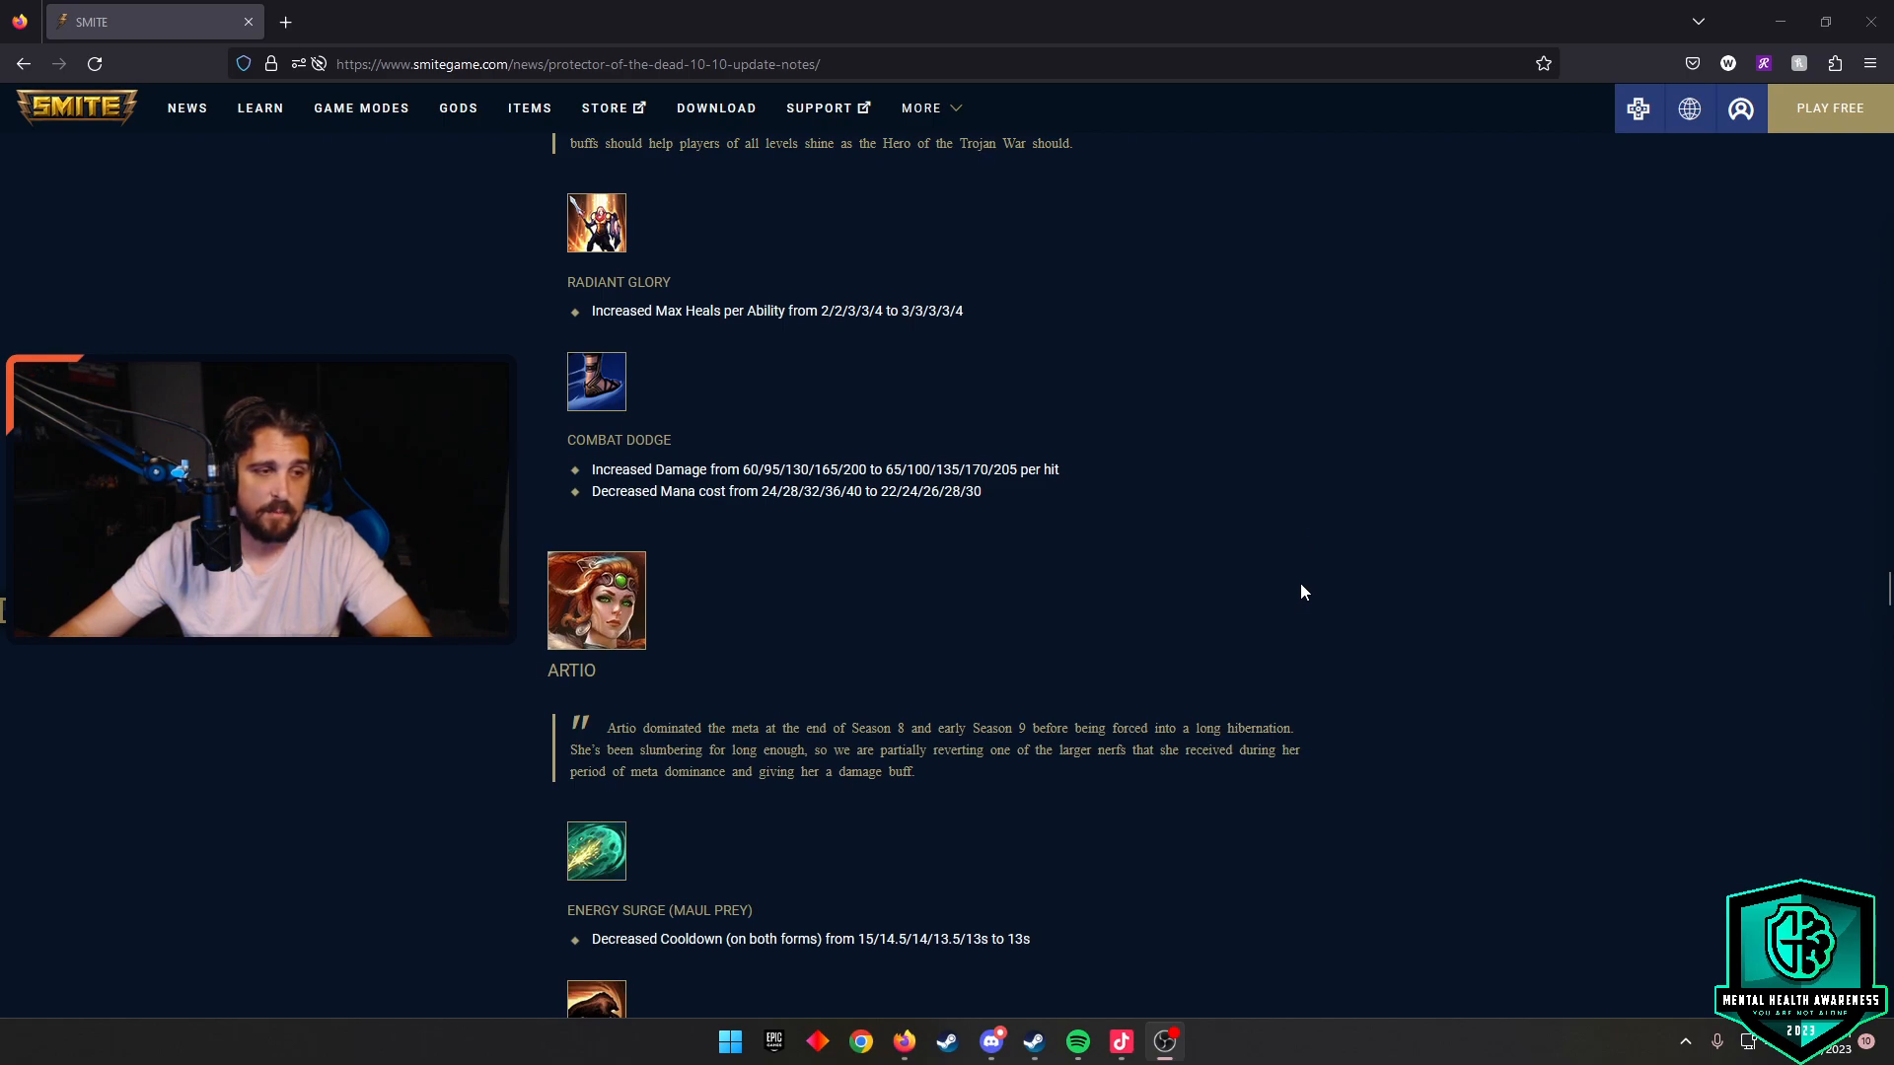
pyautogui.scroll(-3)
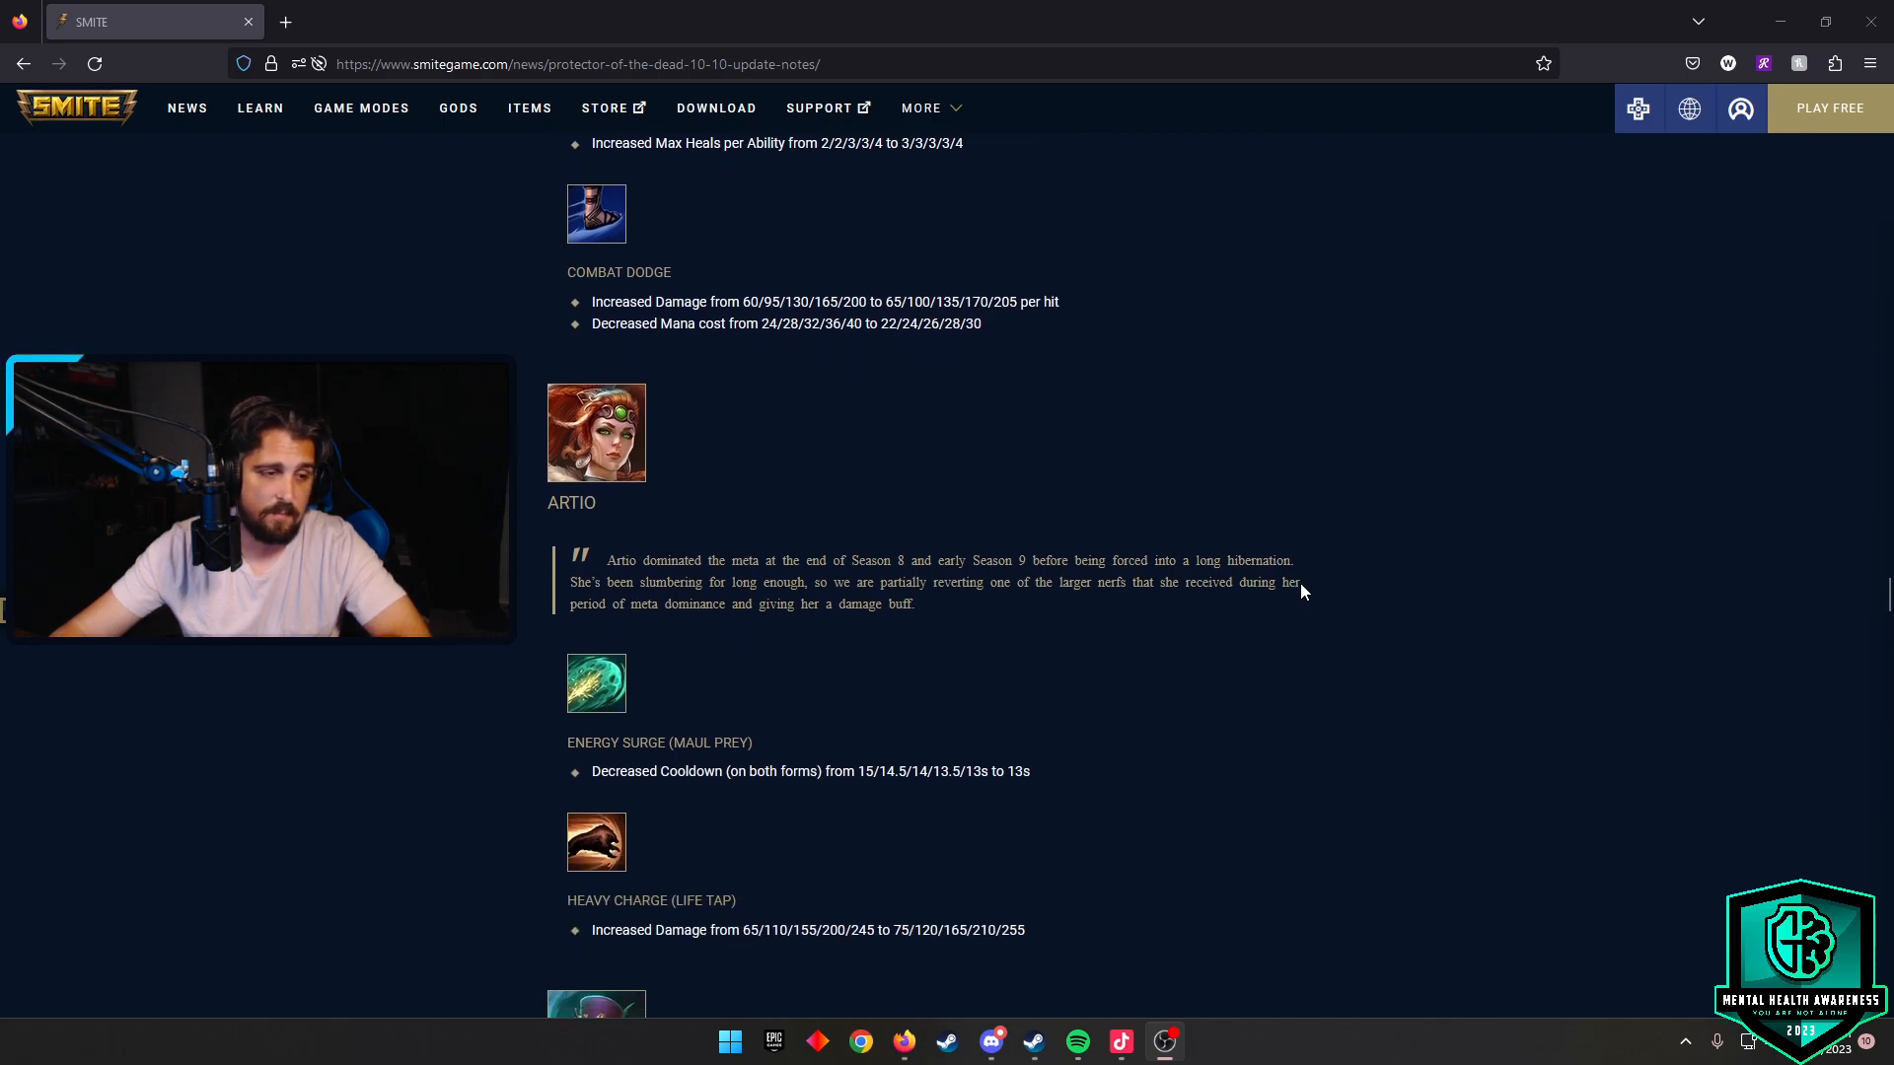
pyautogui.scroll(-3)
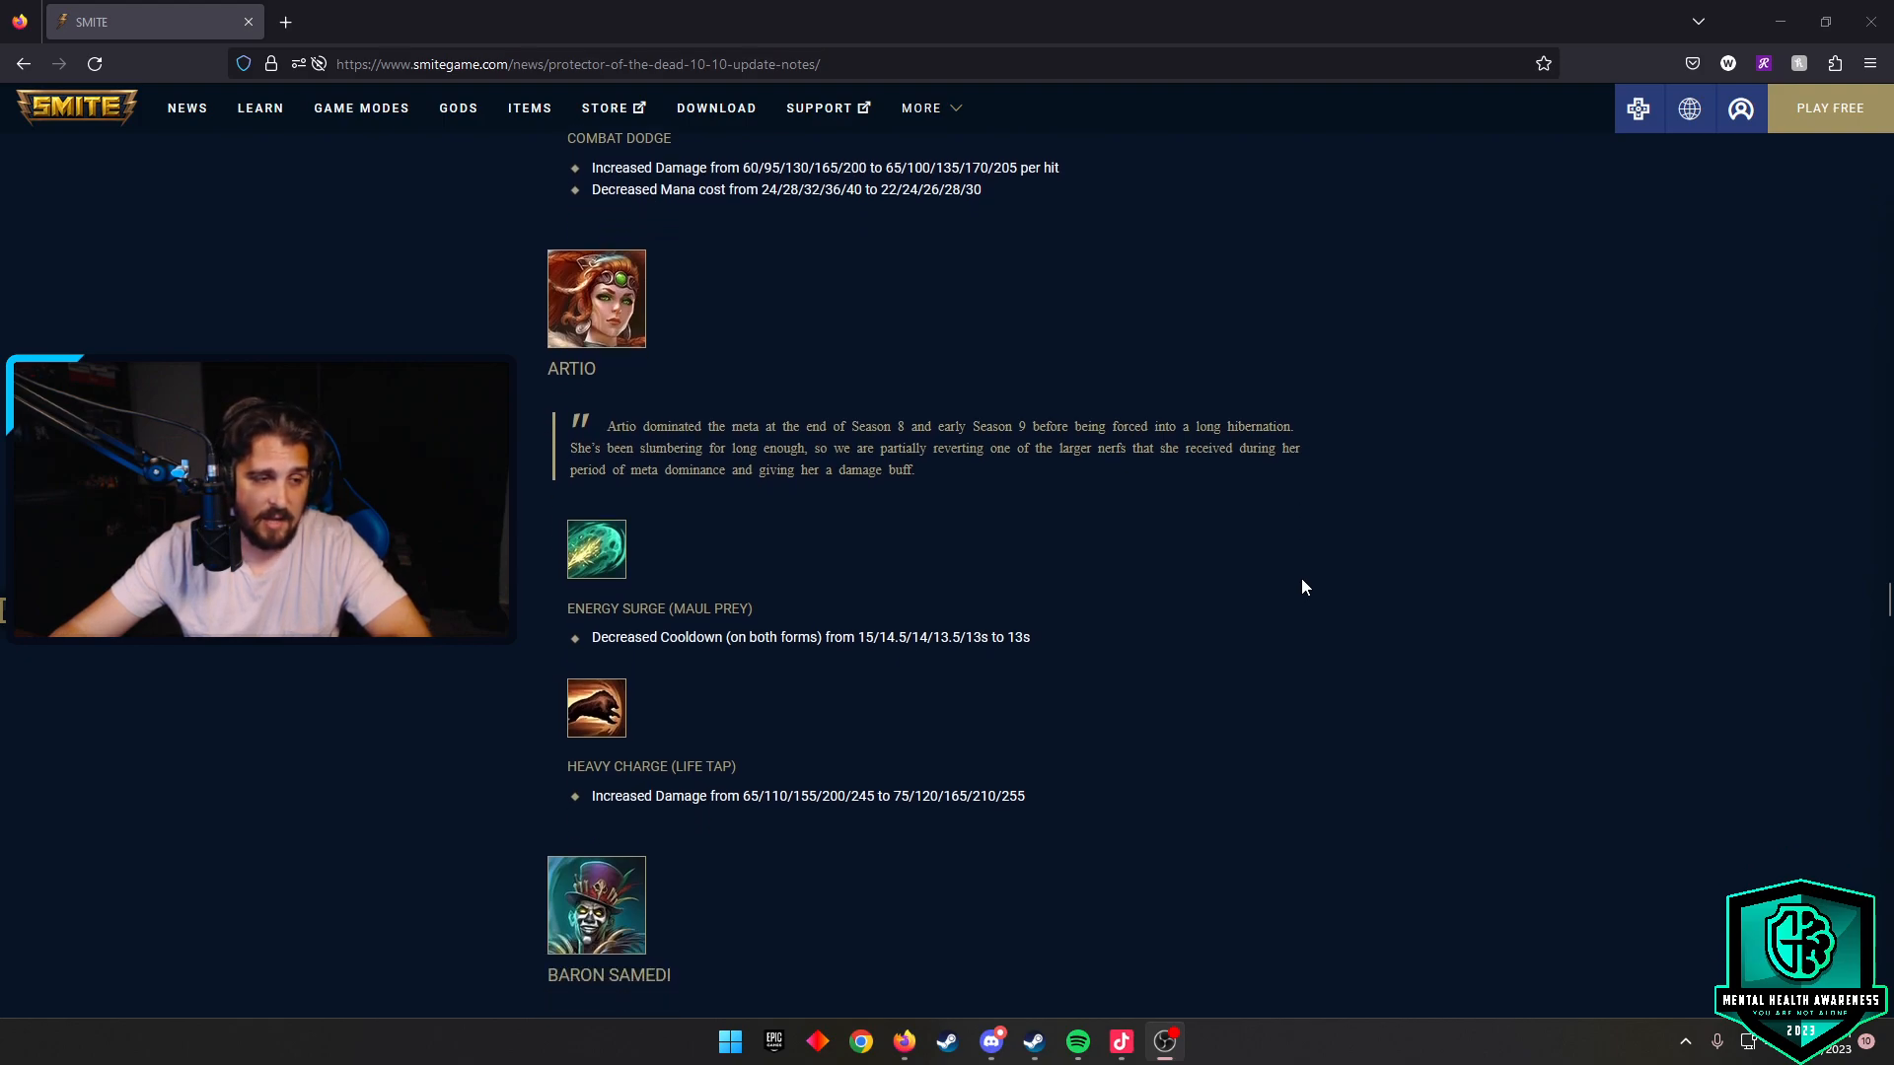
pyautogui.scroll(-3)
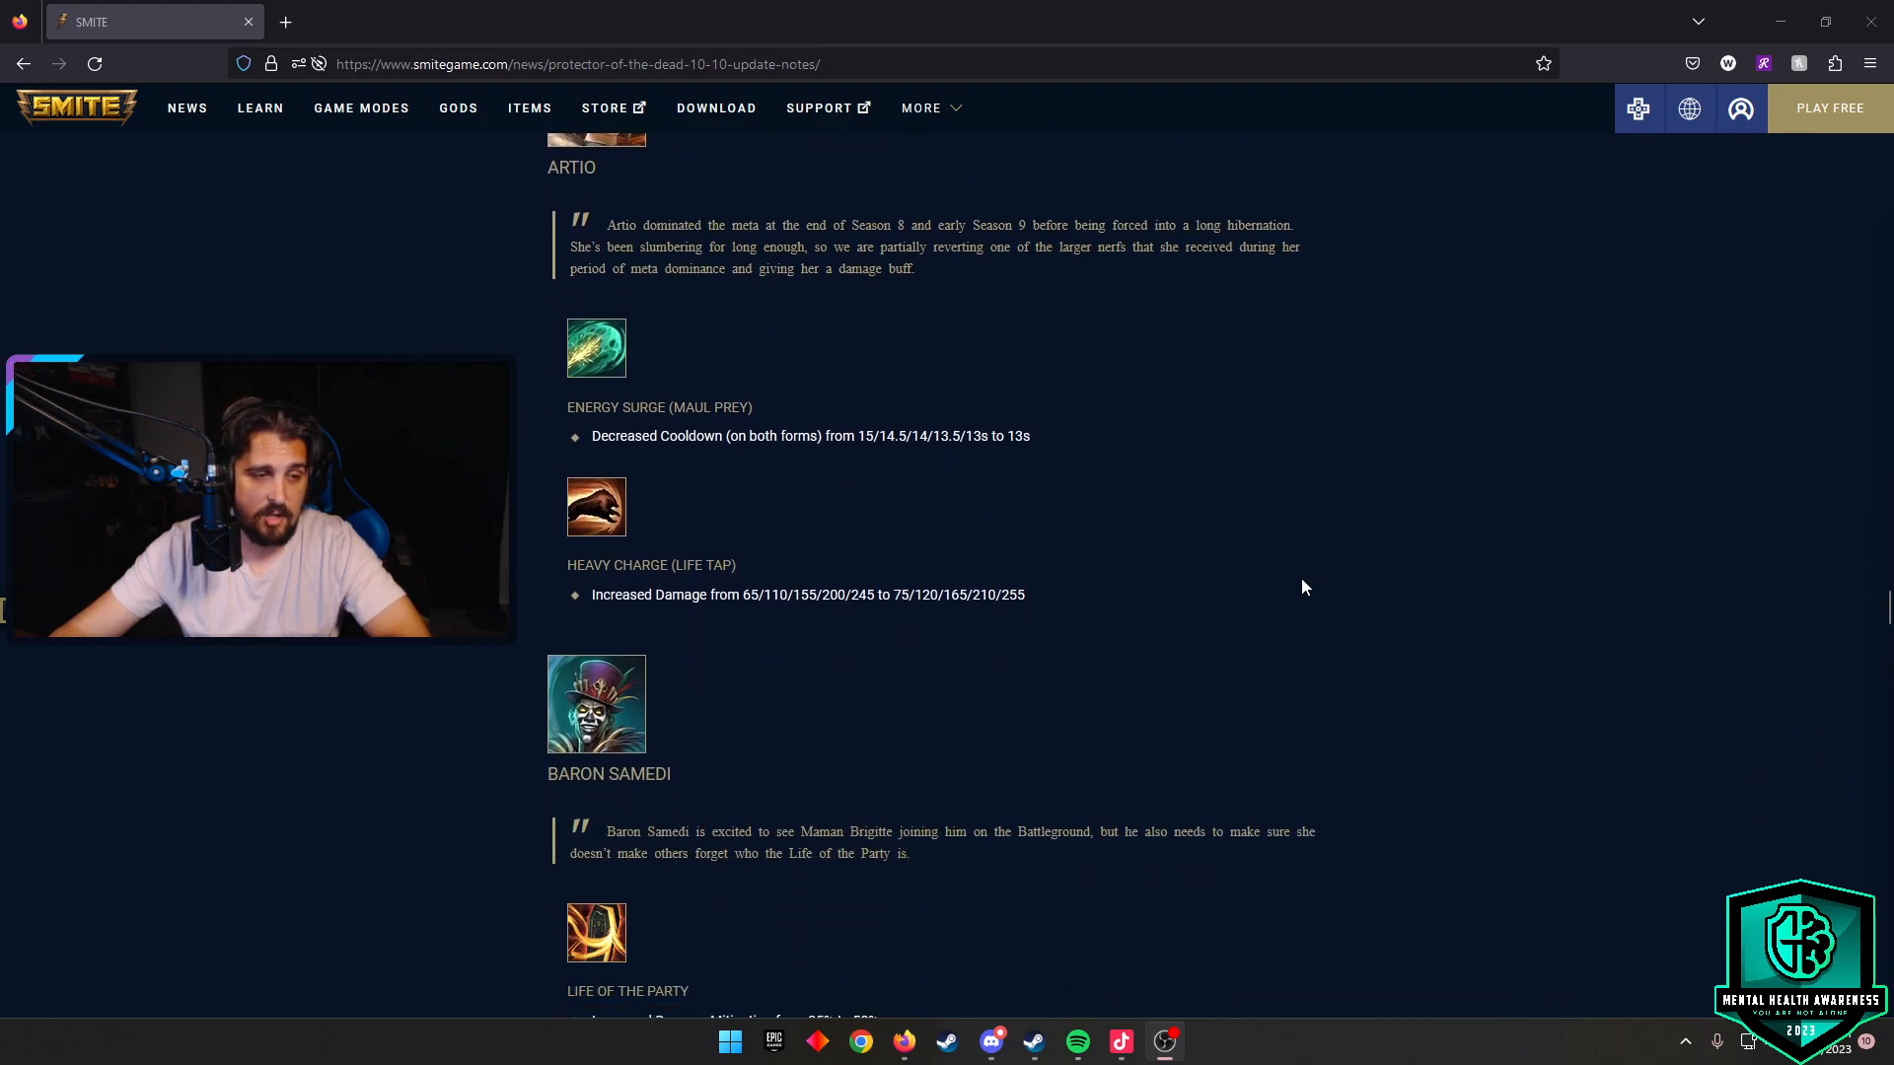
pyautogui.scroll(-3)
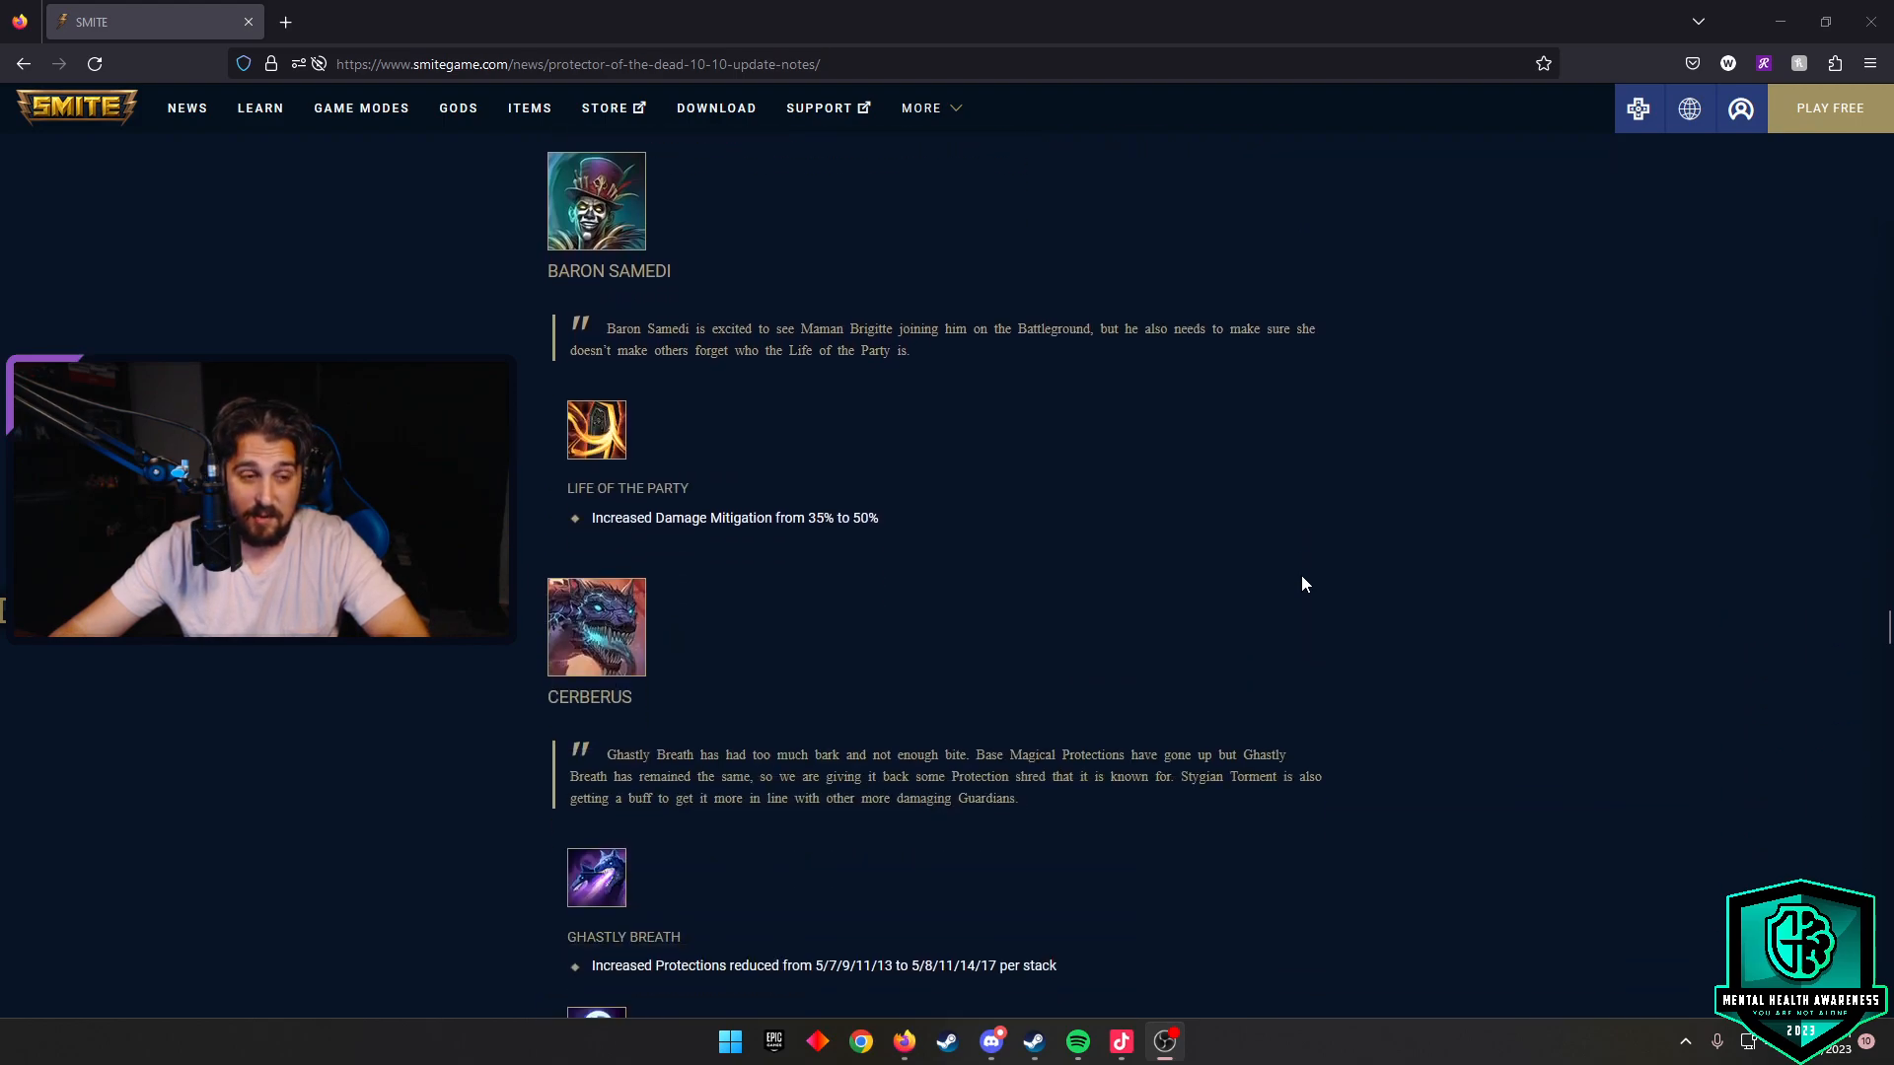
pyautogui.scroll(-3)
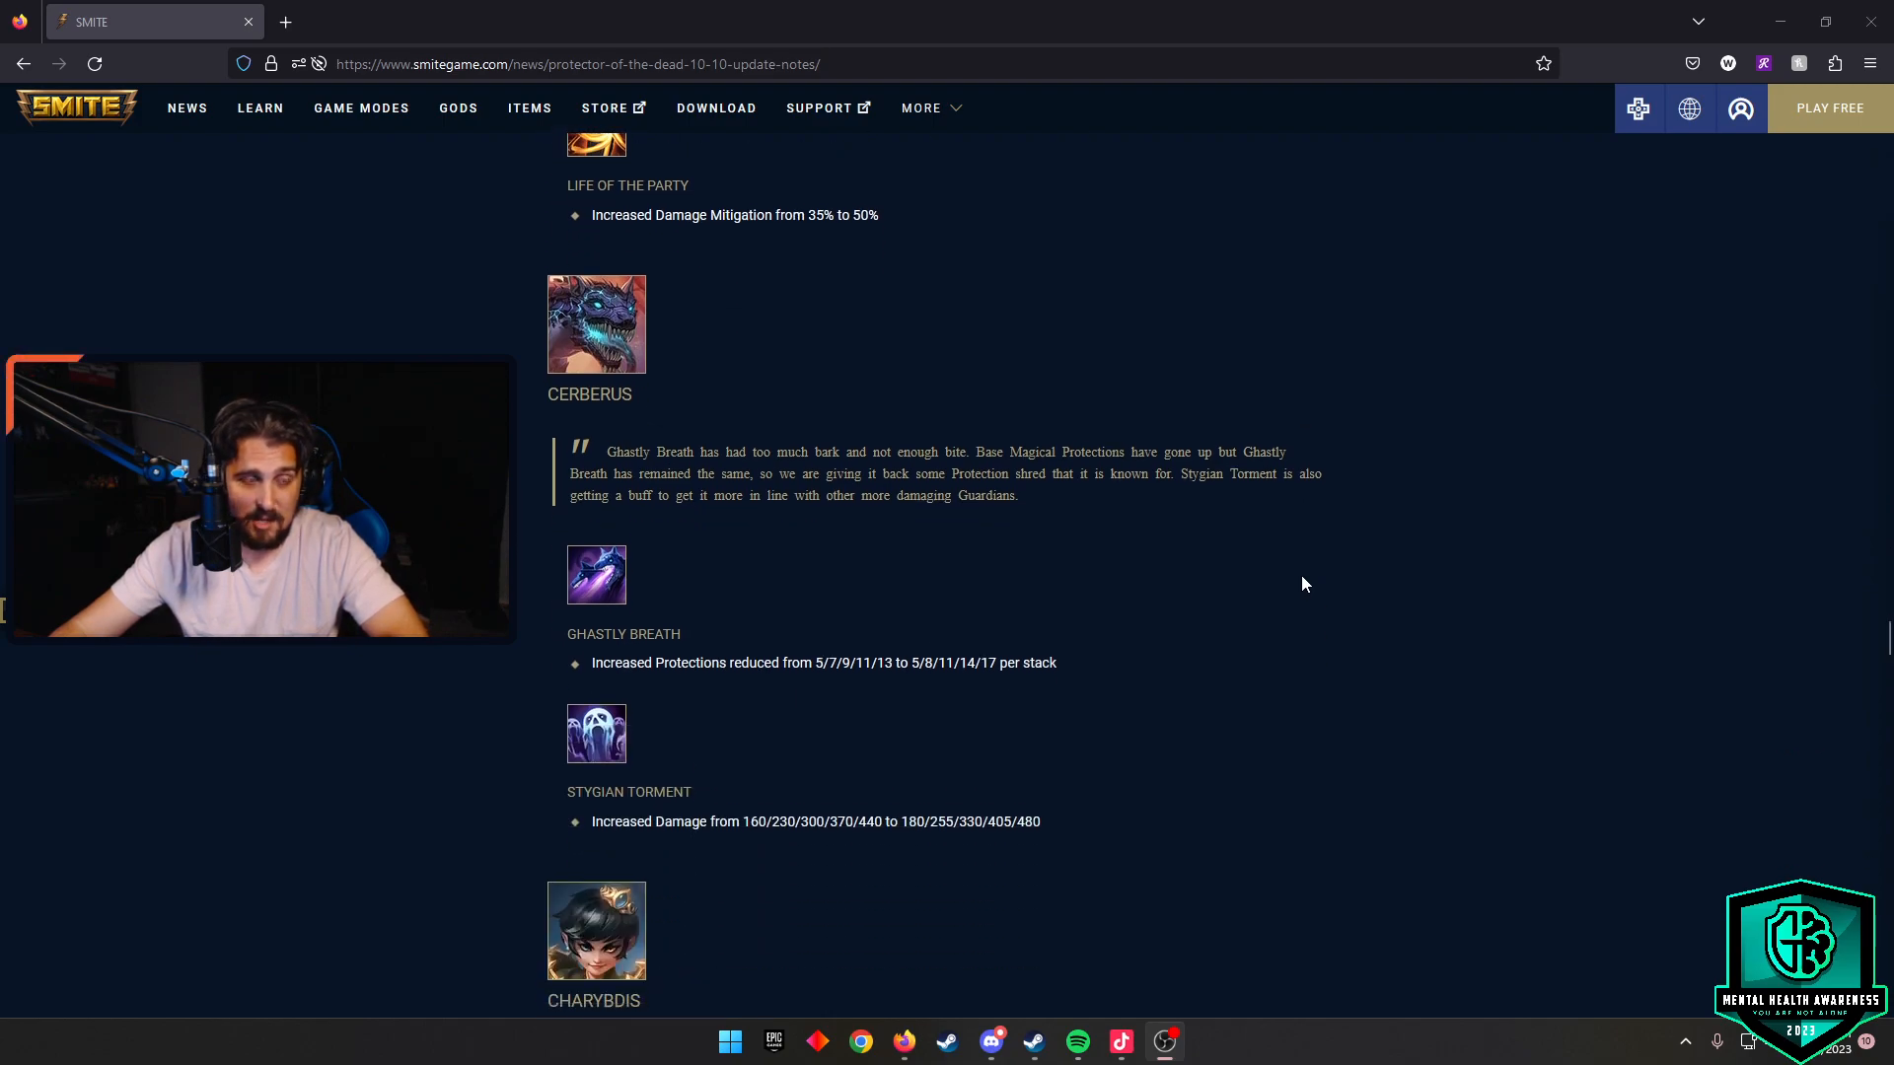
pyautogui.scroll(-3)
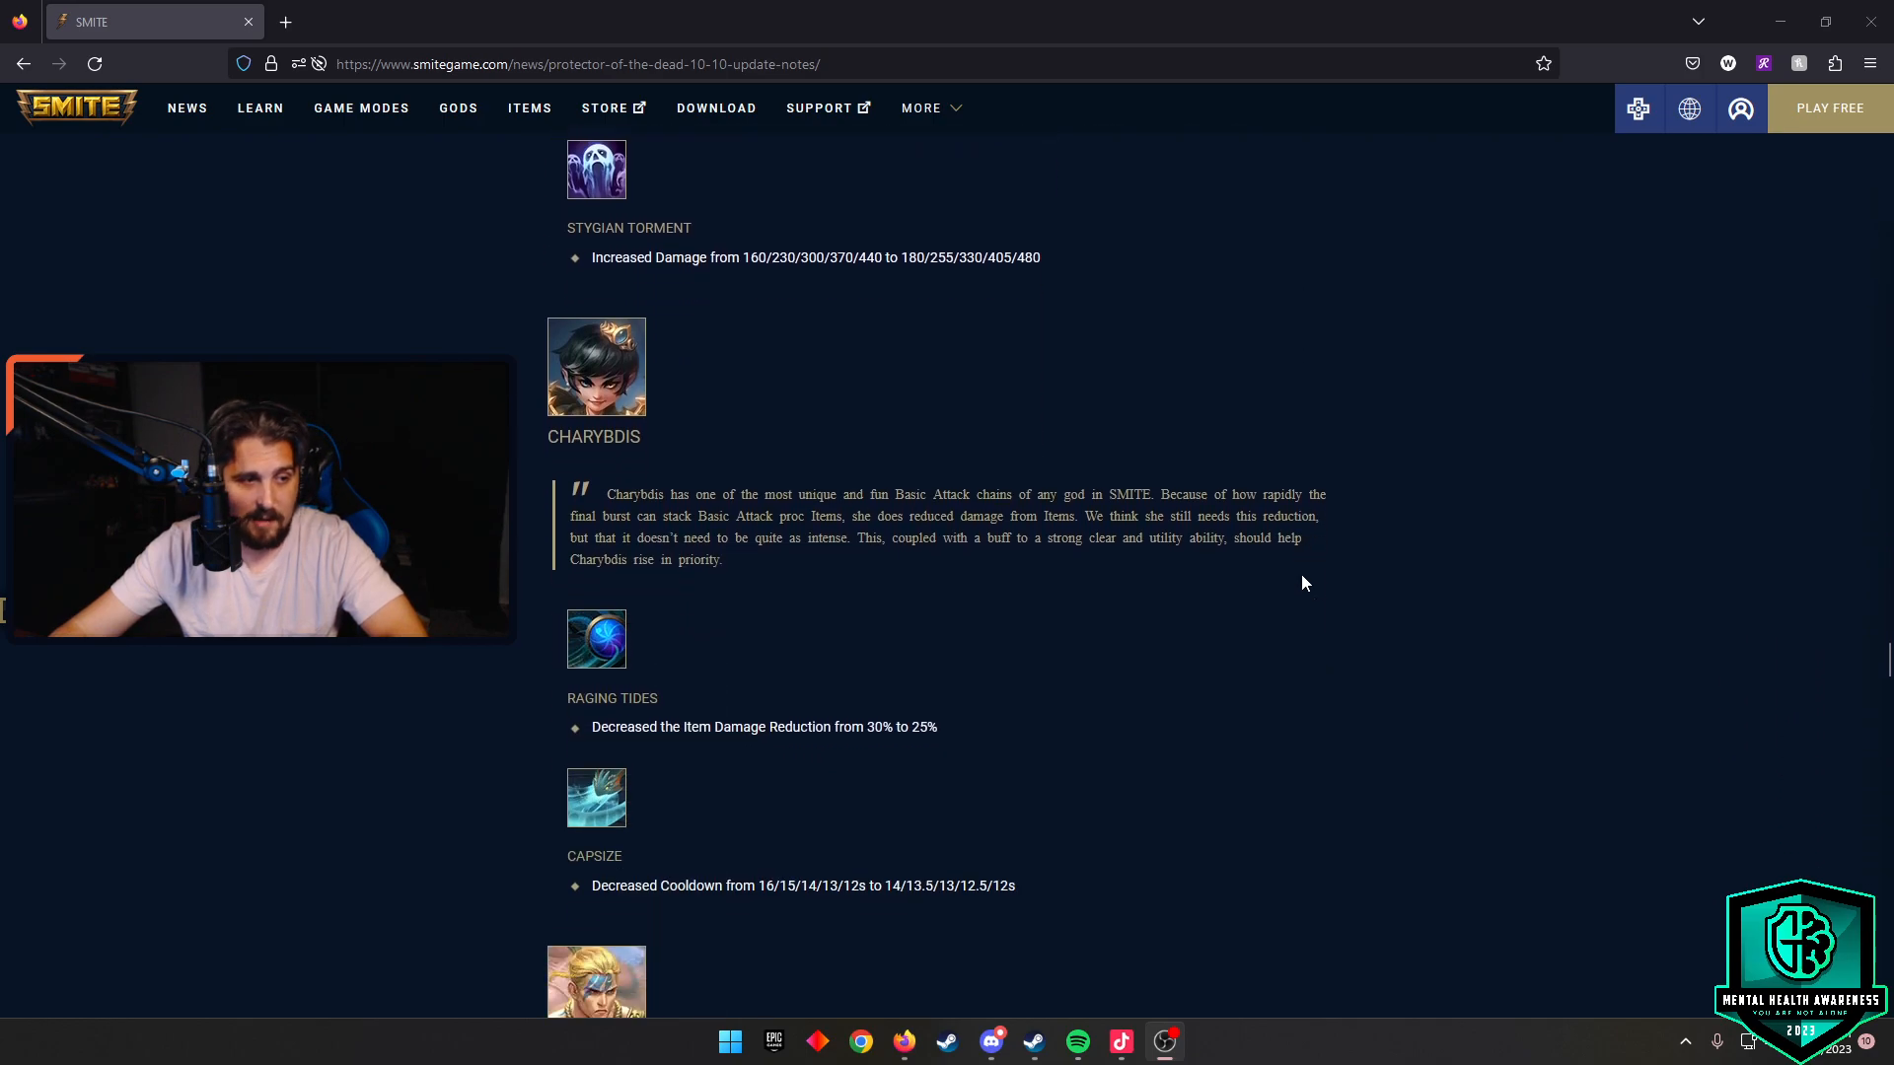
pyautogui.scroll(-3)
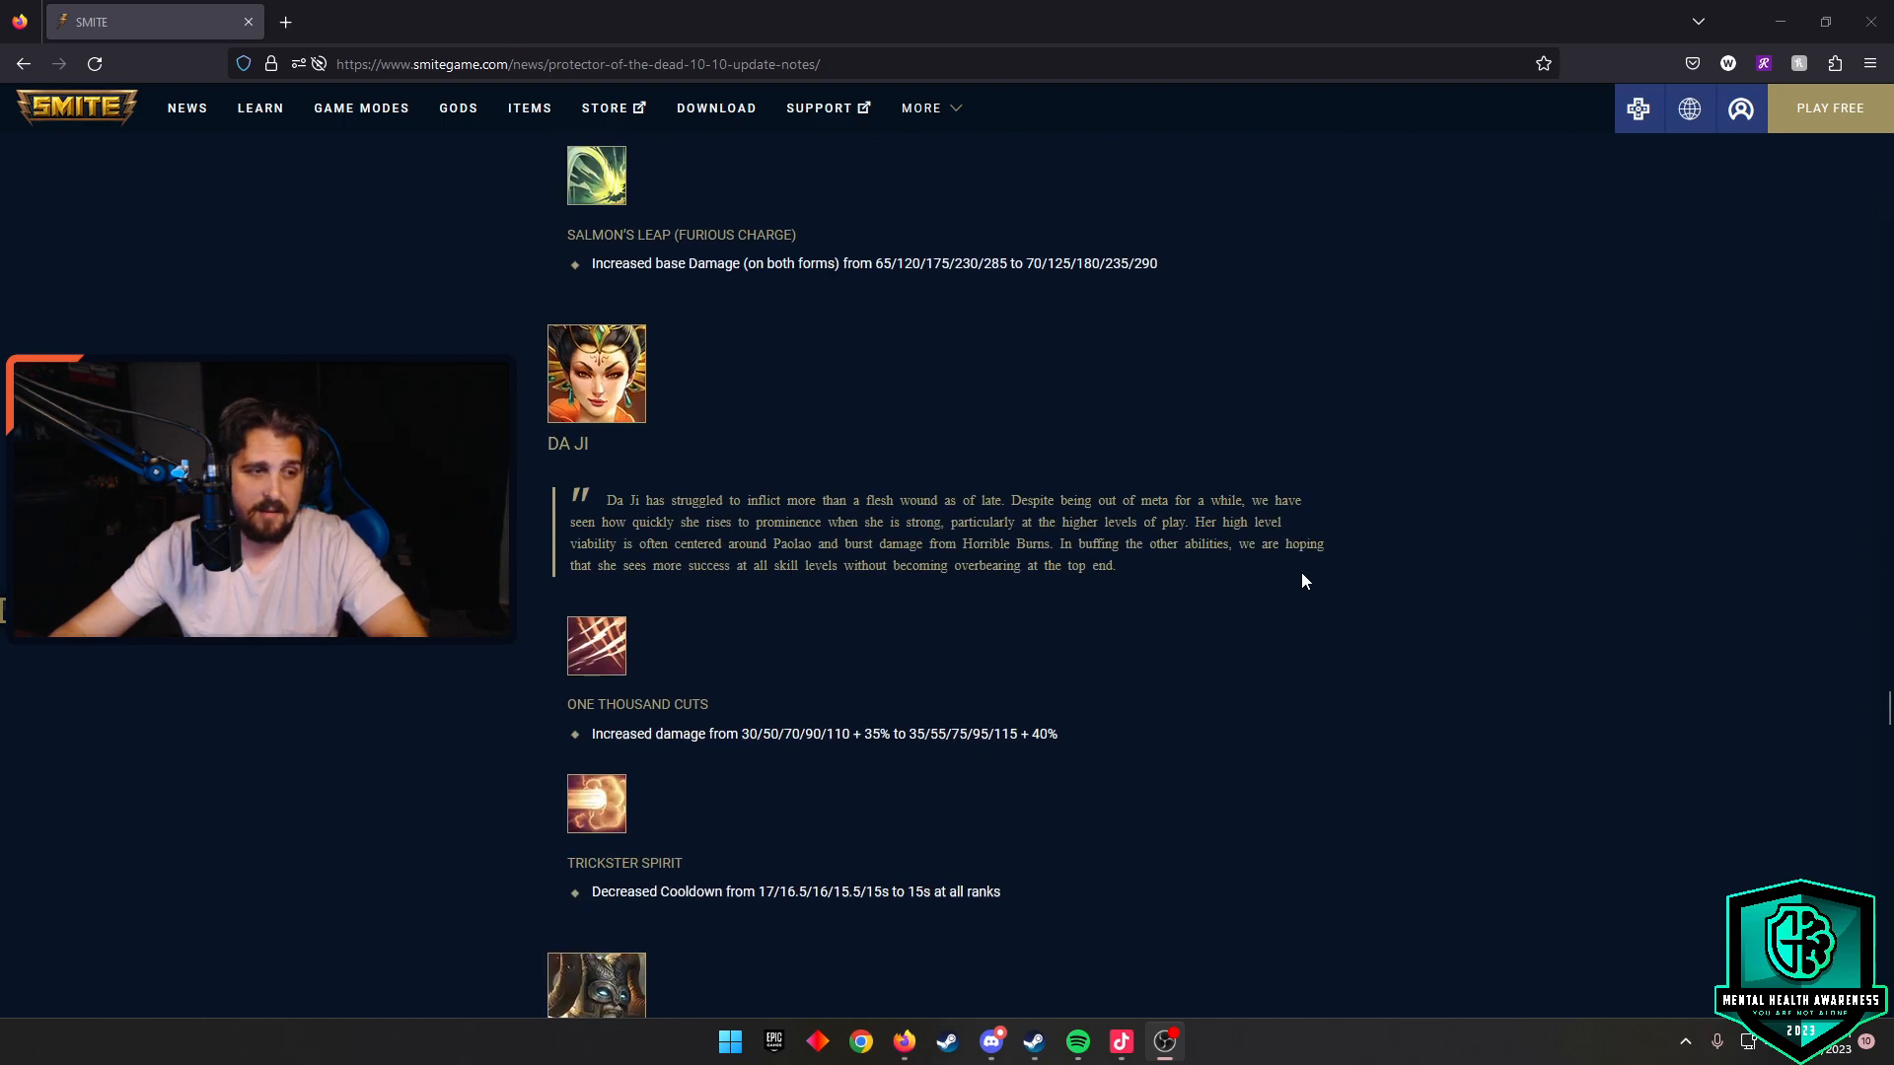
pyautogui.scroll(-3)
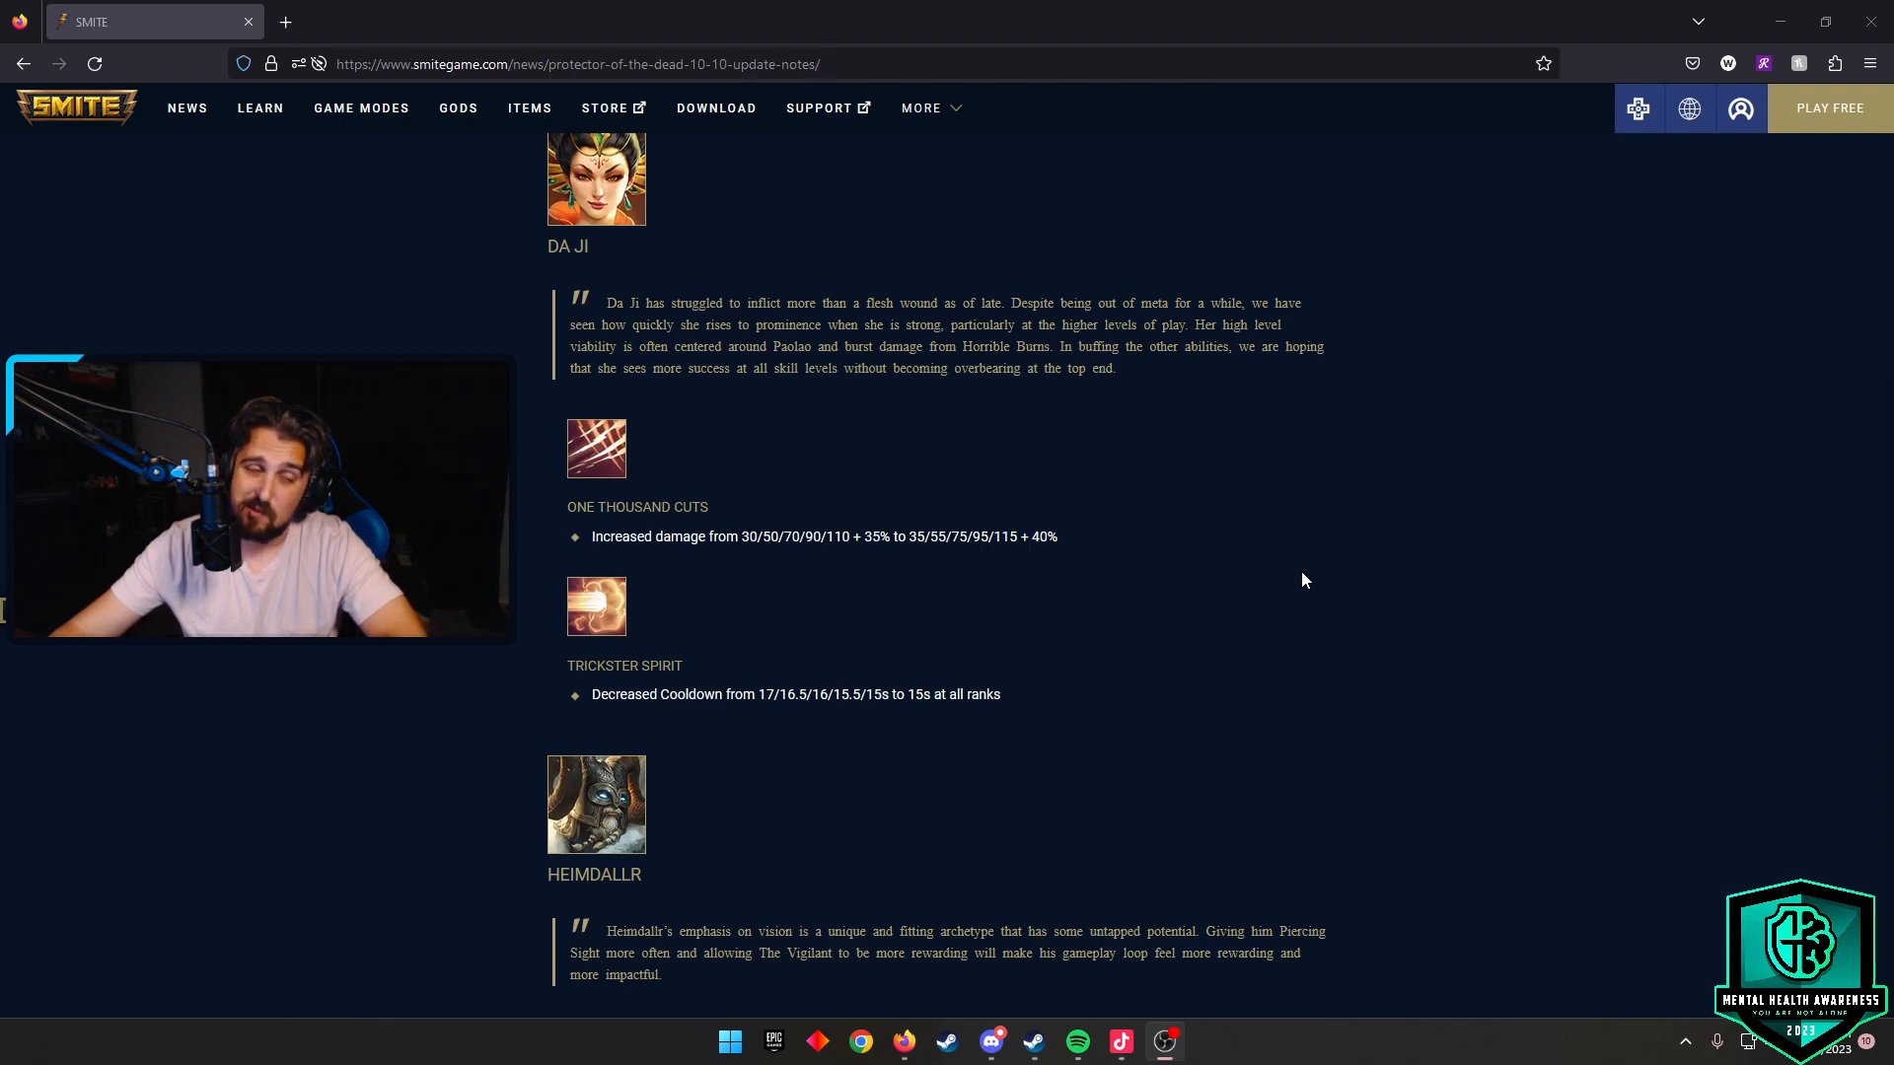
pyautogui.scroll(-3)
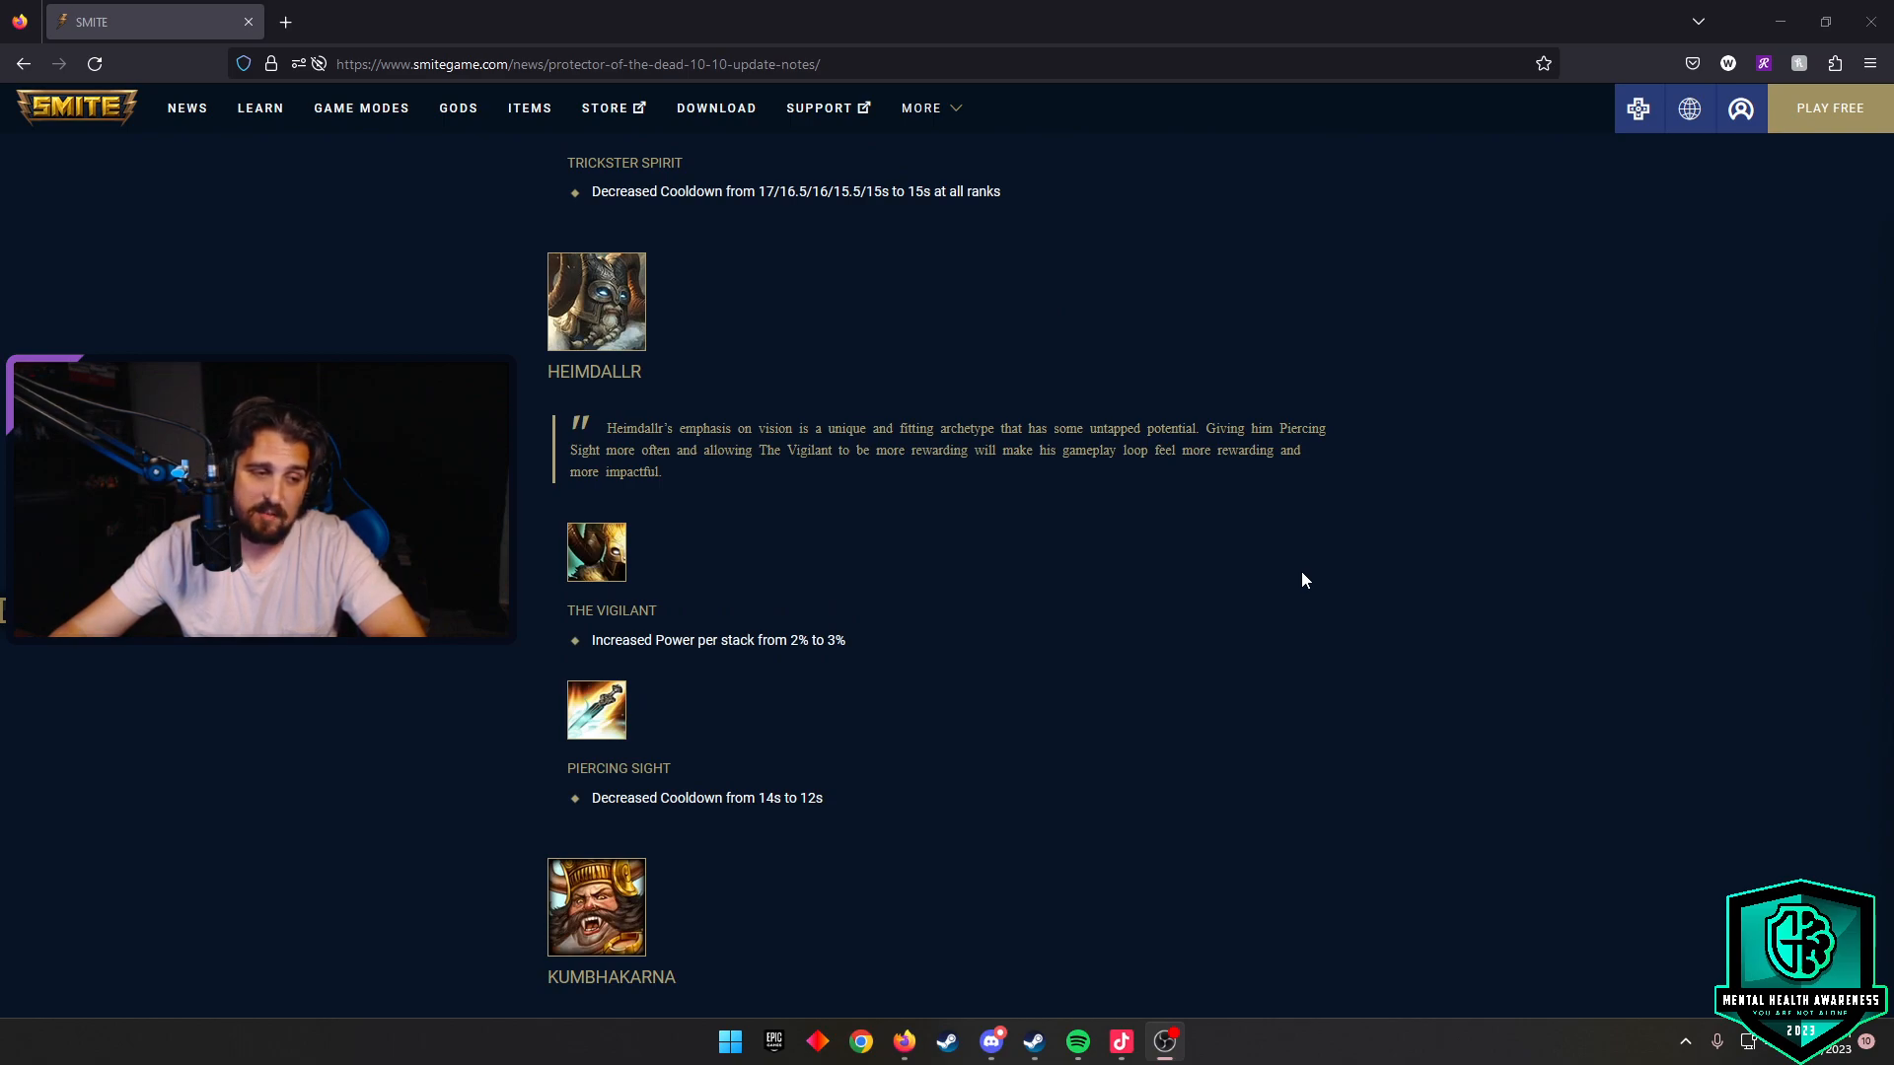
pyautogui.scroll(-3)
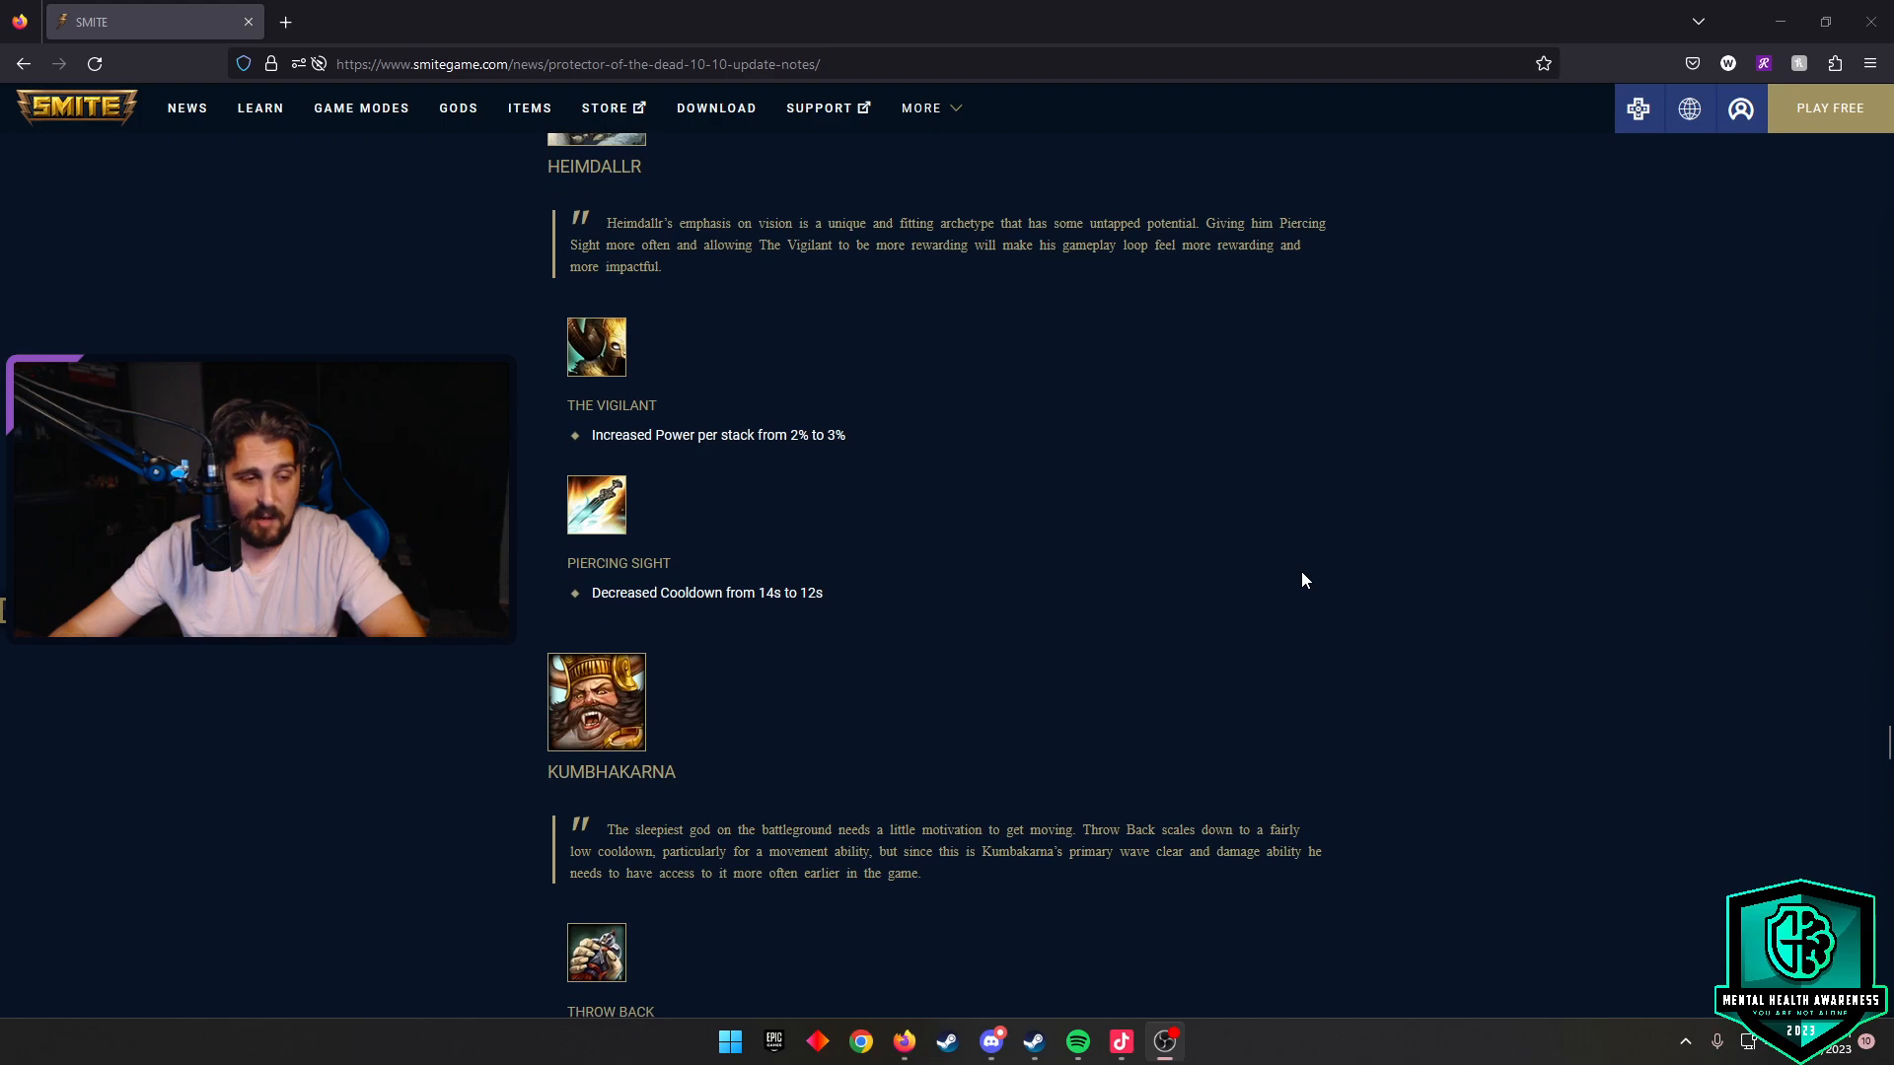
pyautogui.scroll(-3)
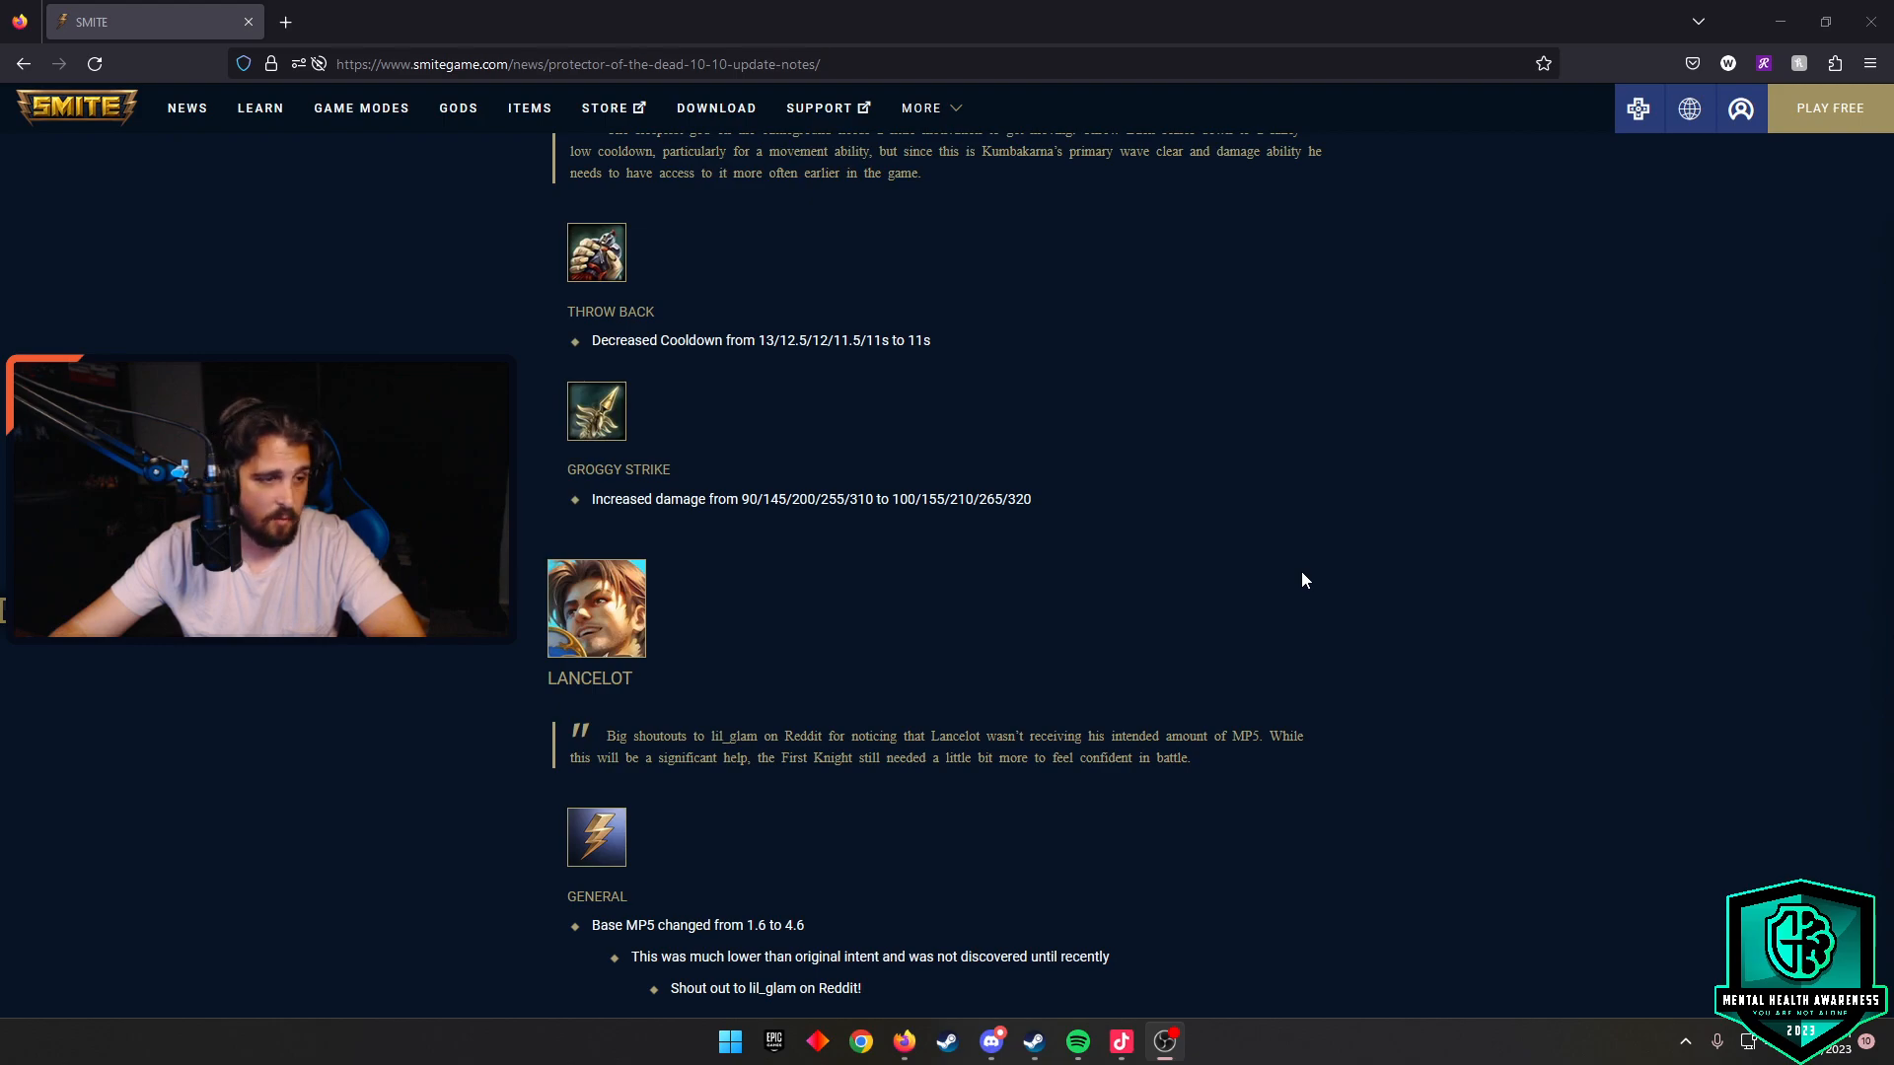
pyautogui.scroll(-3)
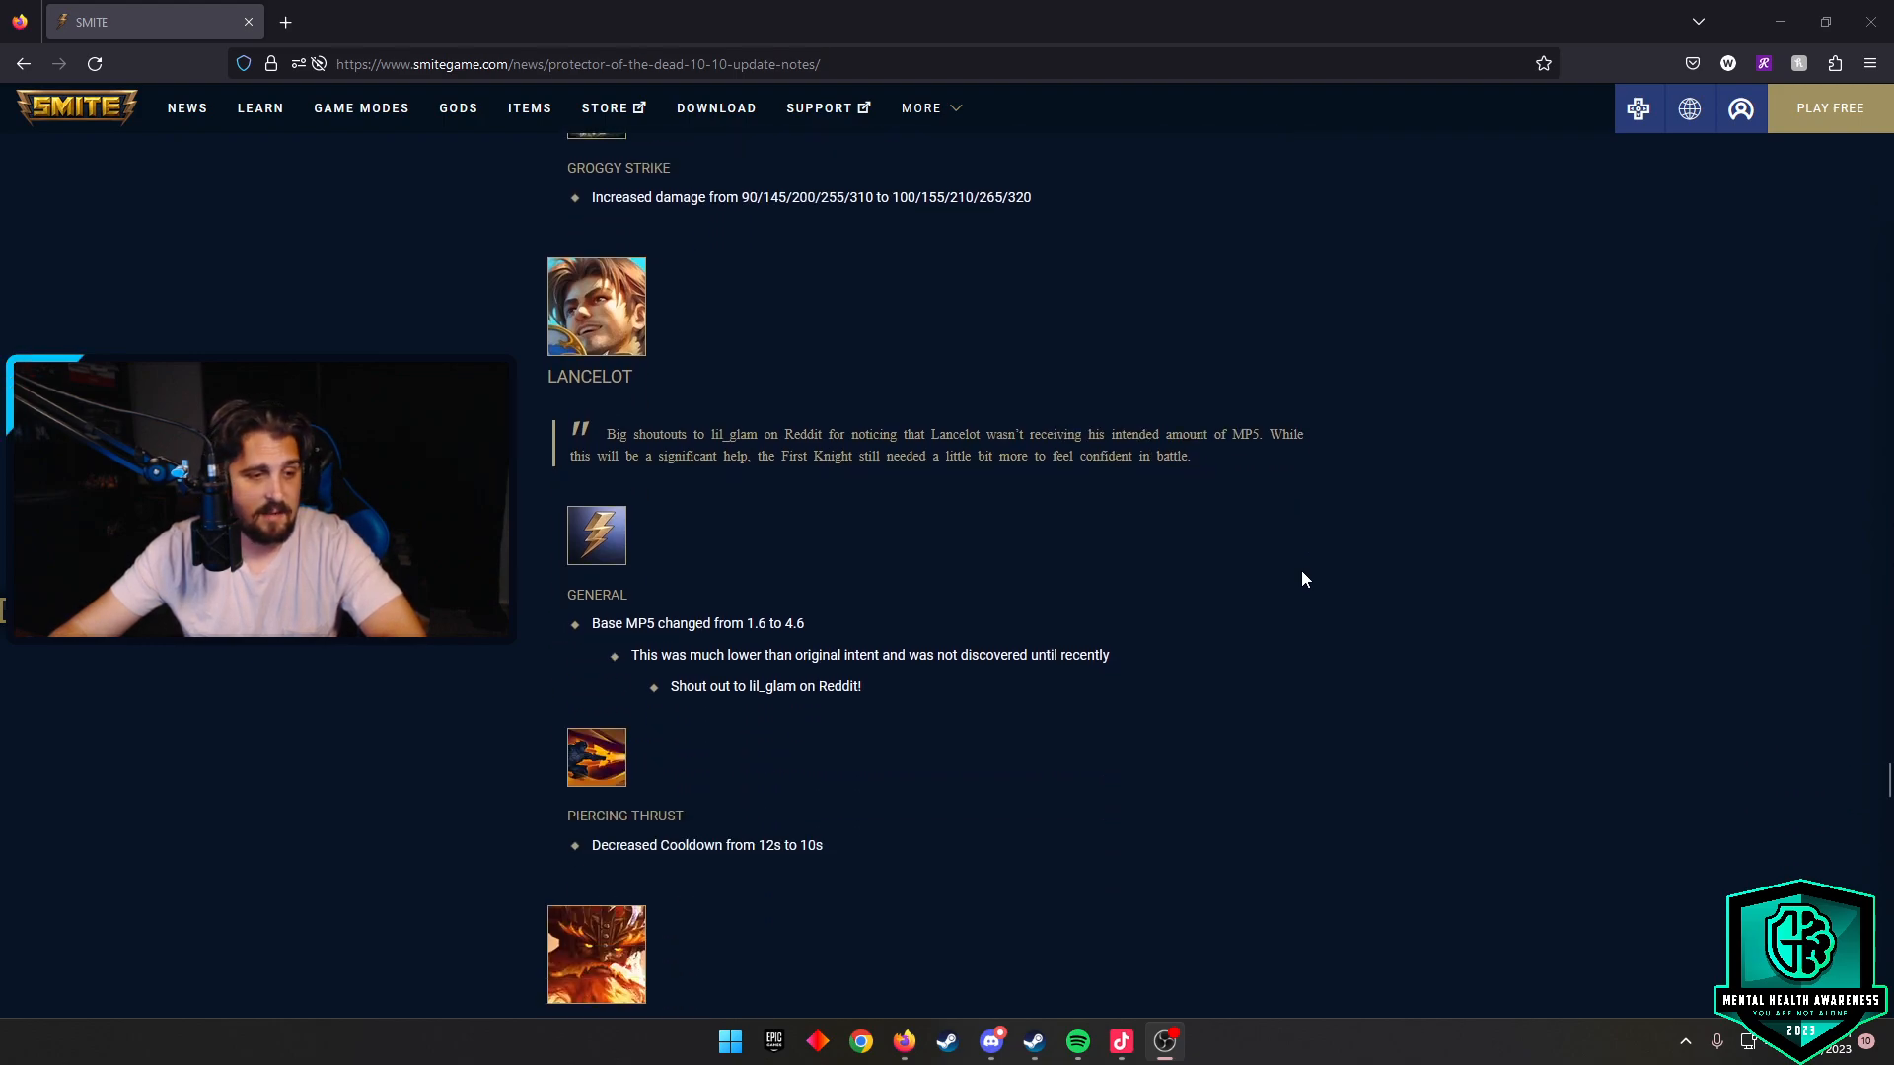
pyautogui.scroll(-3)
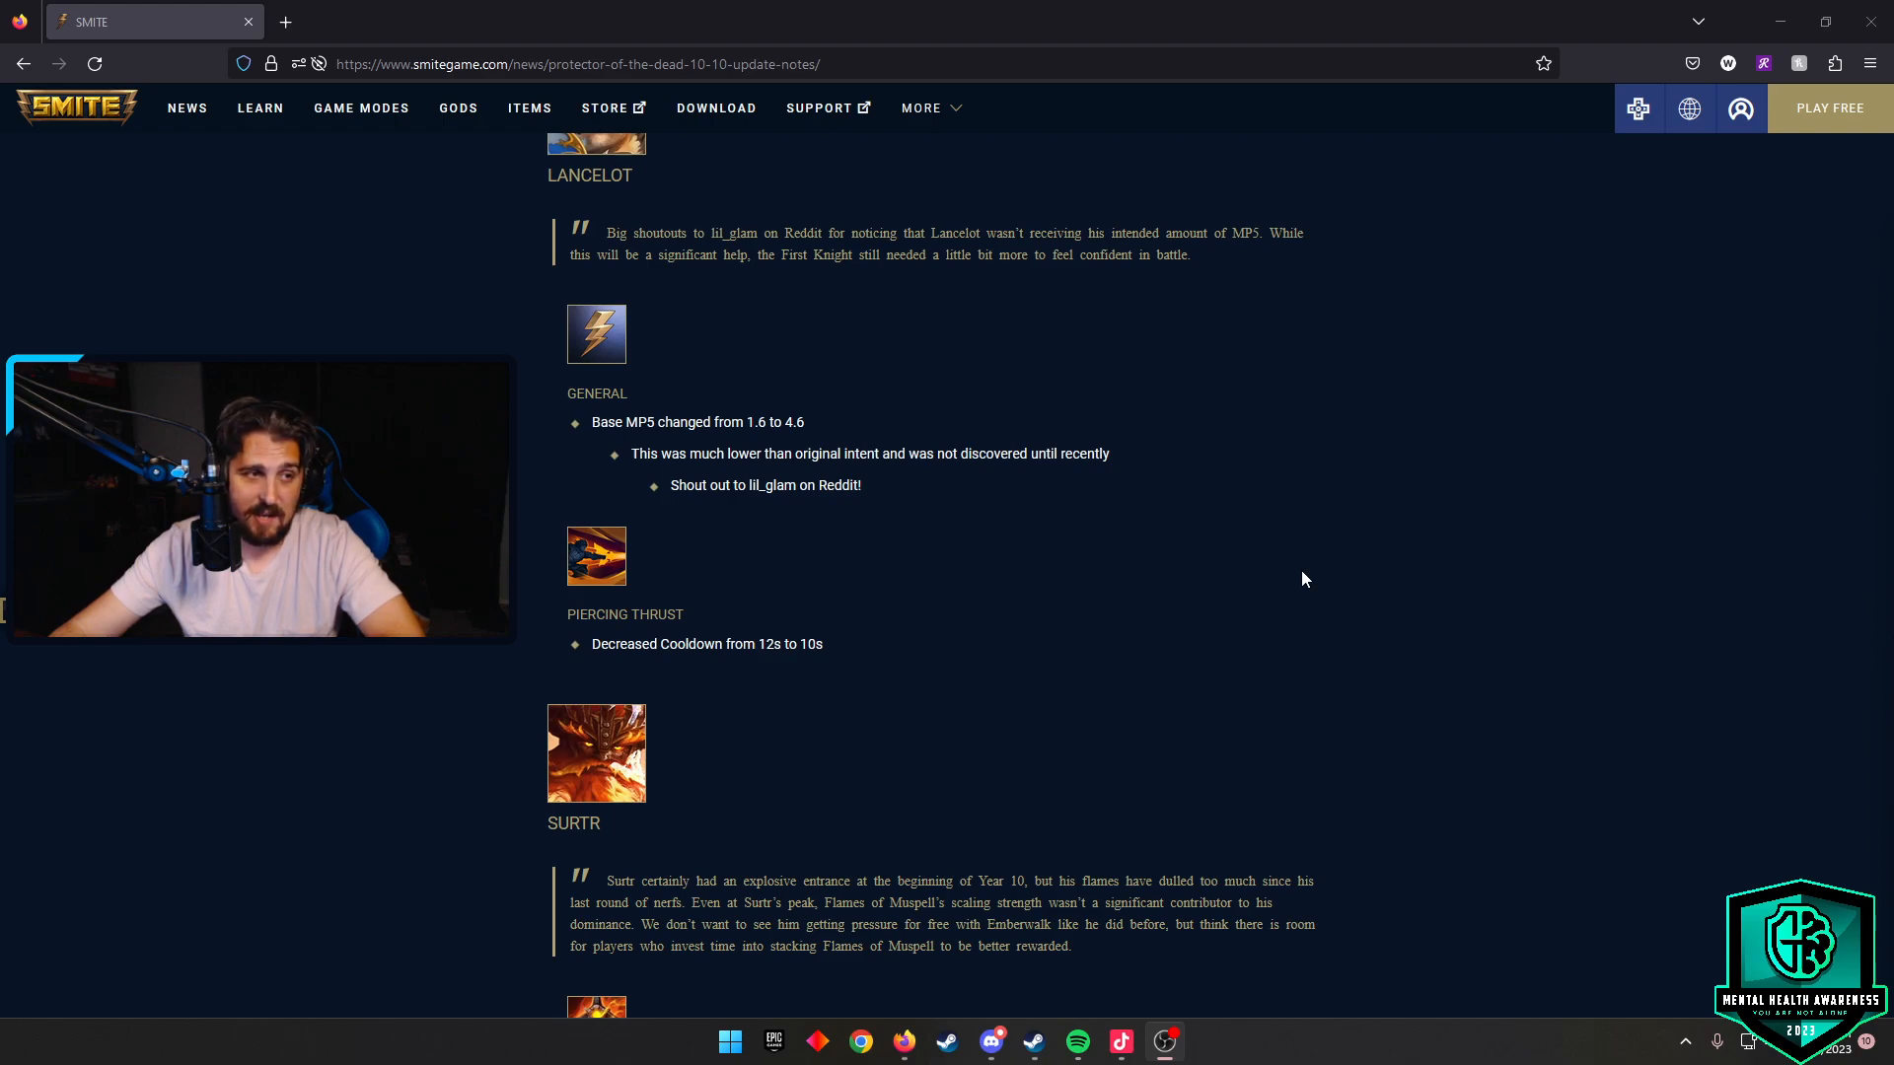
pyautogui.scroll(-3)
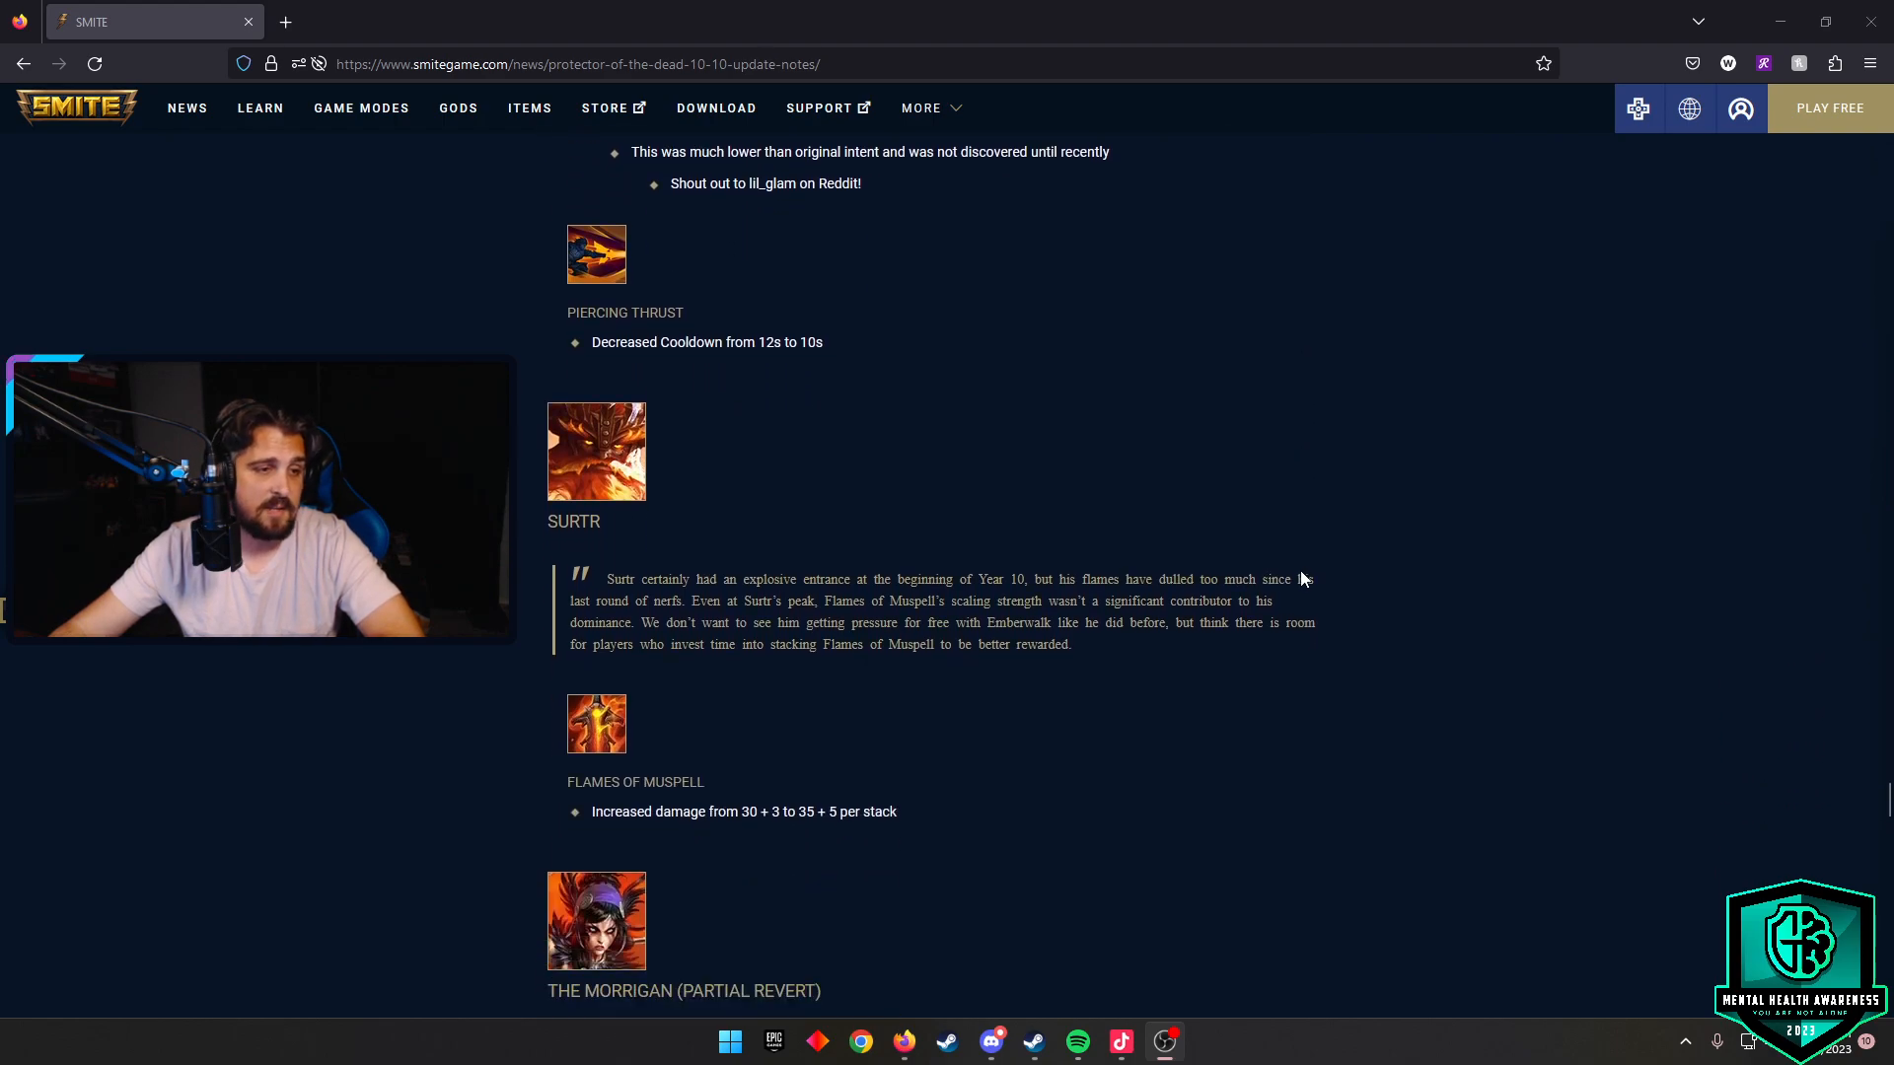
pyautogui.scroll(-3)
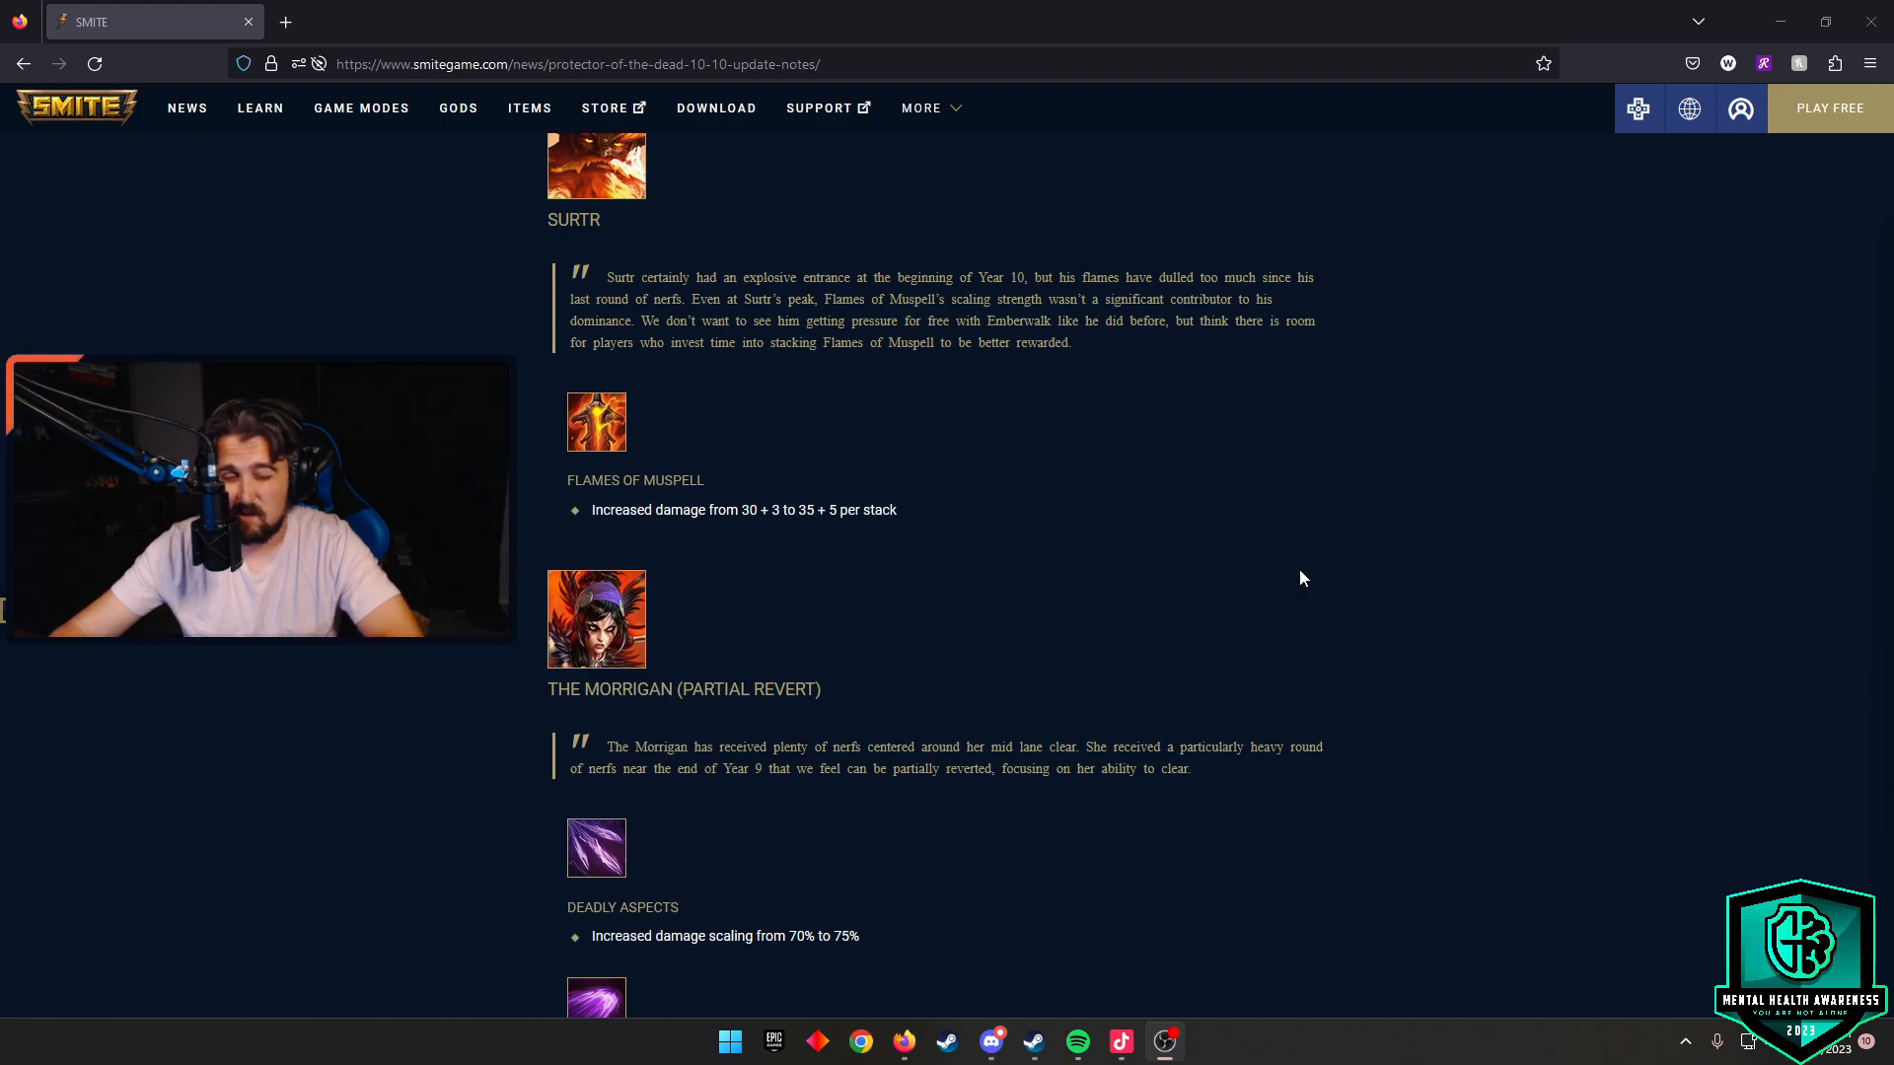
pyautogui.scroll(-3)
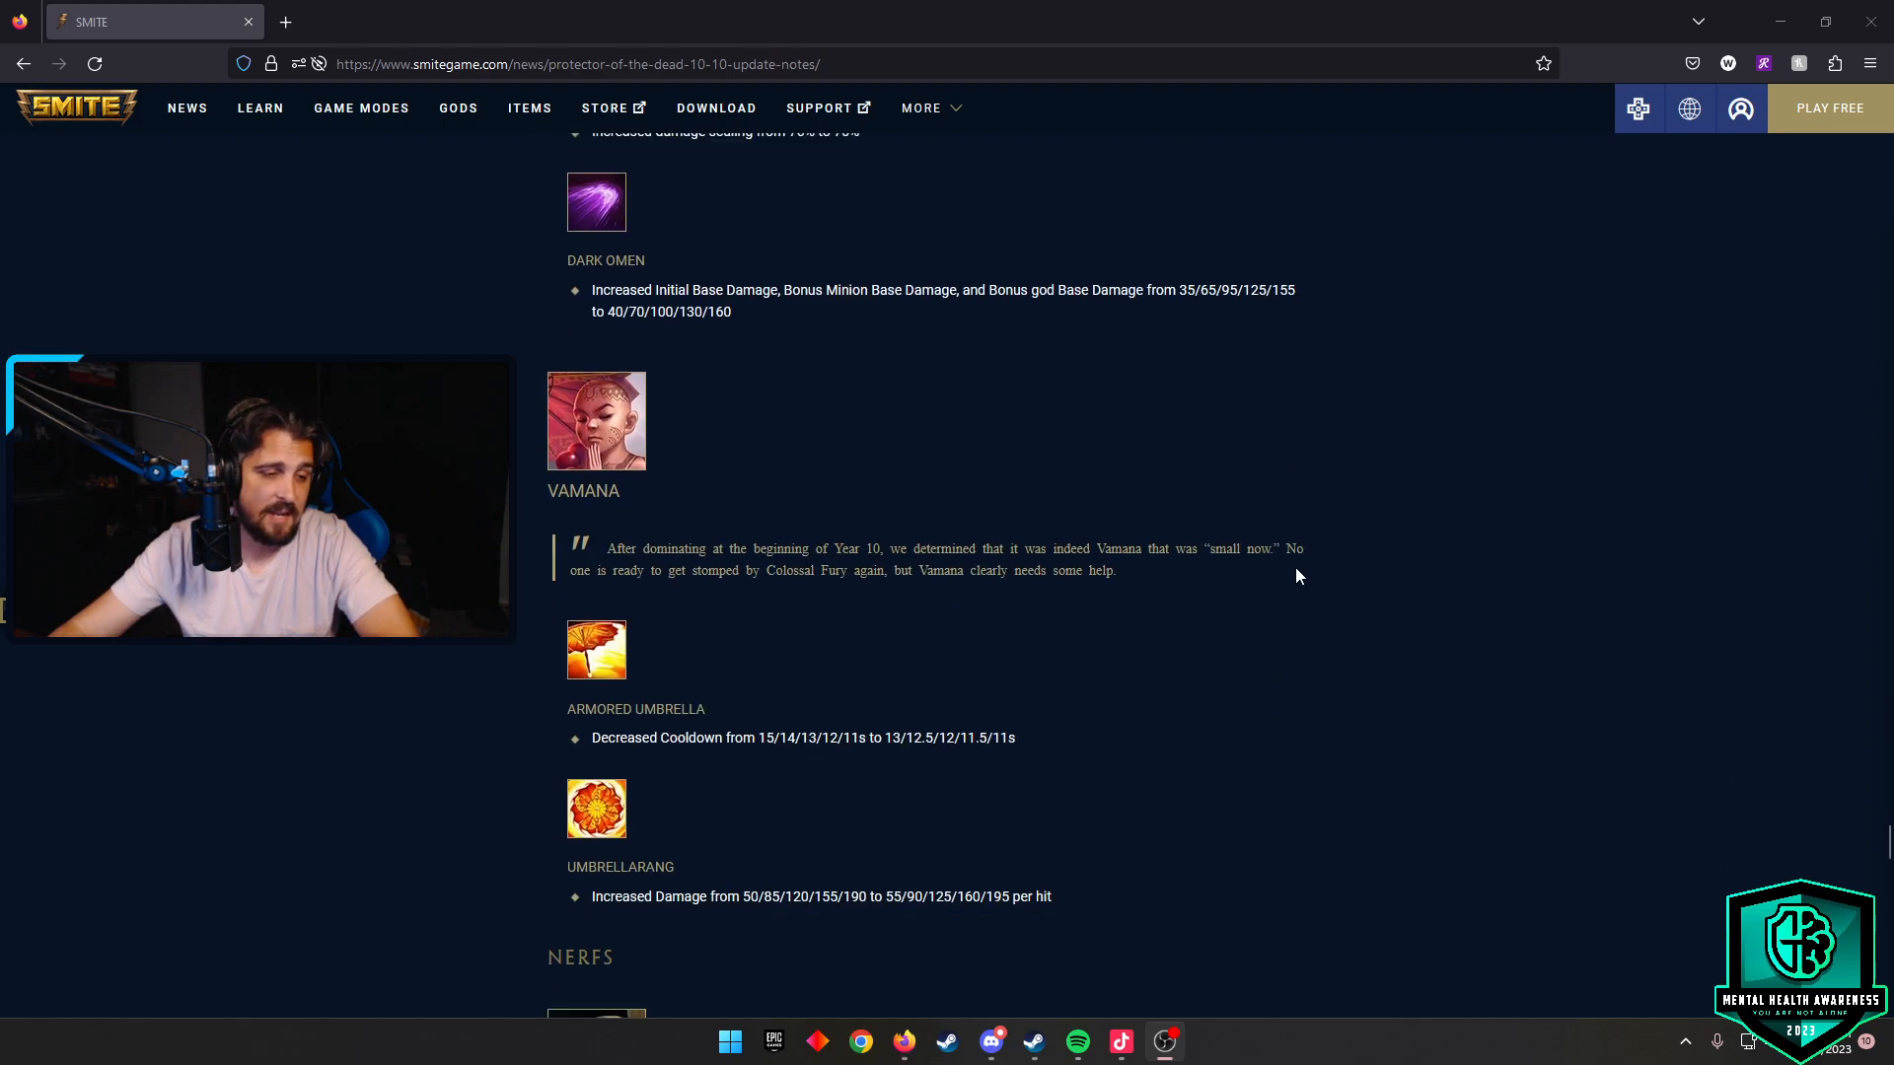
pyautogui.scroll(-3)
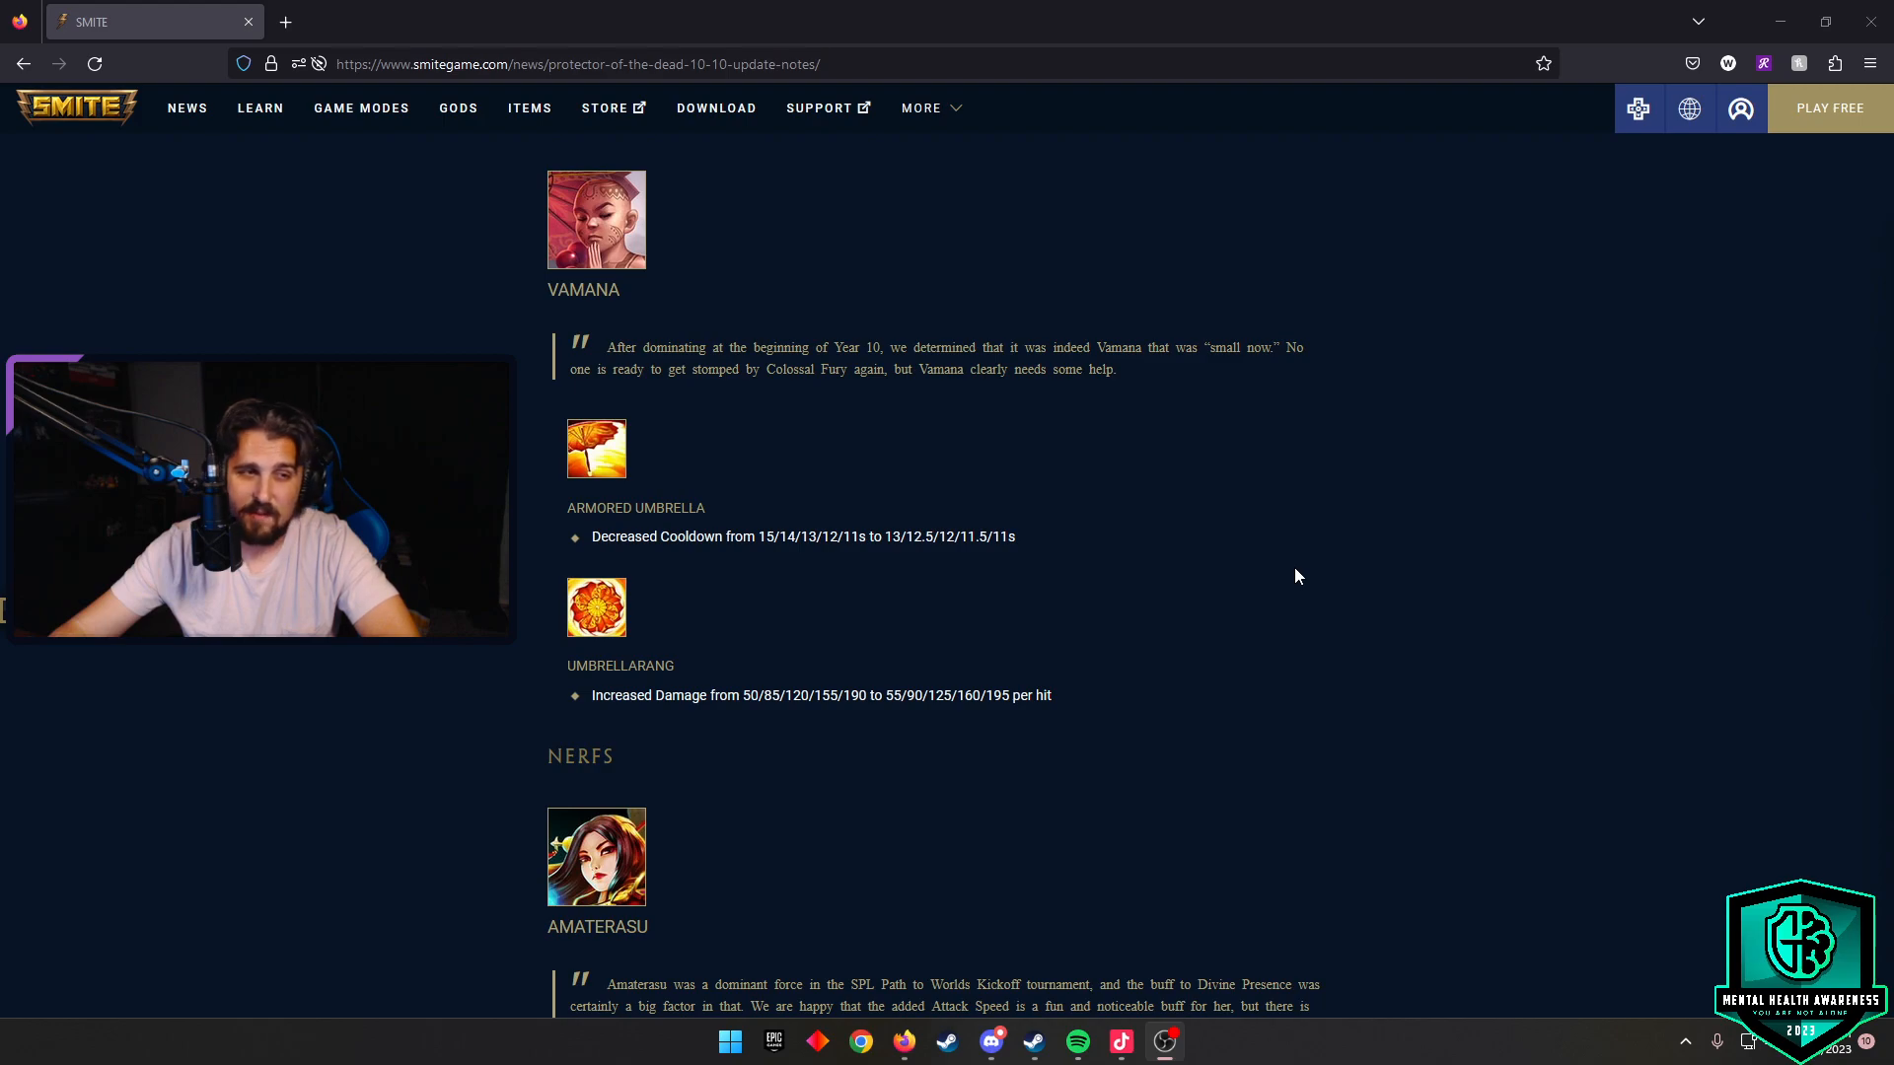
pyautogui.scroll(-3)
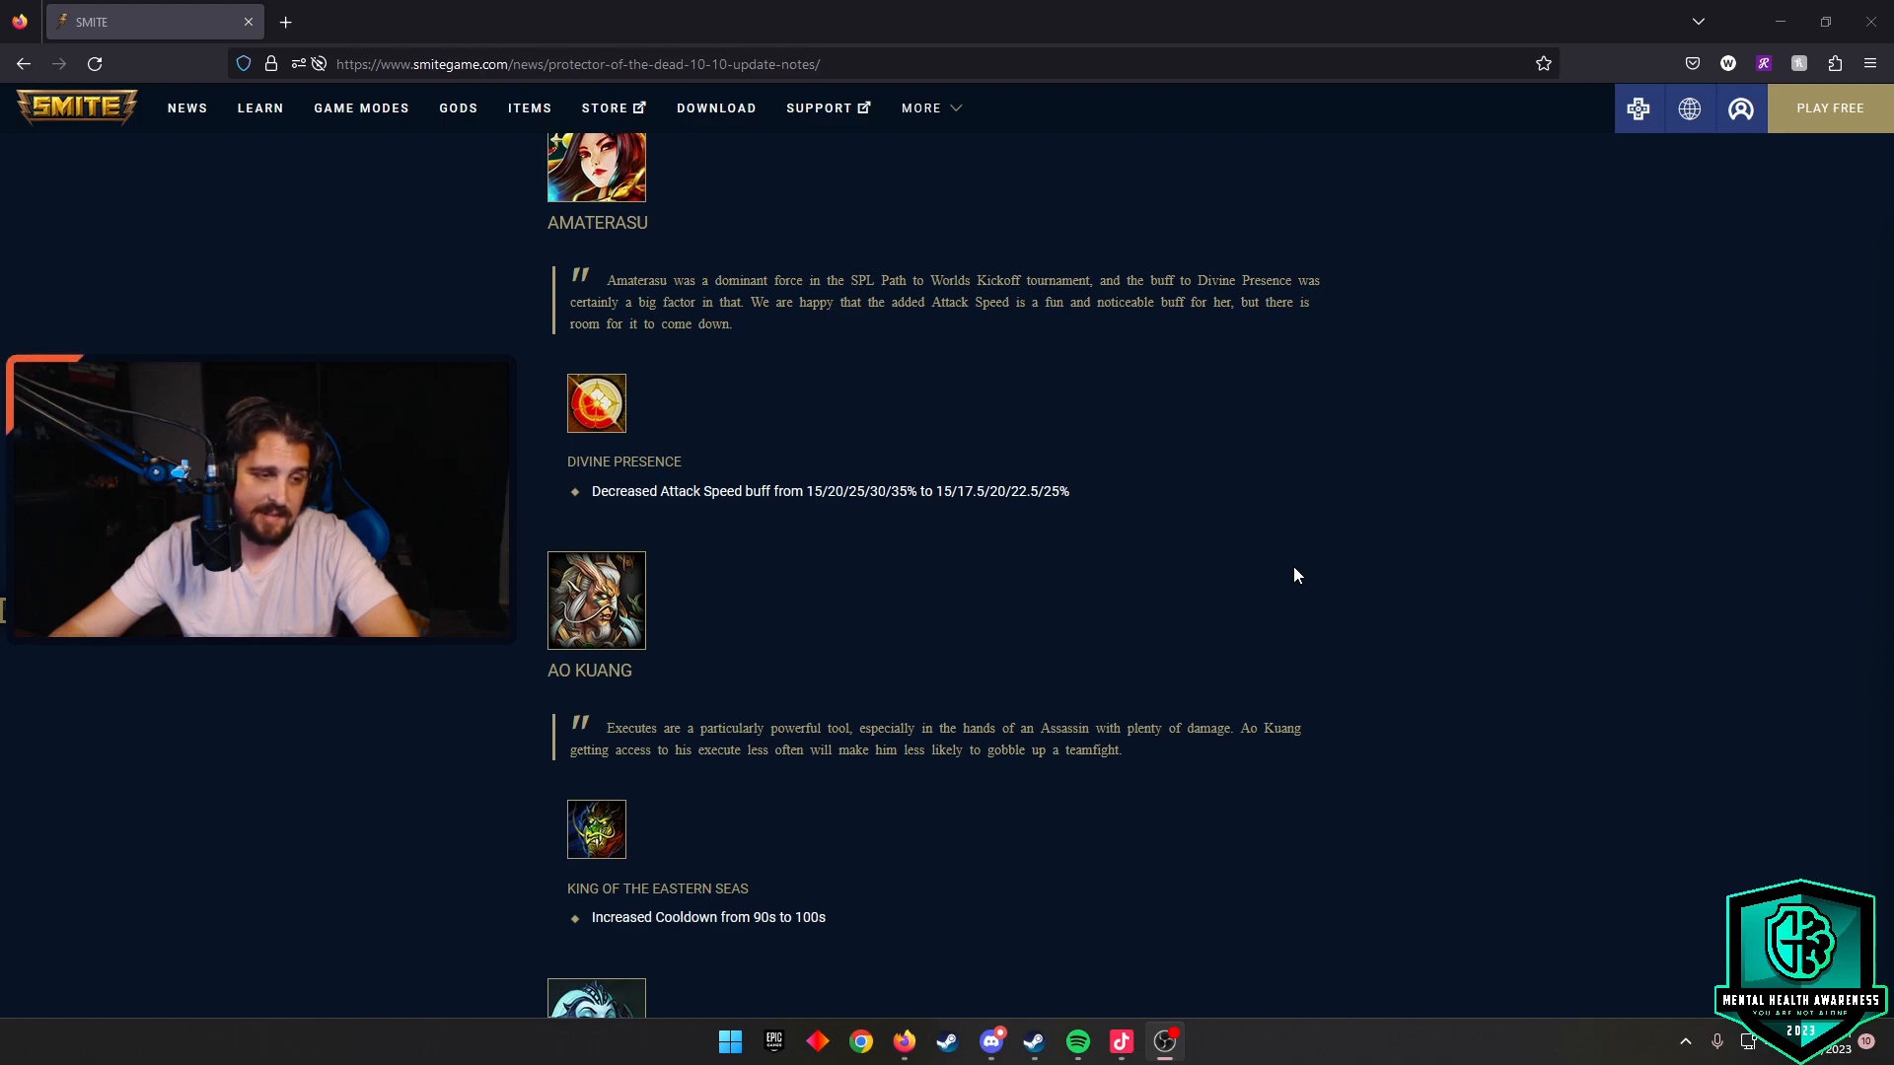
pyautogui.scroll(-3)
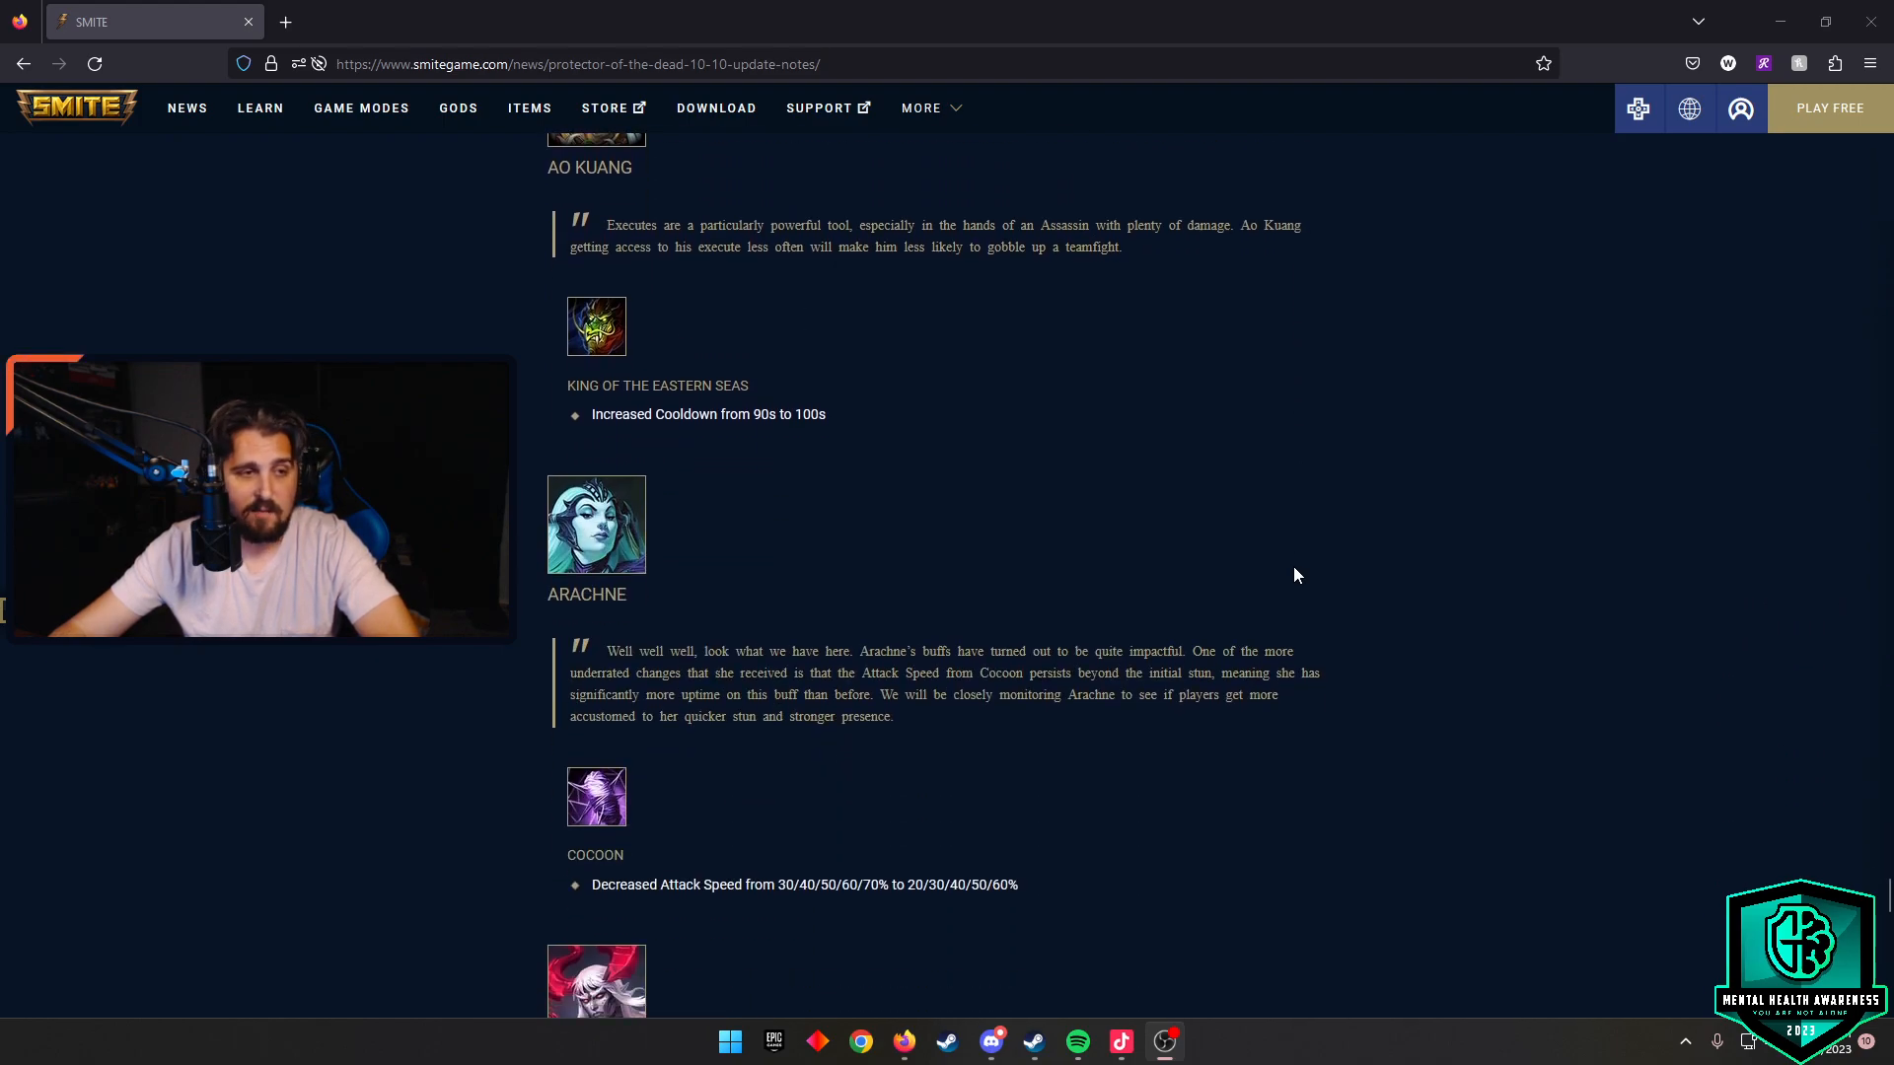
pyautogui.scroll(-3)
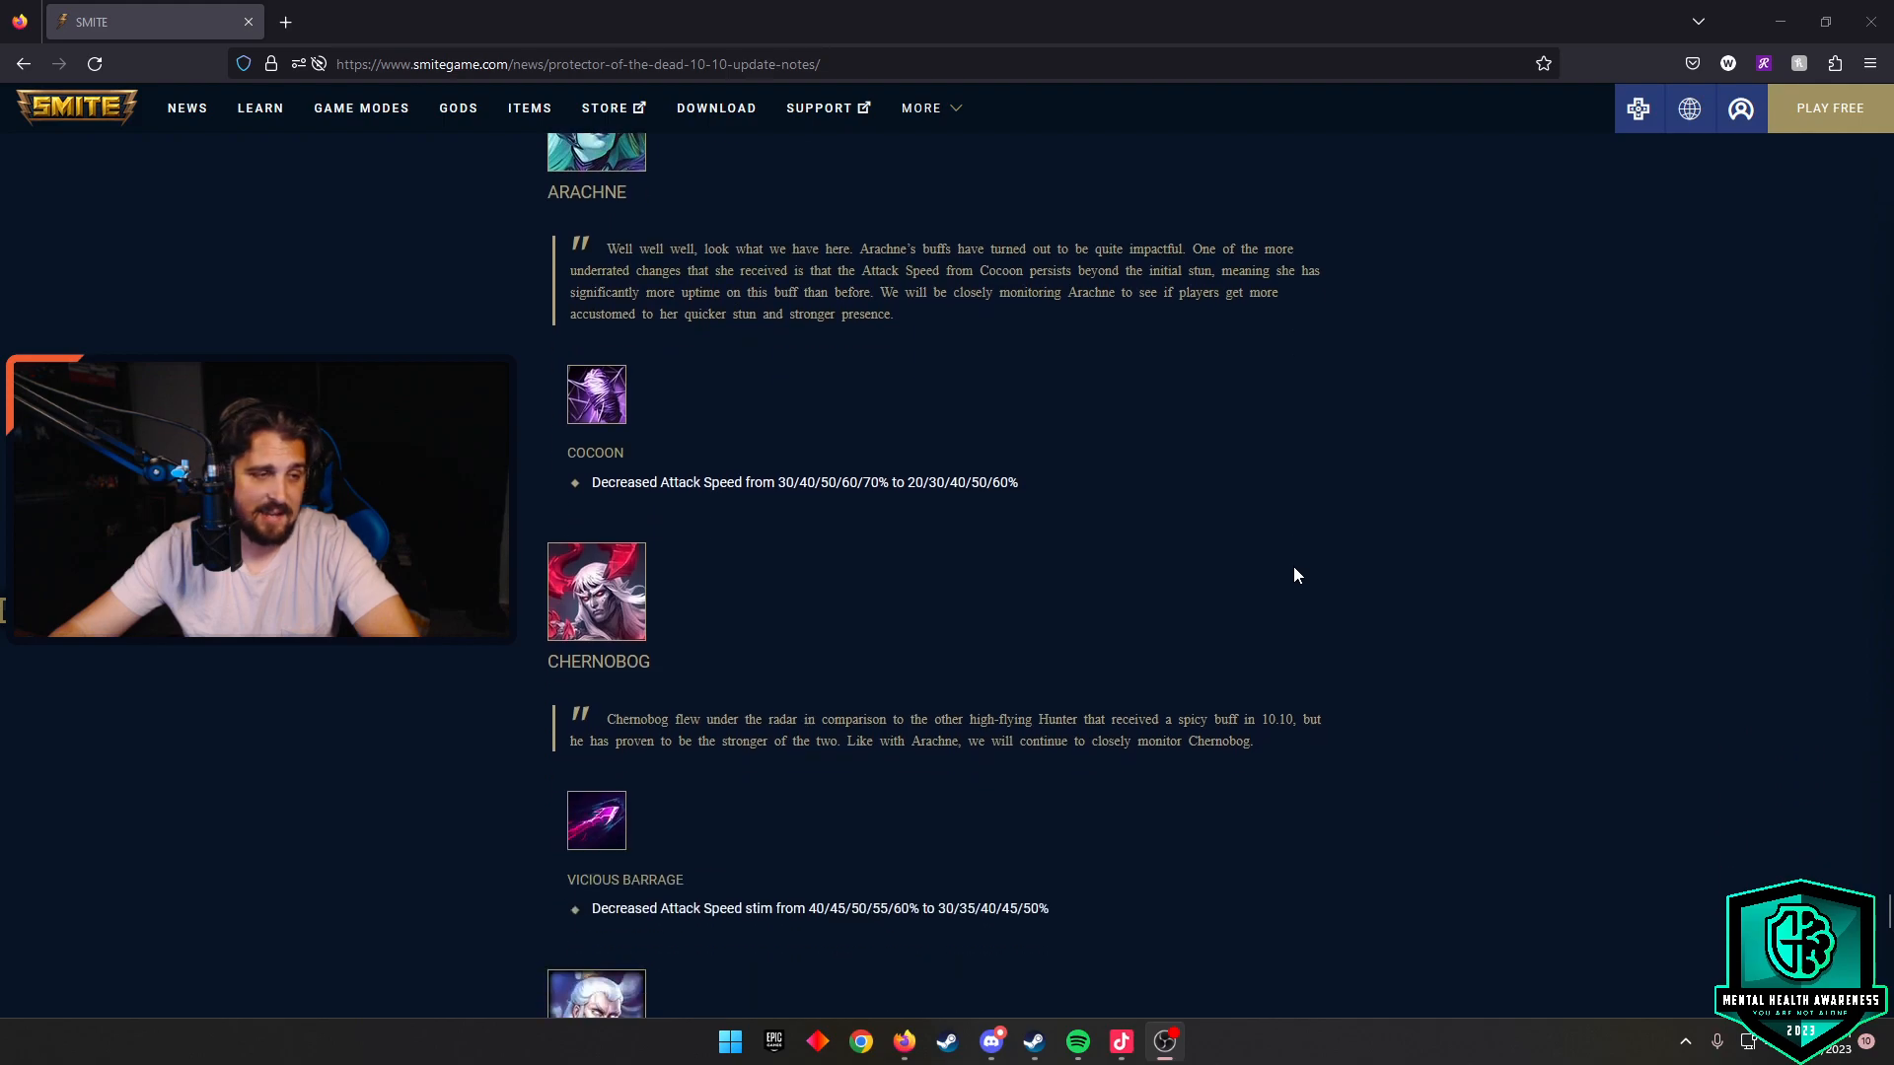
pyautogui.scroll(-3)
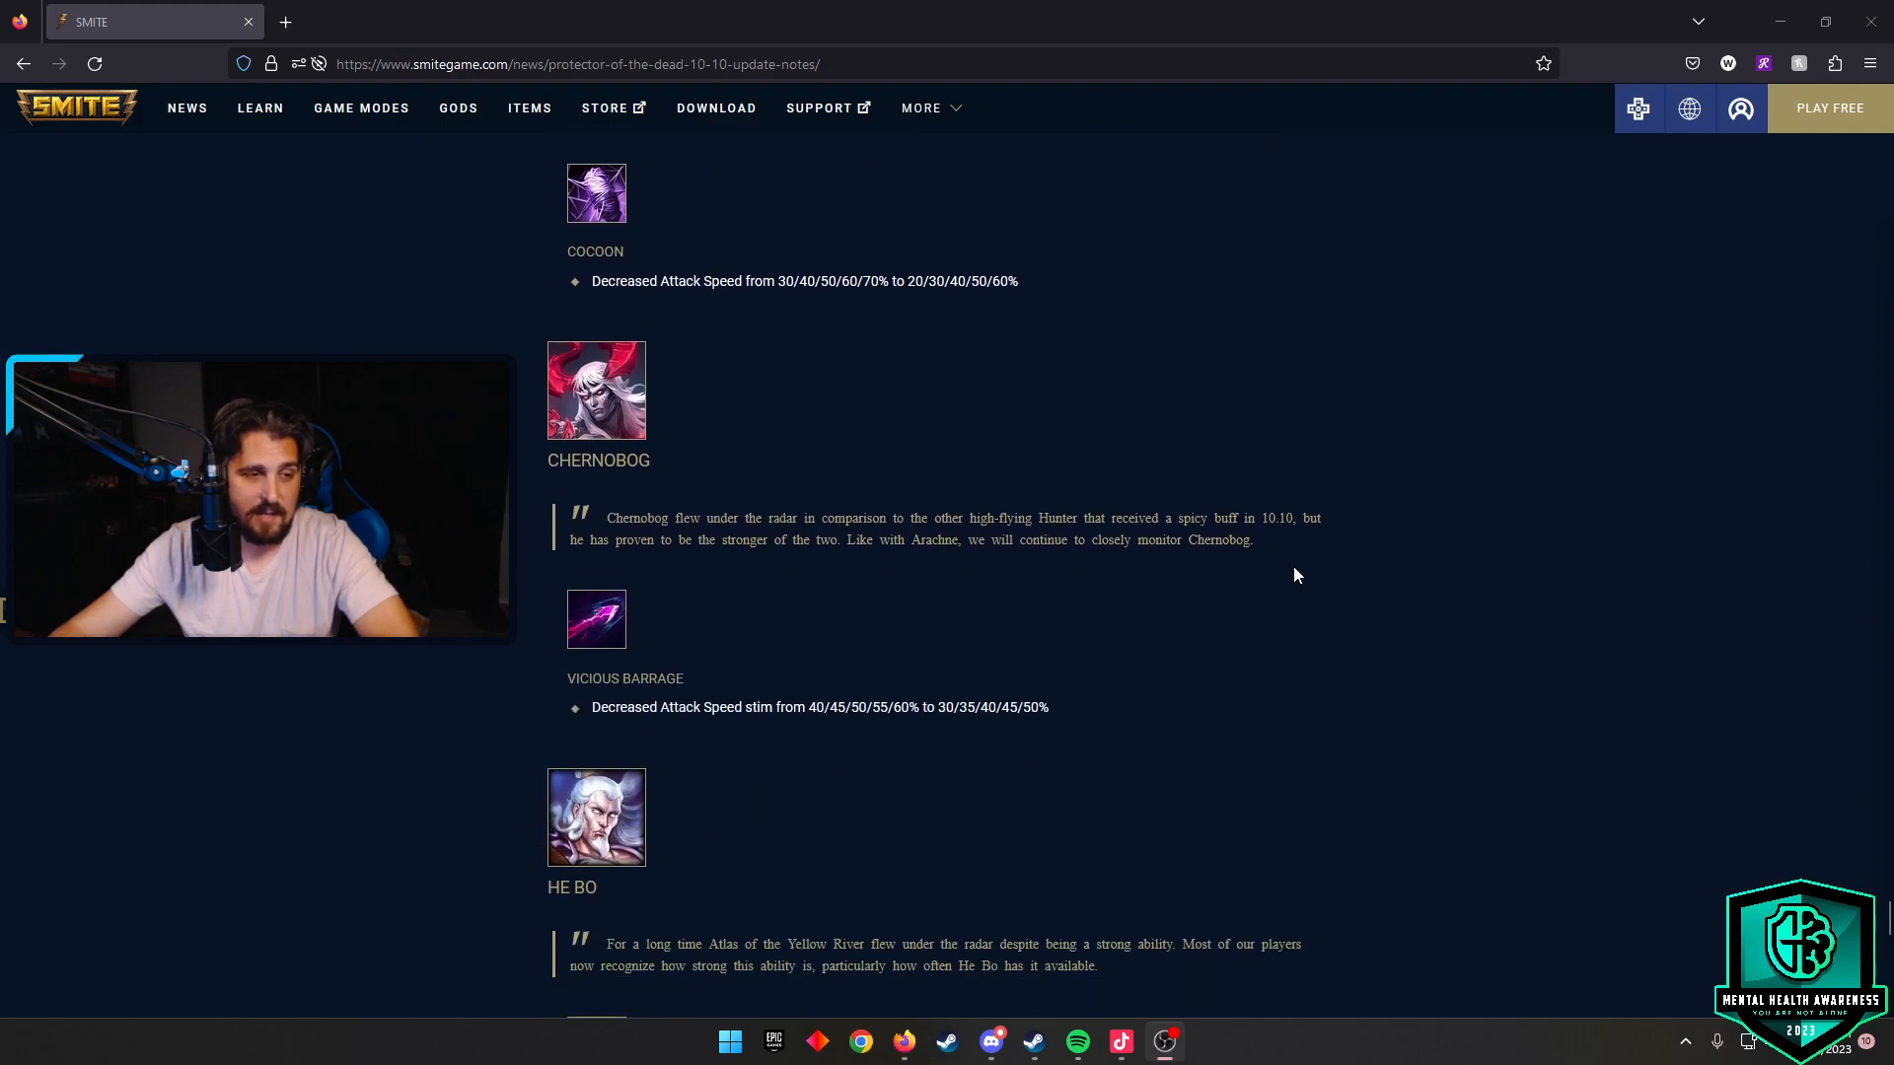
pyautogui.scroll(-3)
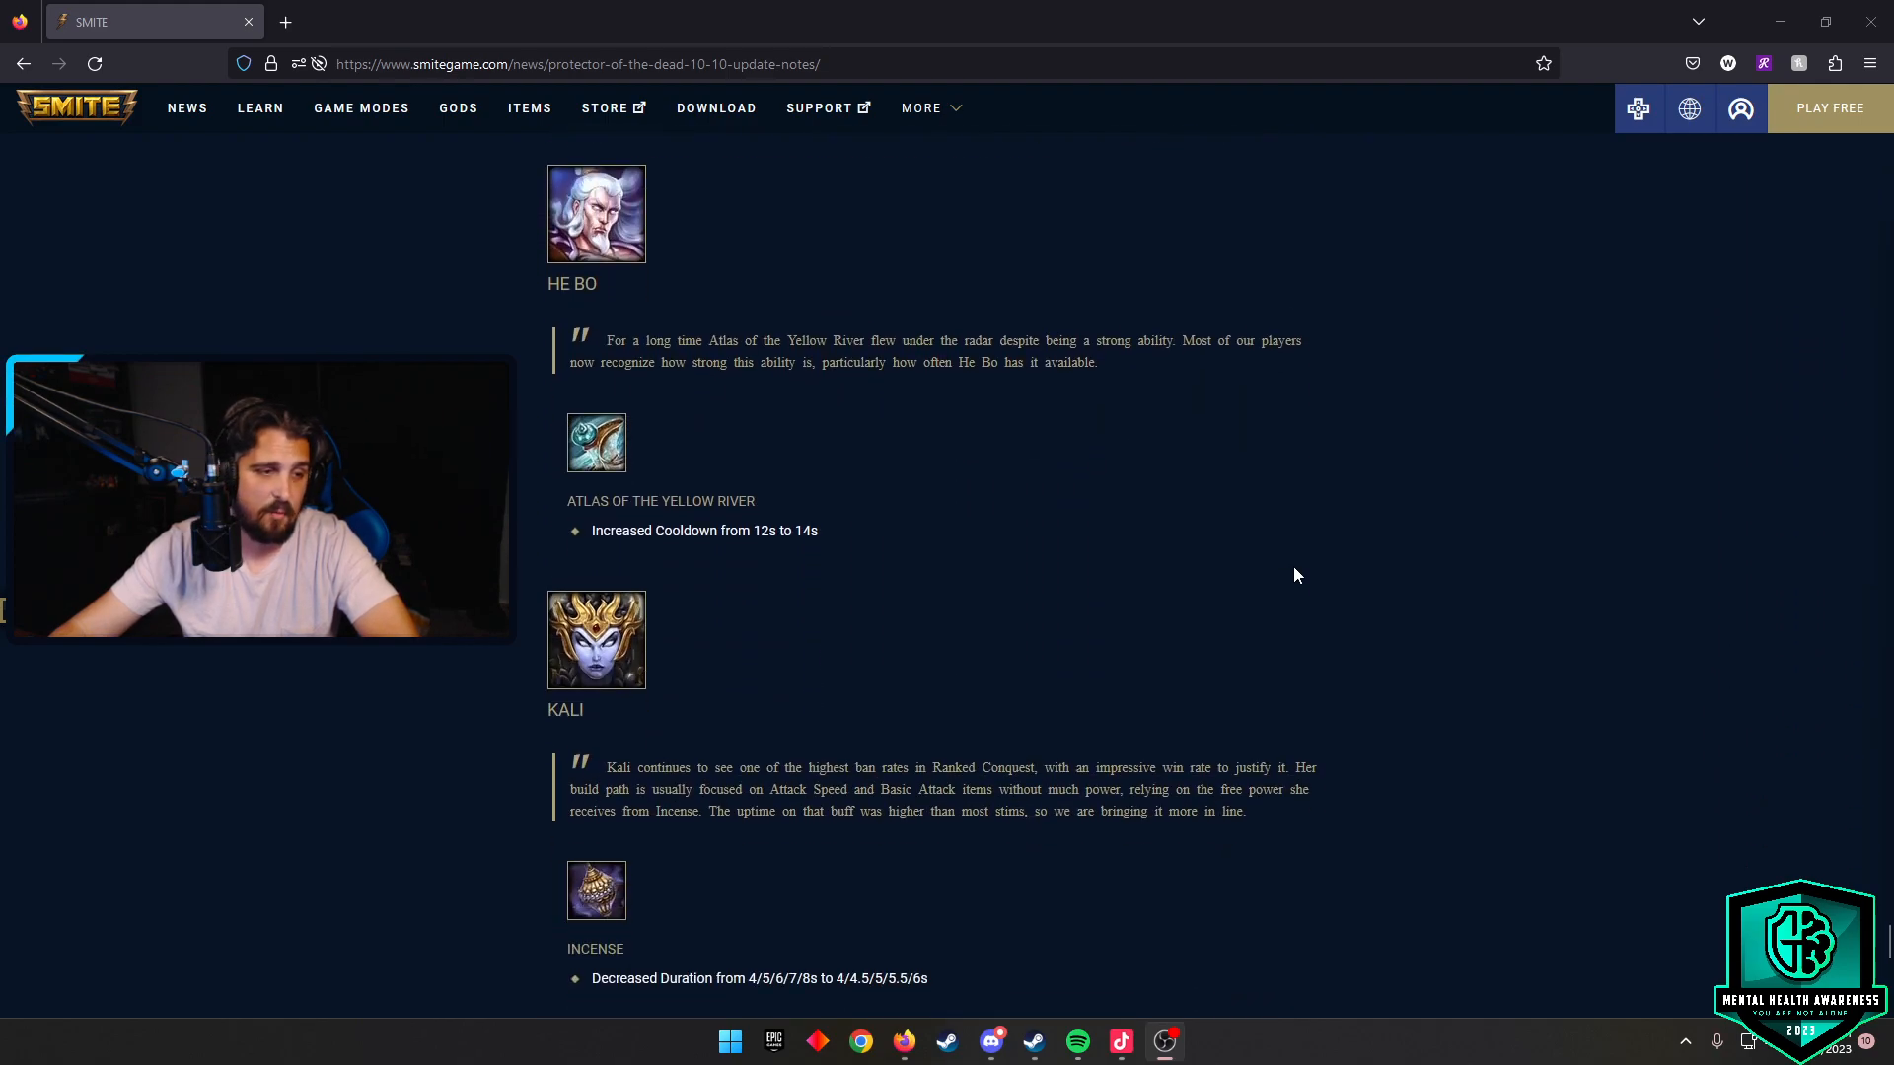
pyautogui.scroll(-3)
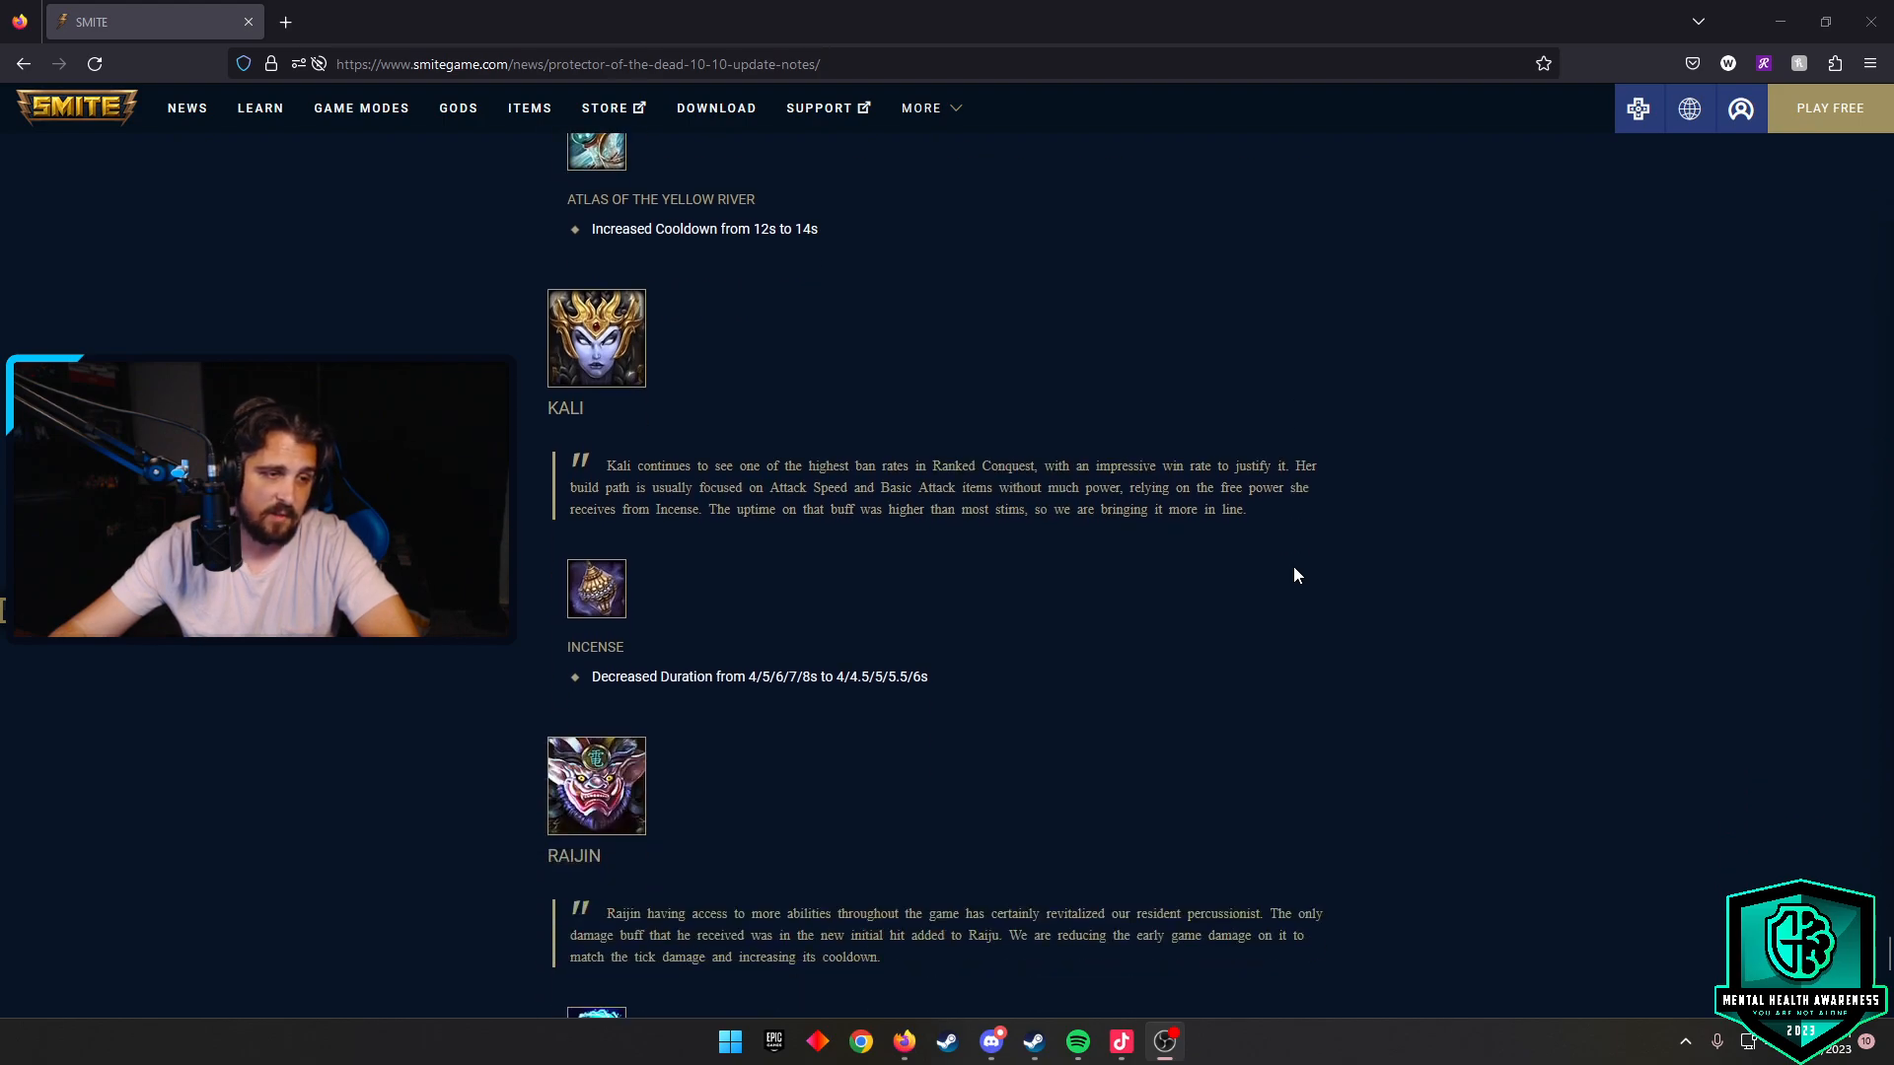
pyautogui.scroll(-3)
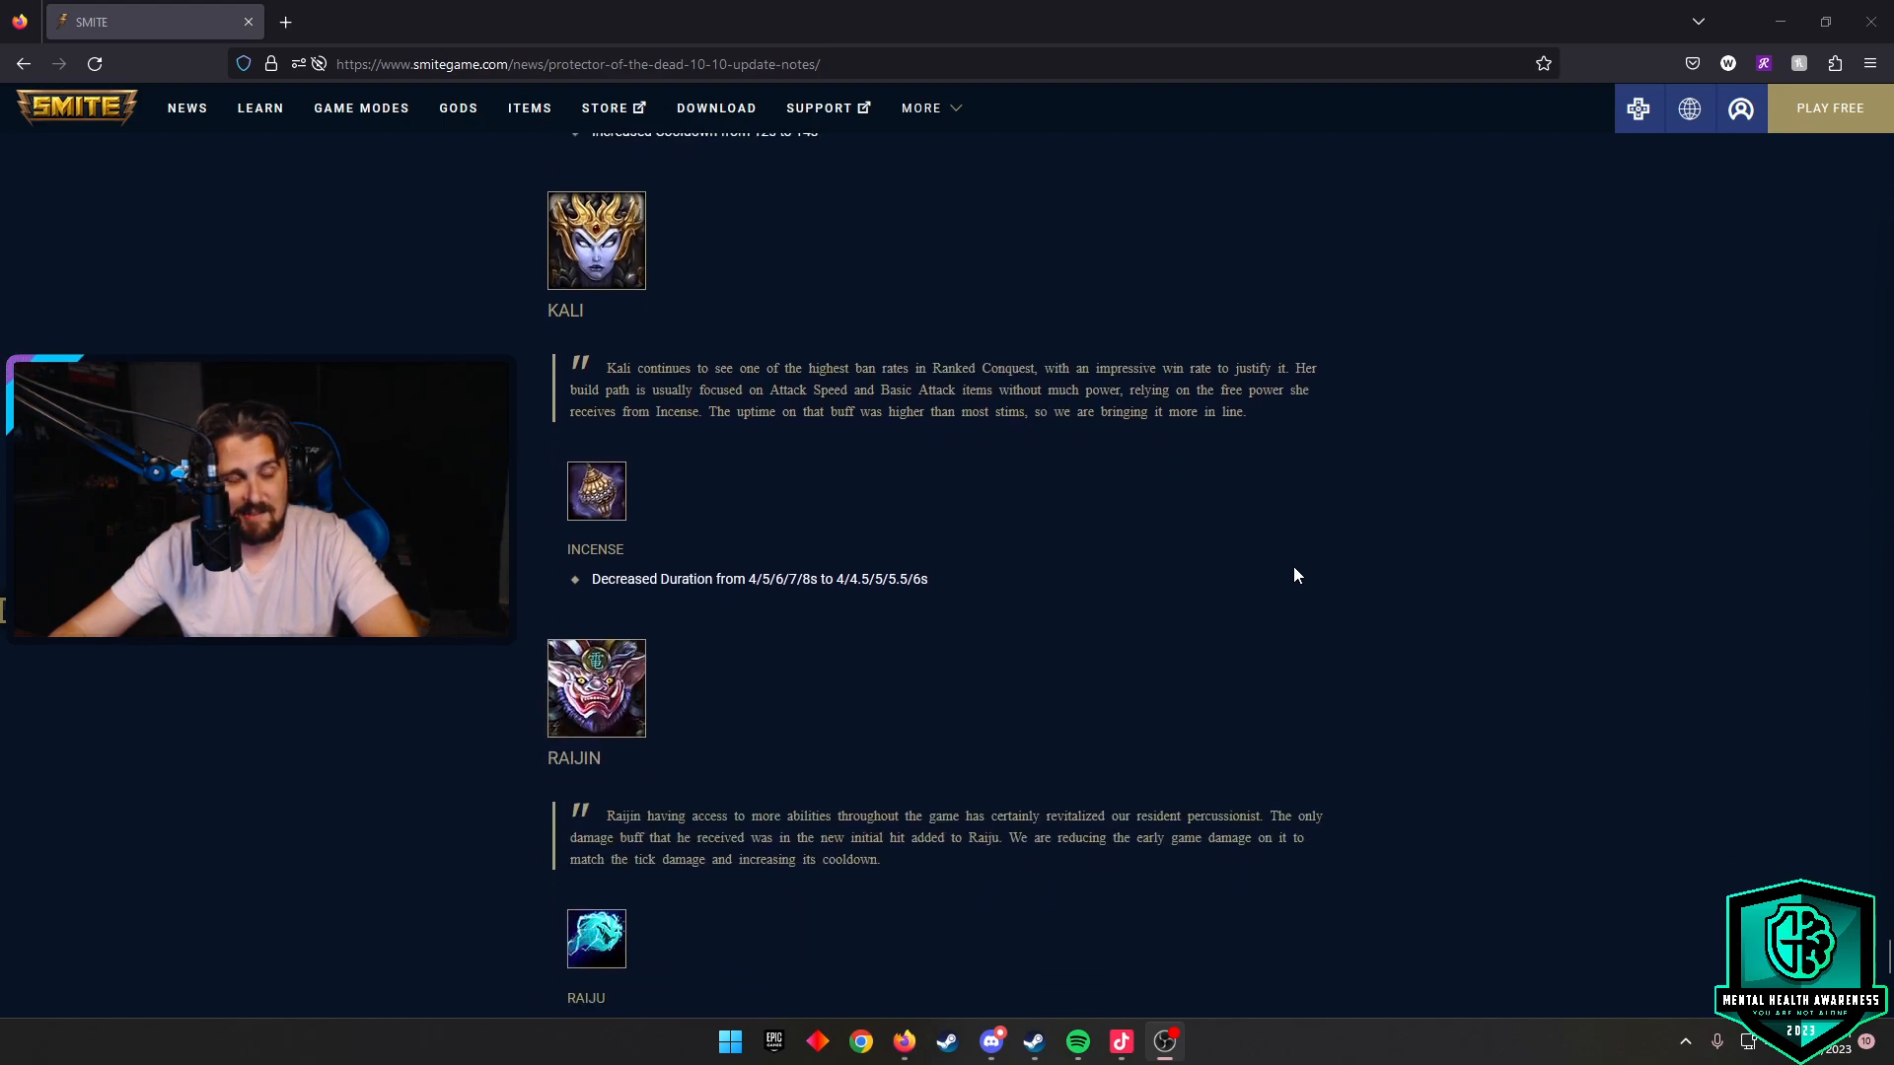
pyautogui.scroll(-3)
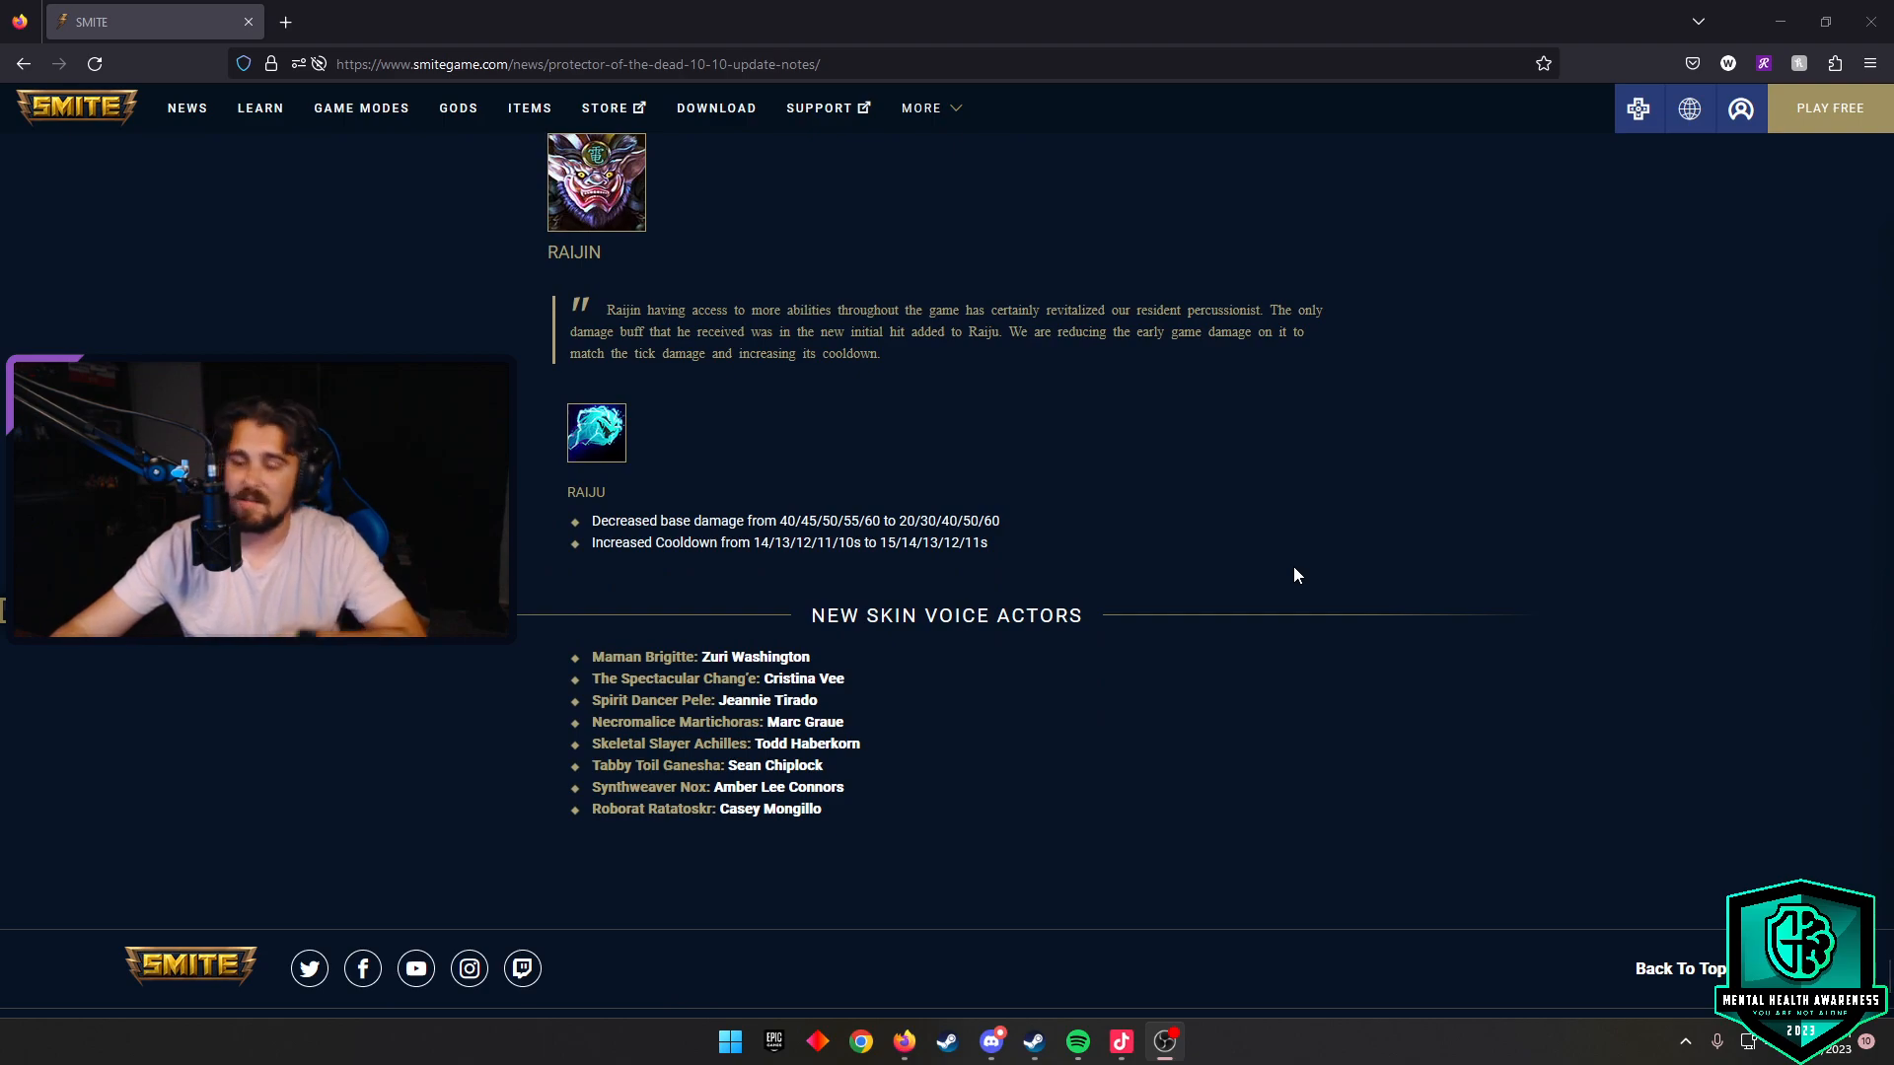
pyautogui.scroll(3)
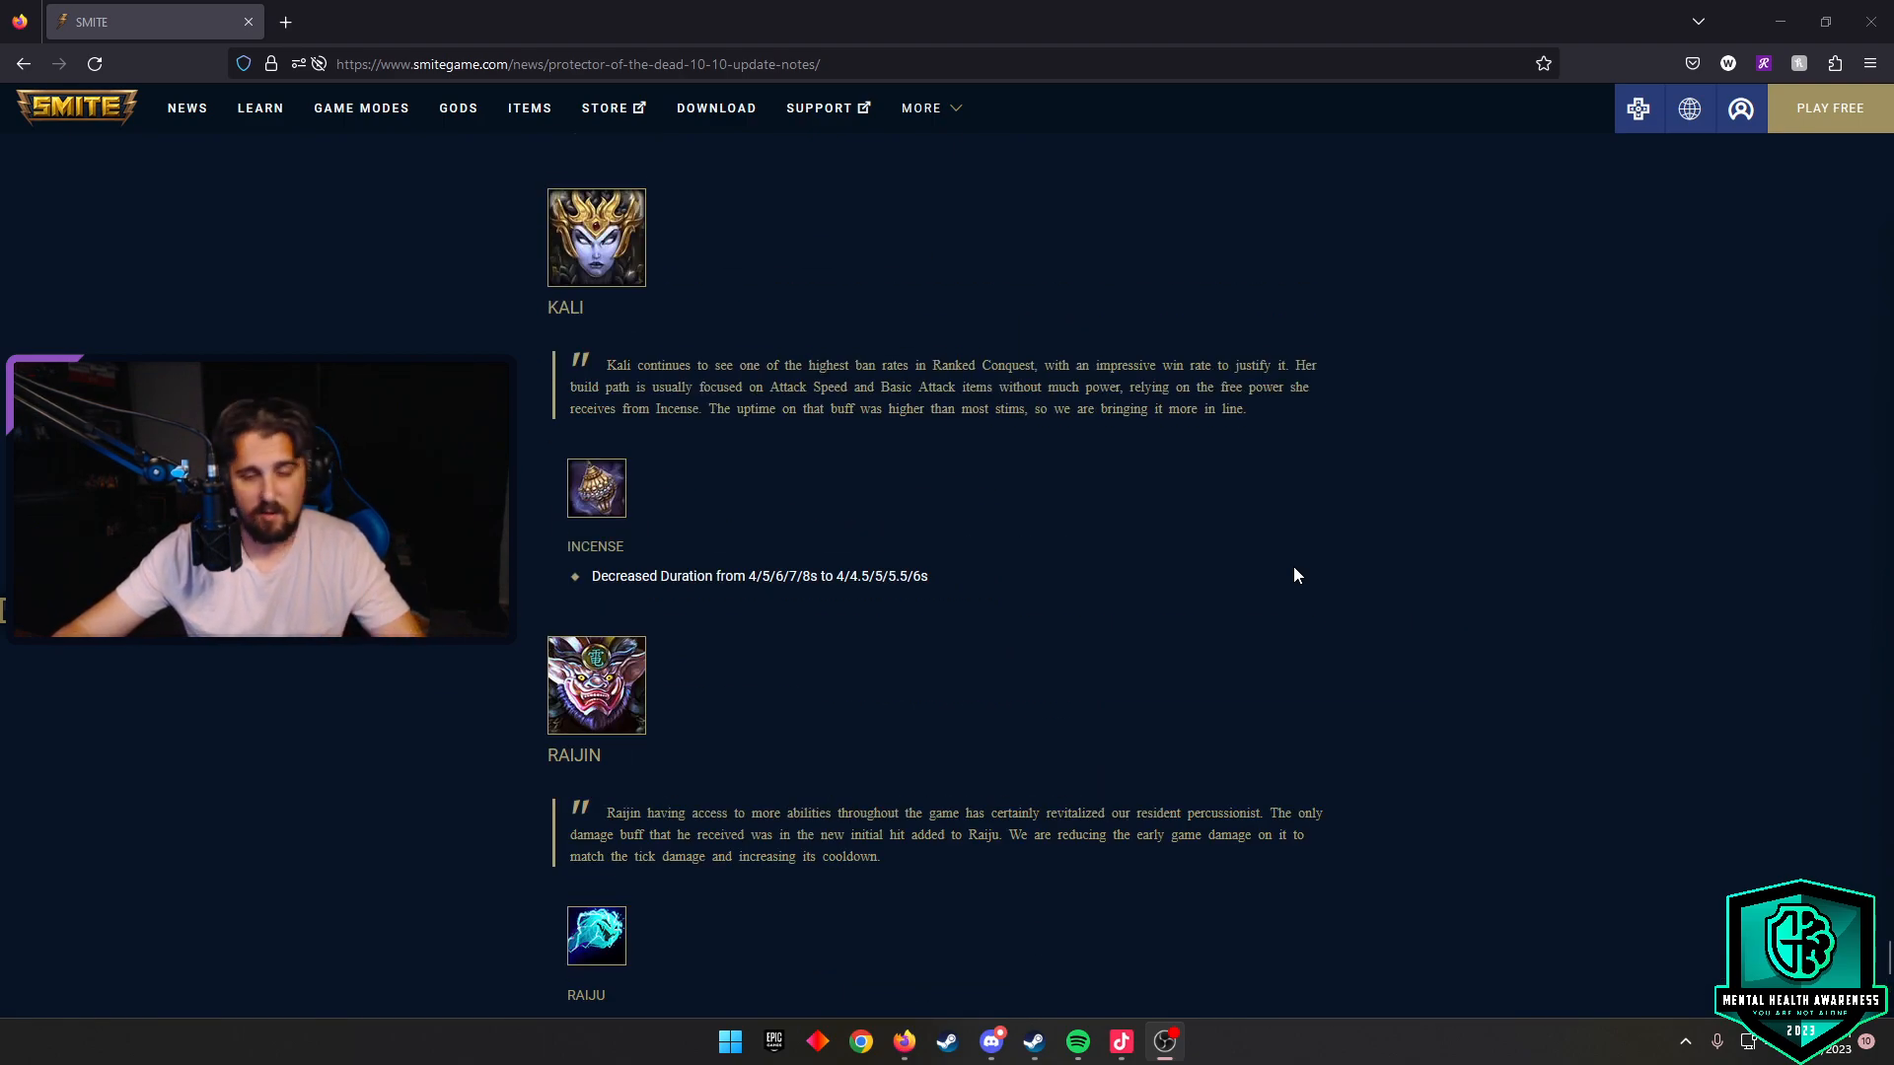
pyautogui.scroll(3)
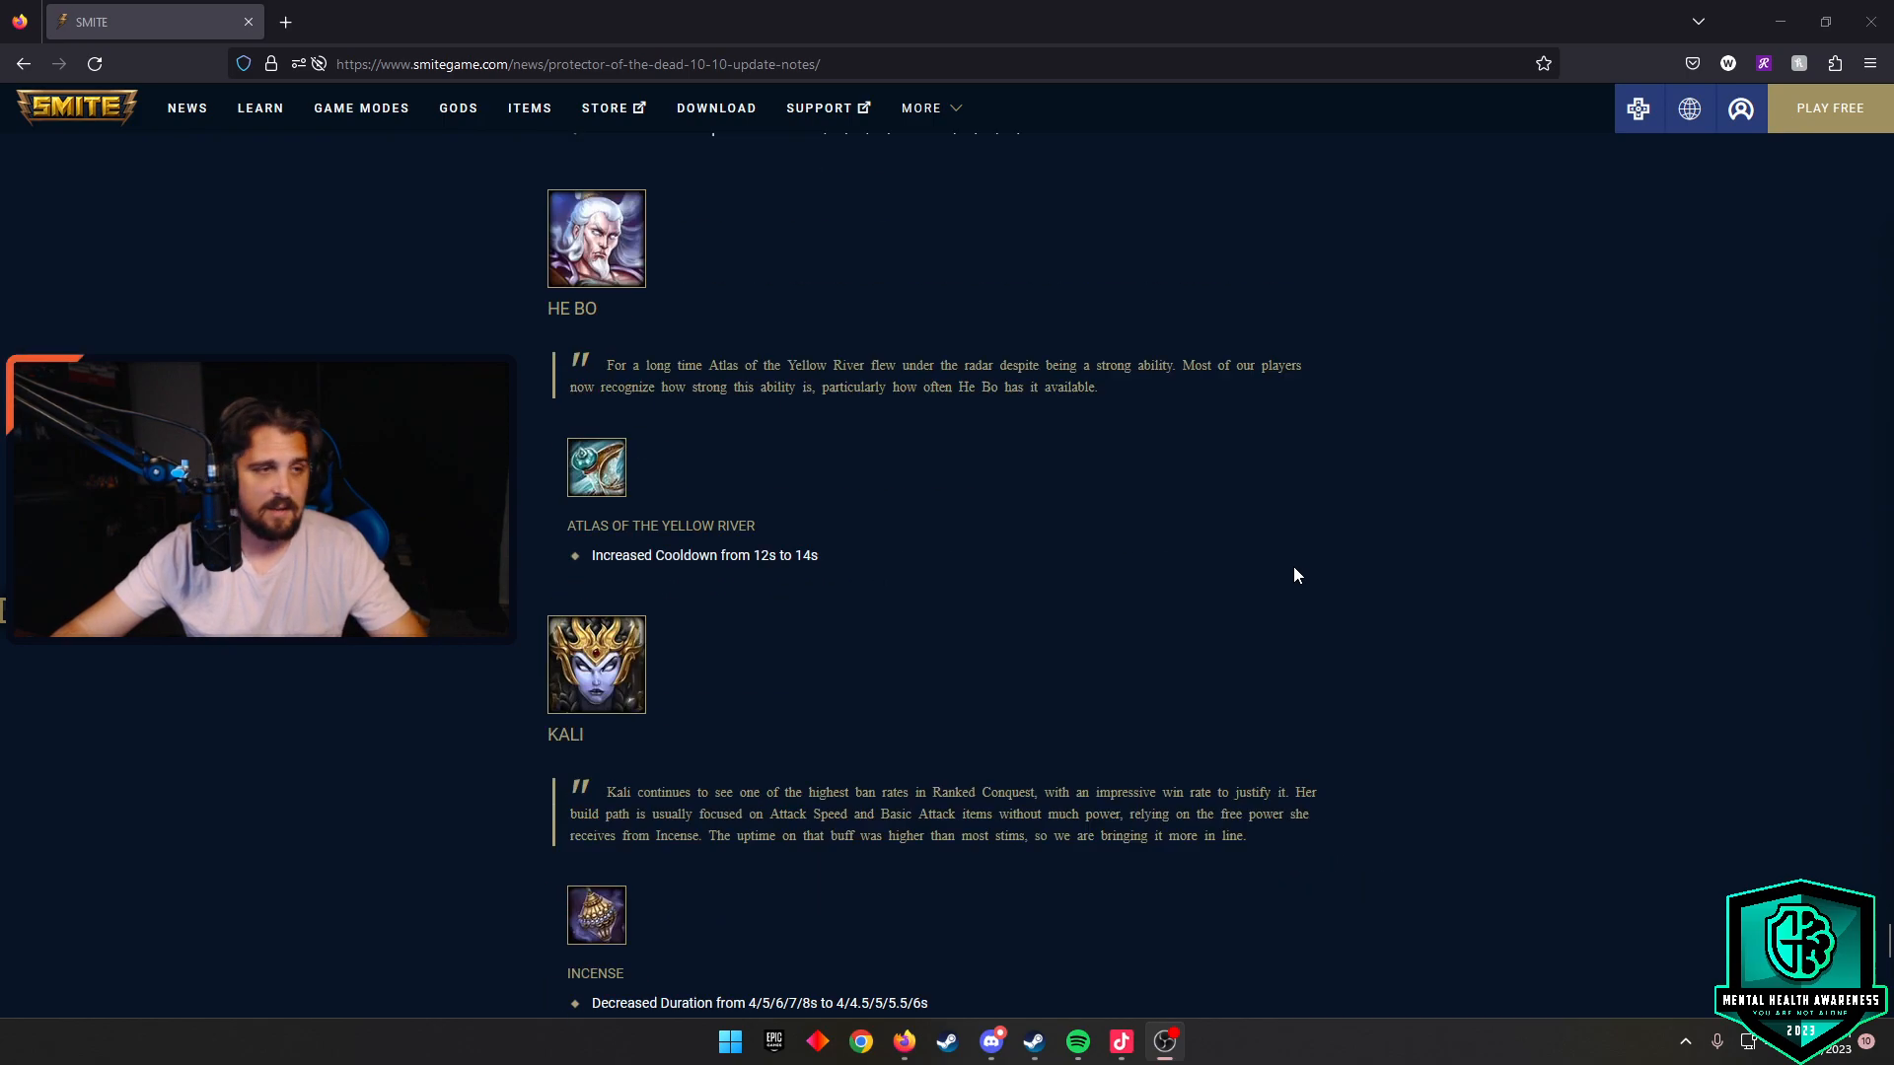